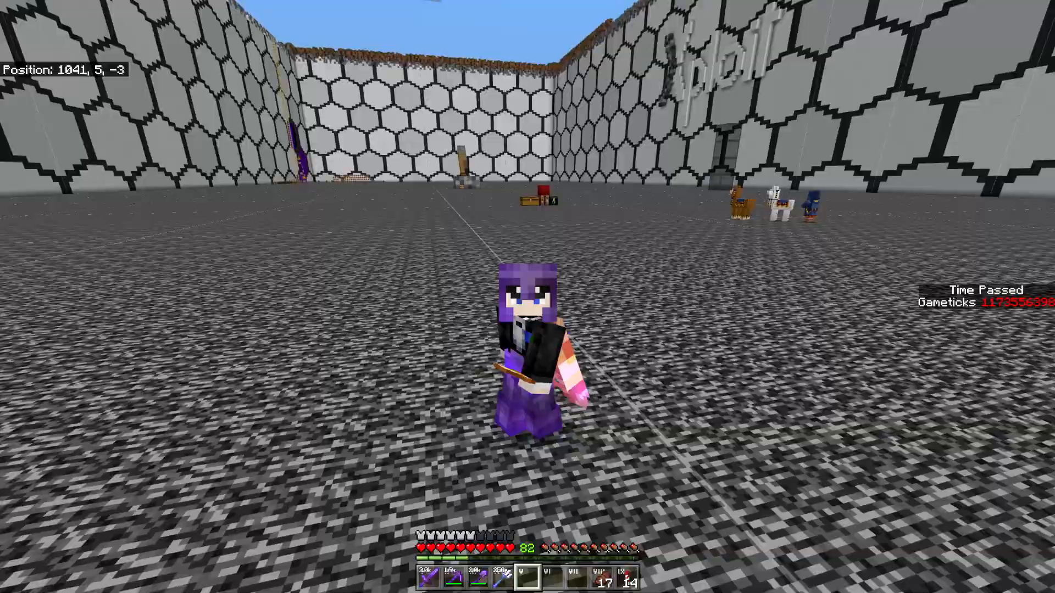
Walk the character across the arena, then view and close the saved worlds list.
key(w)
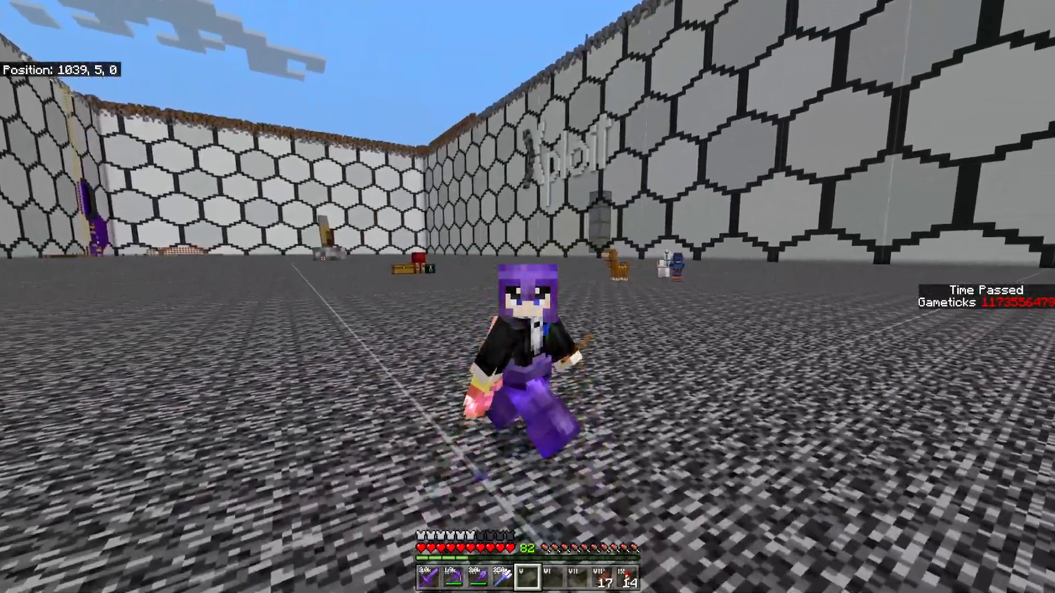
key(w)
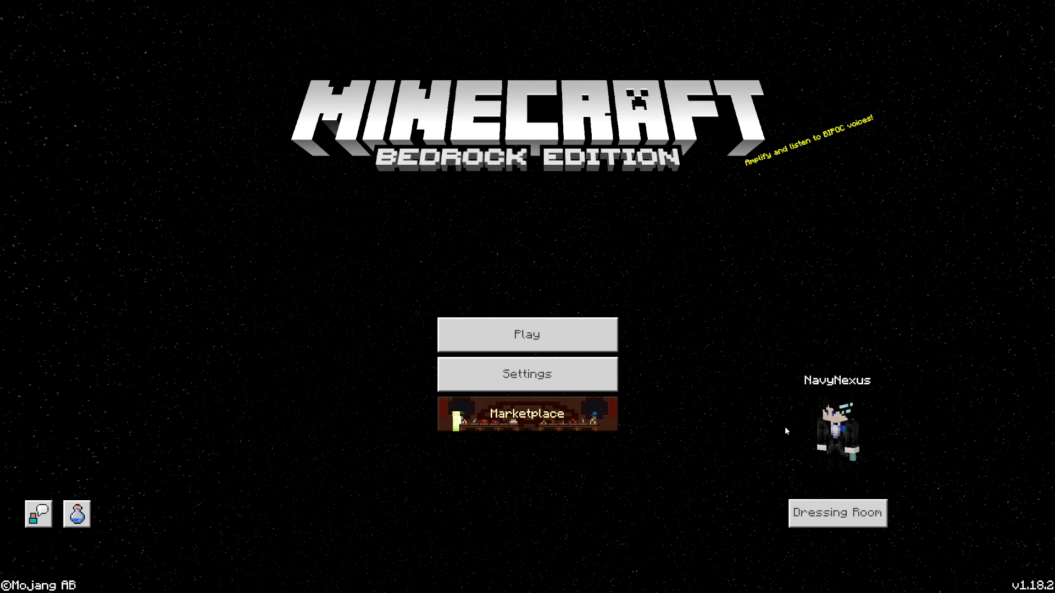
mouse_move(680, 427)
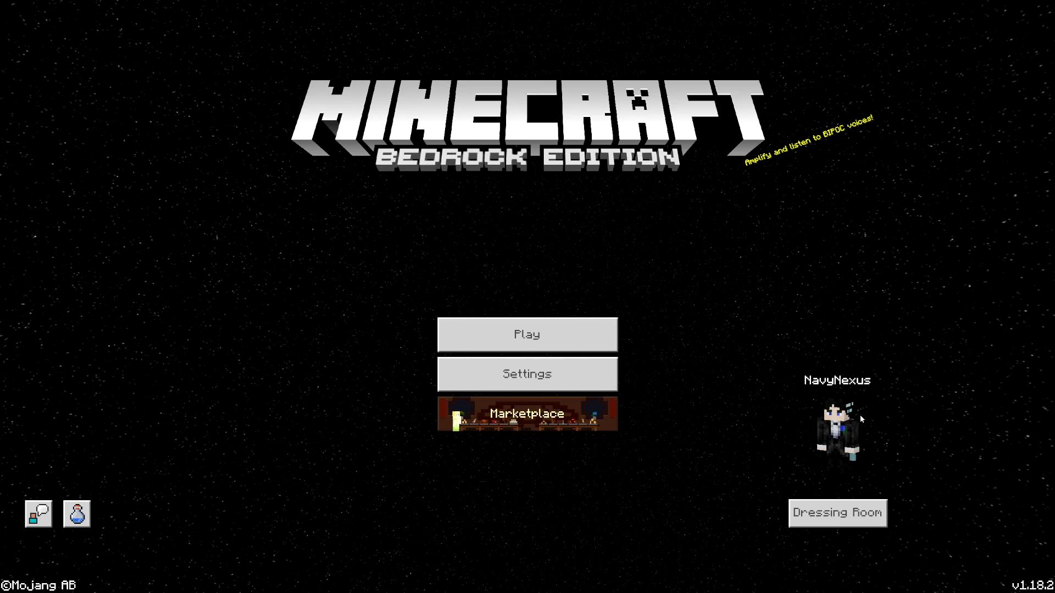
mouse_move(724, 413)
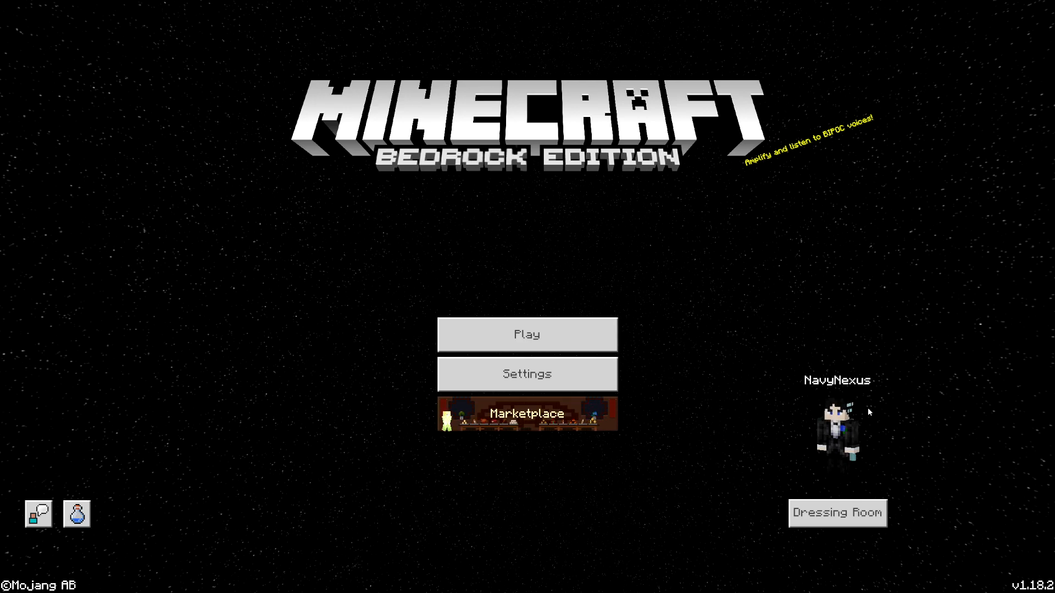
mouse_move(860, 417)
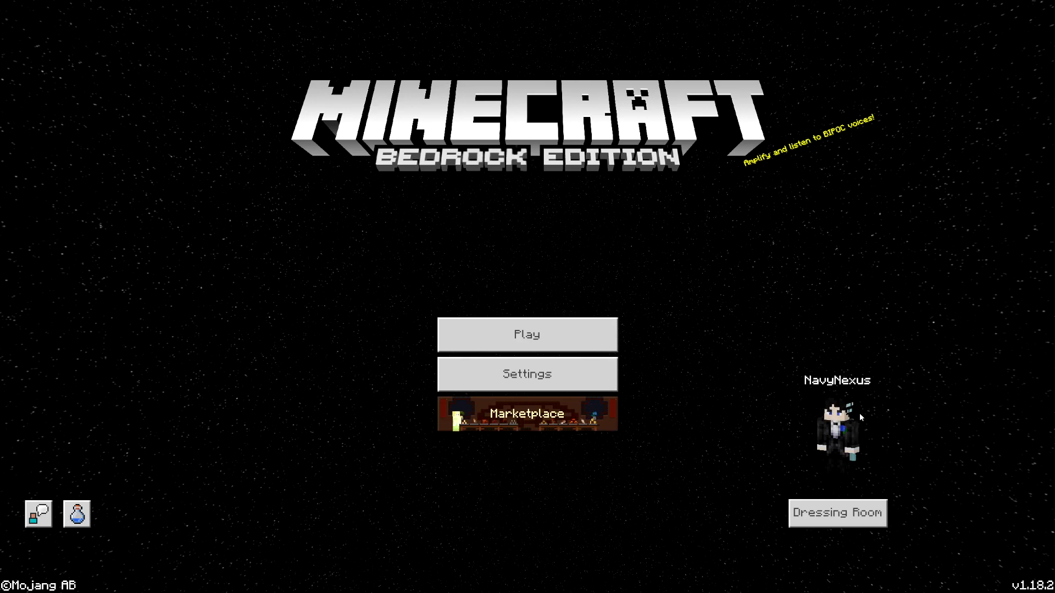
mouse_move(780, 434)
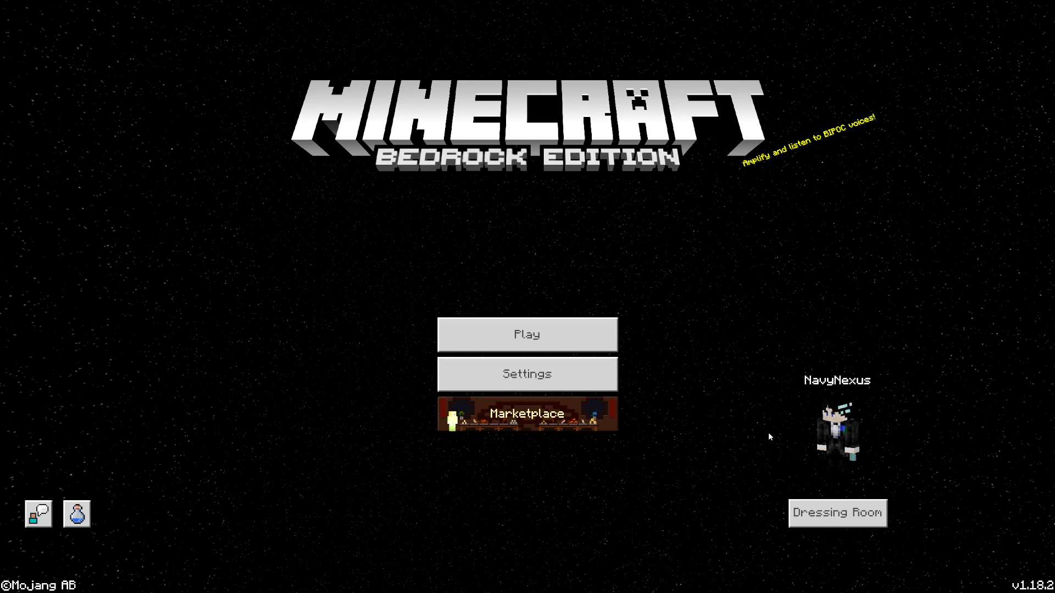
mouse_move(857, 418)
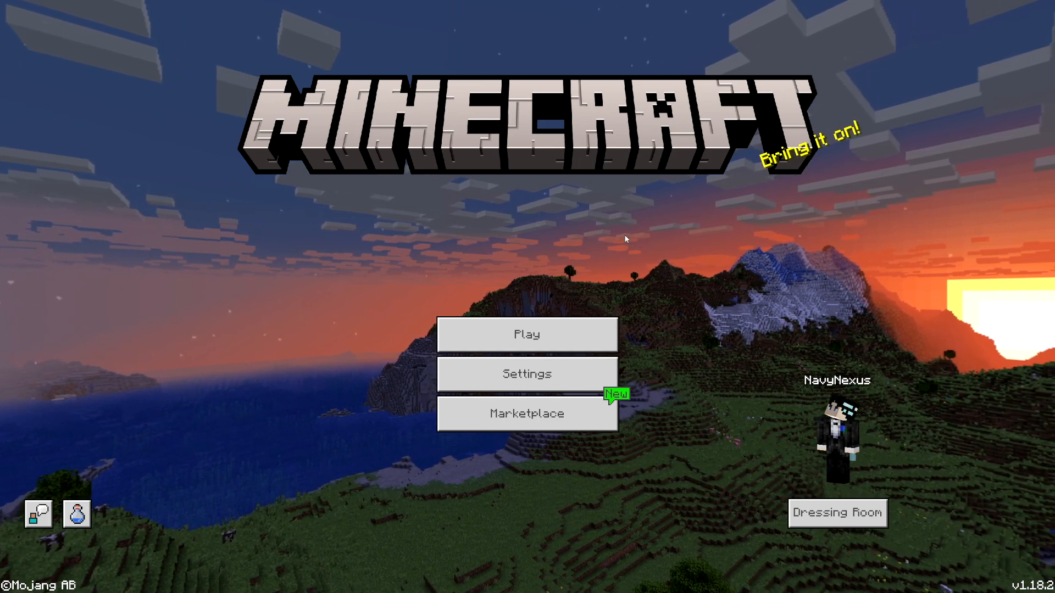
mouse_move(522, 282)
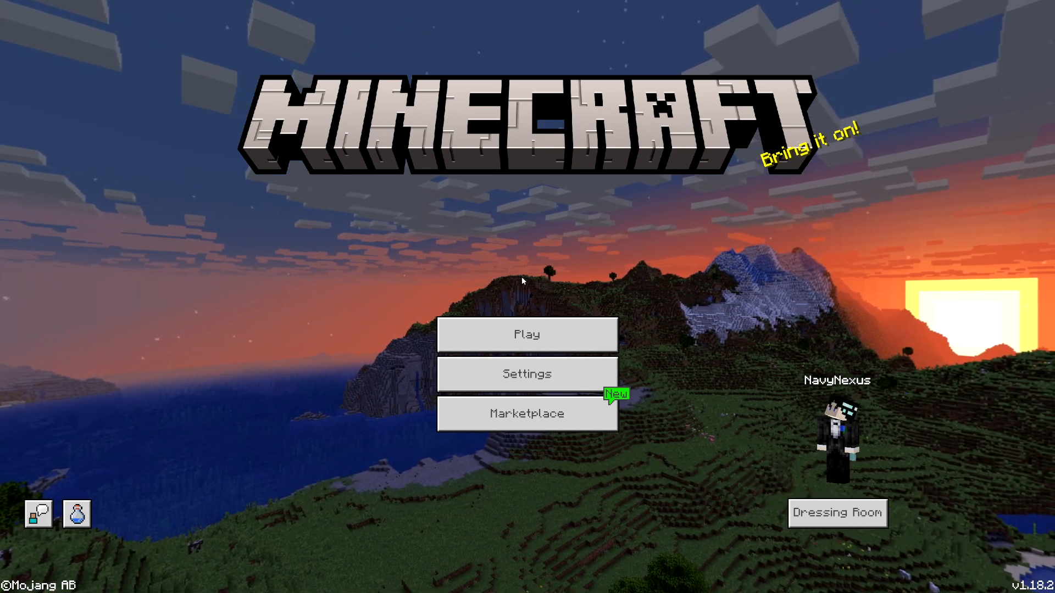
click(527, 335)
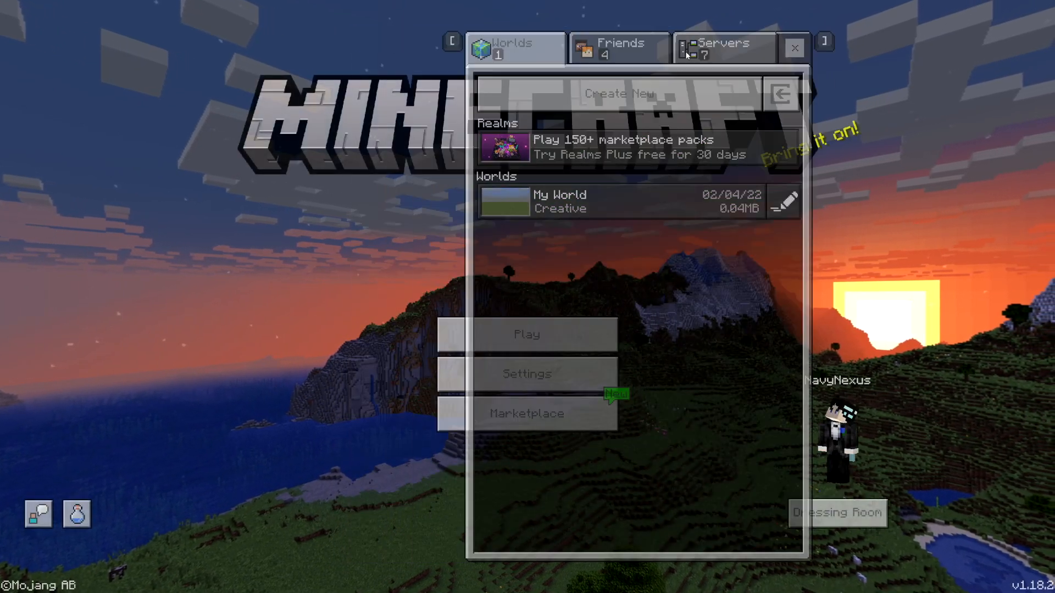
click(794, 47)
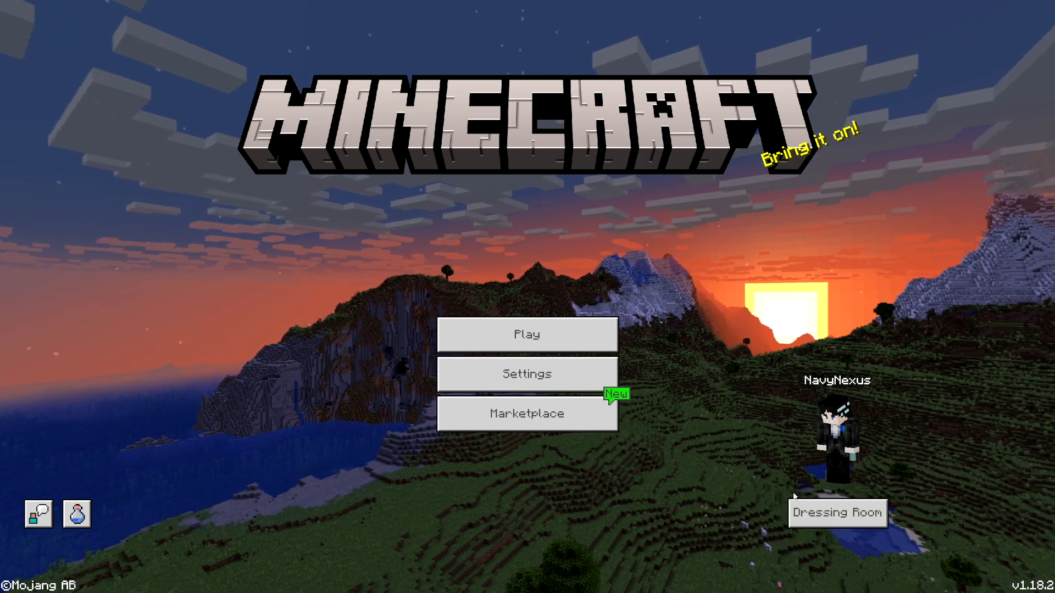
mouse_move(605, 388)
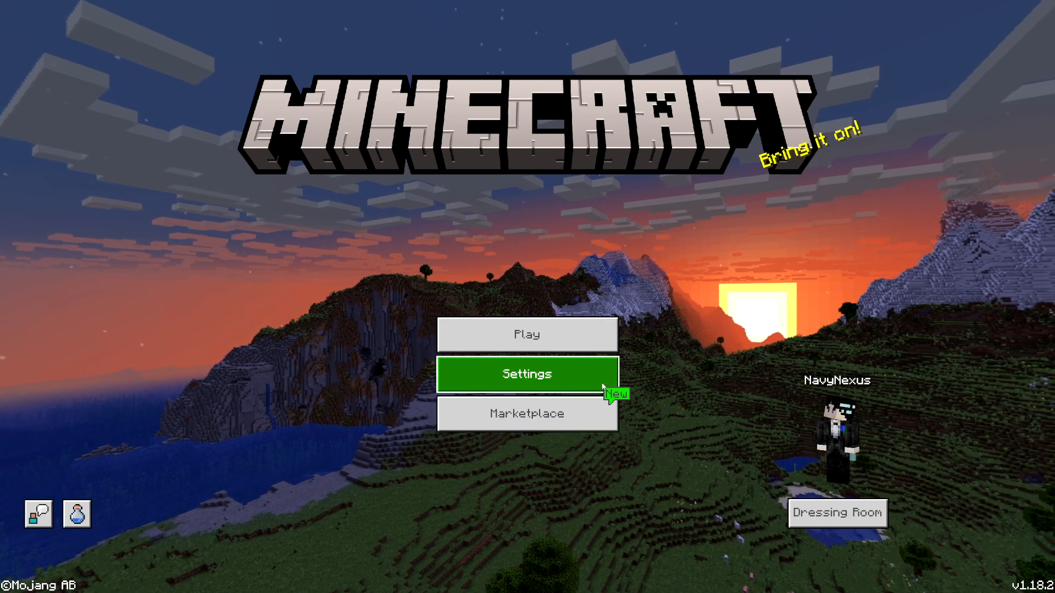
mouse_move(551, 287)
text(%appdata)
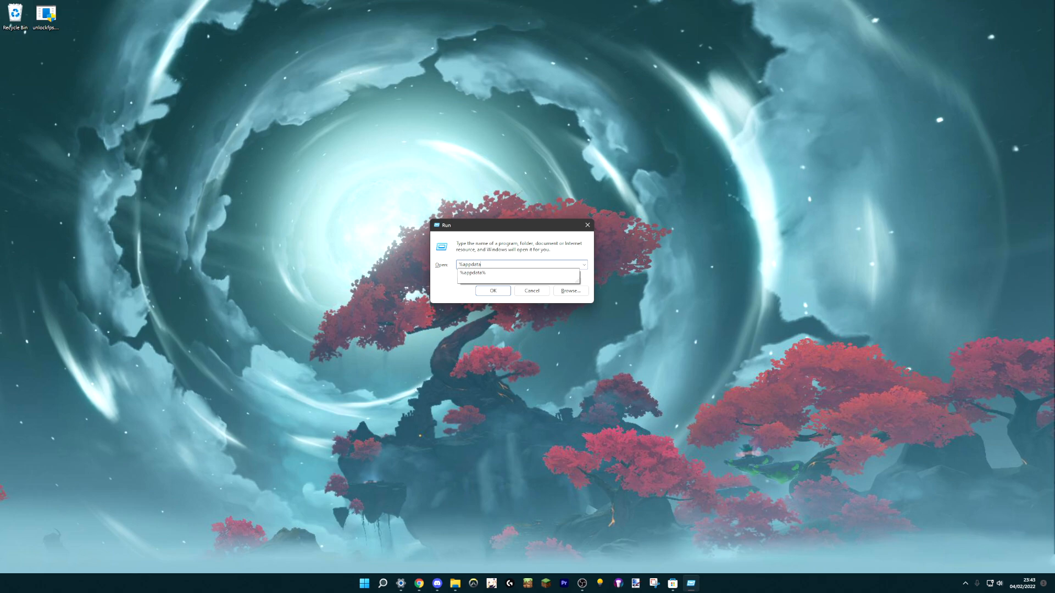
Open the roaming app data folder, go up to AppData, and enter the Local folder.
click(493, 291)
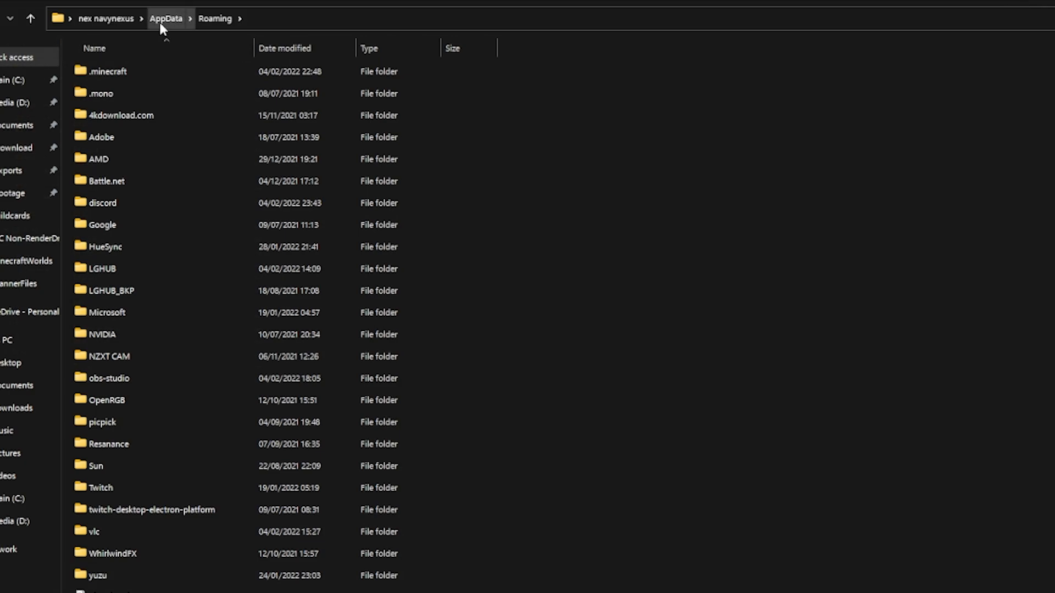
click(166, 18)
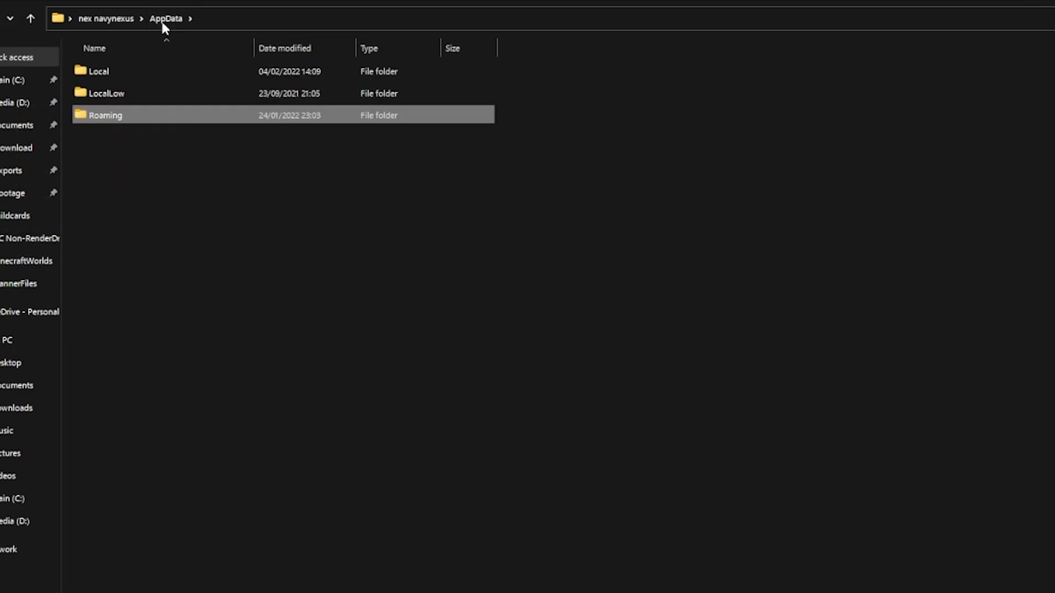
click(100, 72)
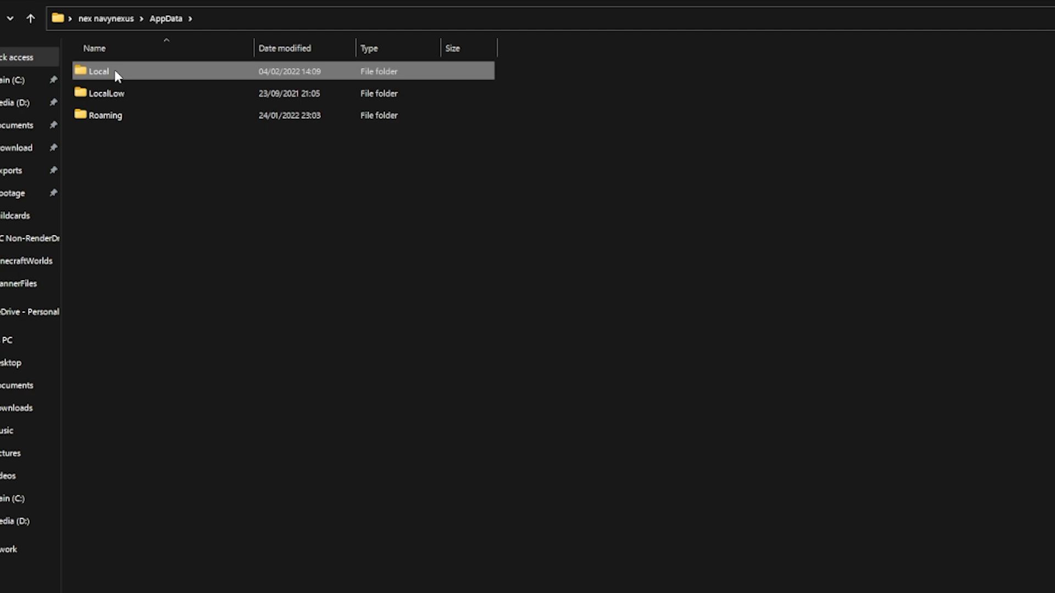
double_click(103, 72)
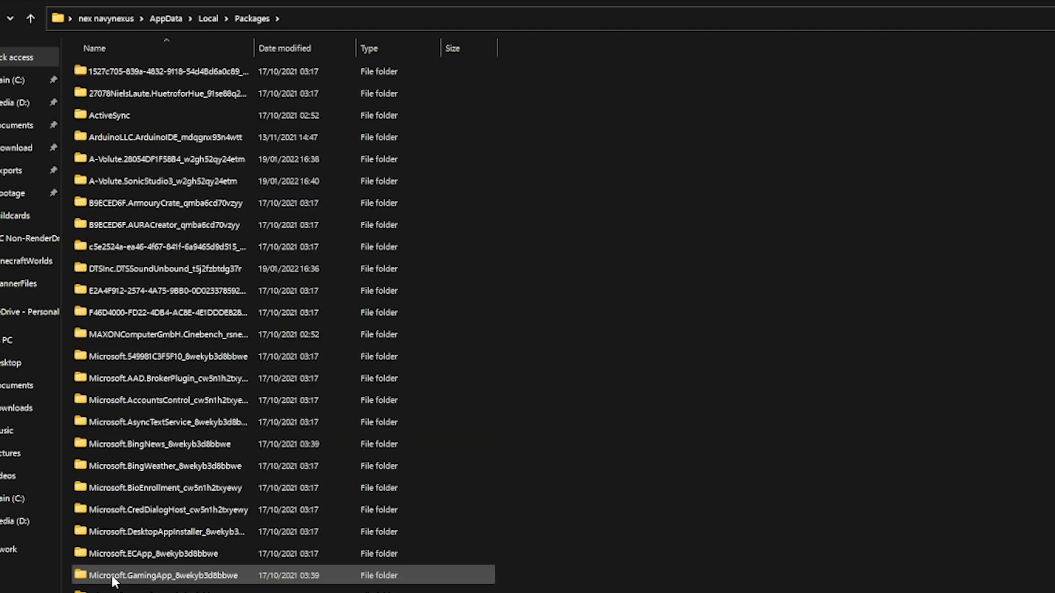
Browse Microsoft.MinecraftUWP_8wekyb3d8bbwe > LocalState > games > com.mojang > minecraftWorlds.
scroll(down, 3)
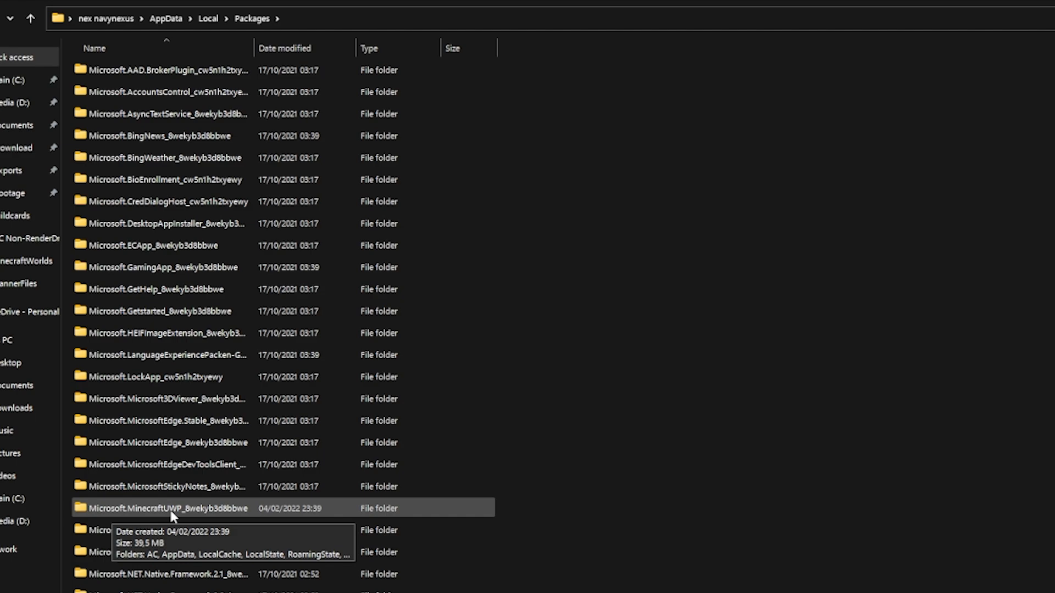
double_click(157, 508)
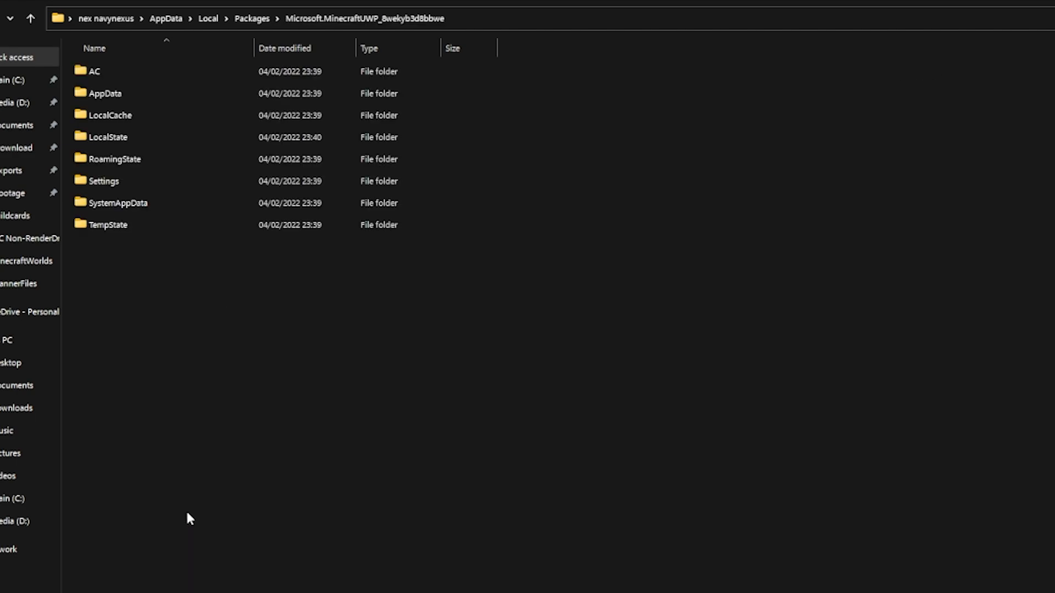
mouse_move(108, 410)
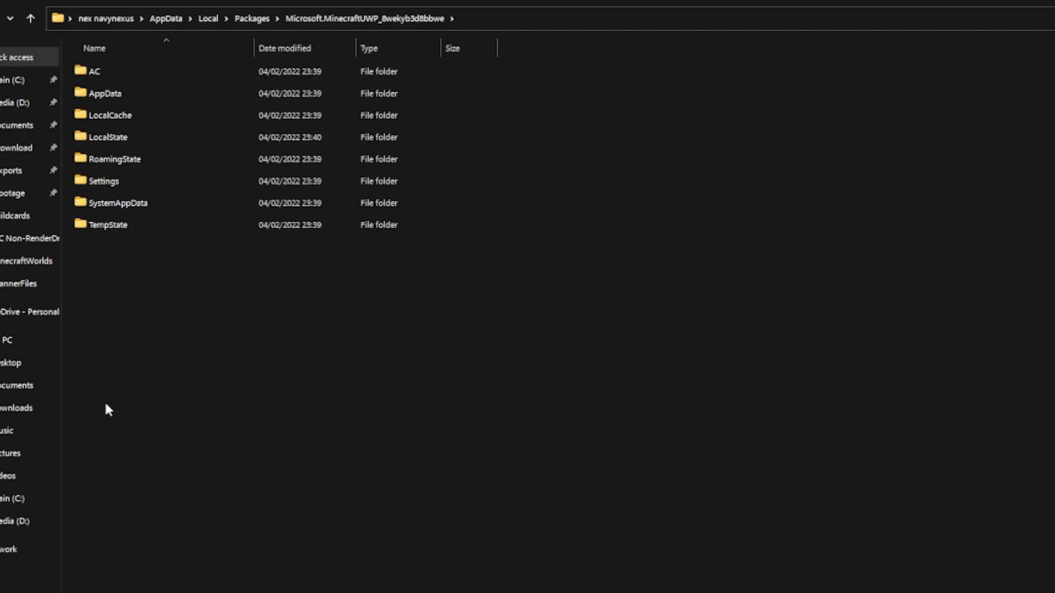
click(108, 137)
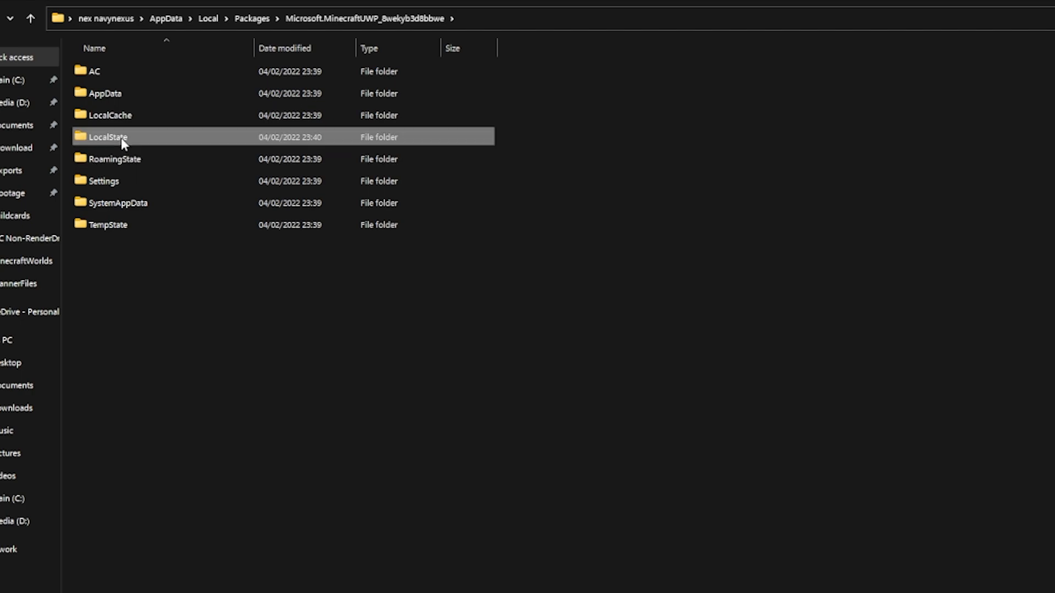
double_click(106, 137)
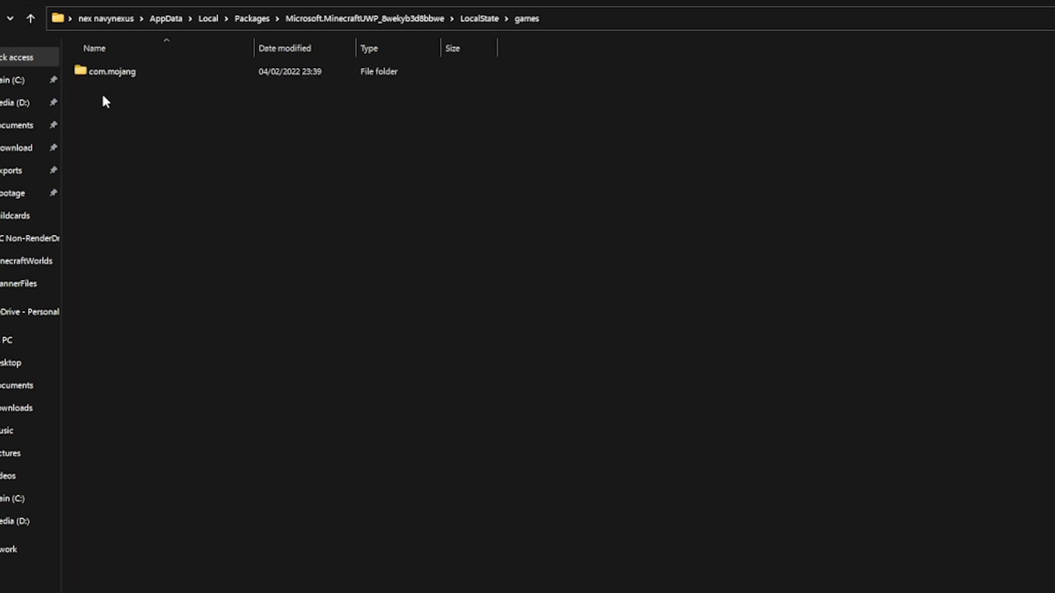
click(112, 72)
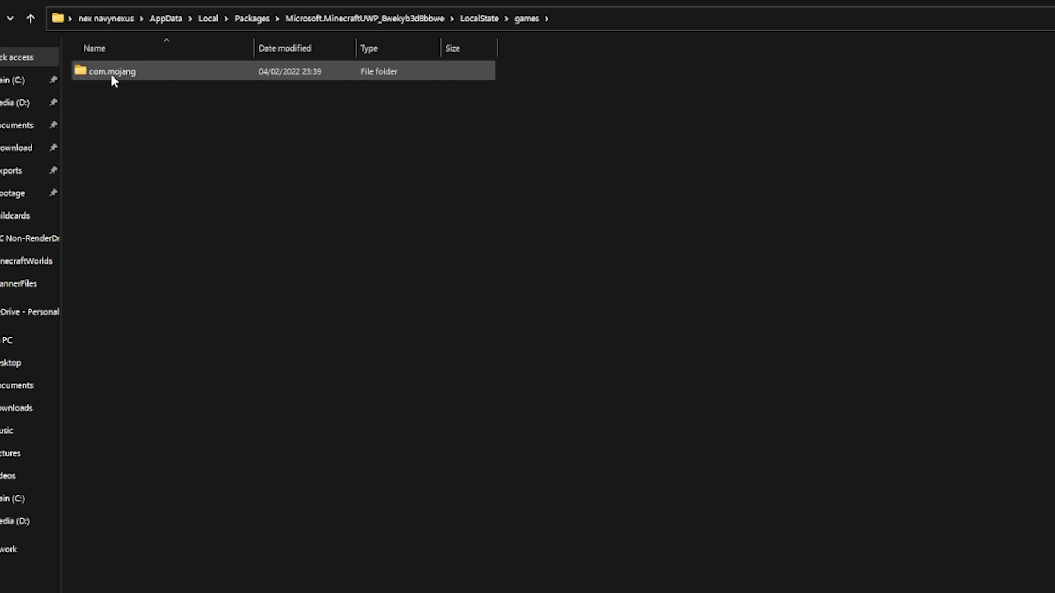
double_click(110, 71)
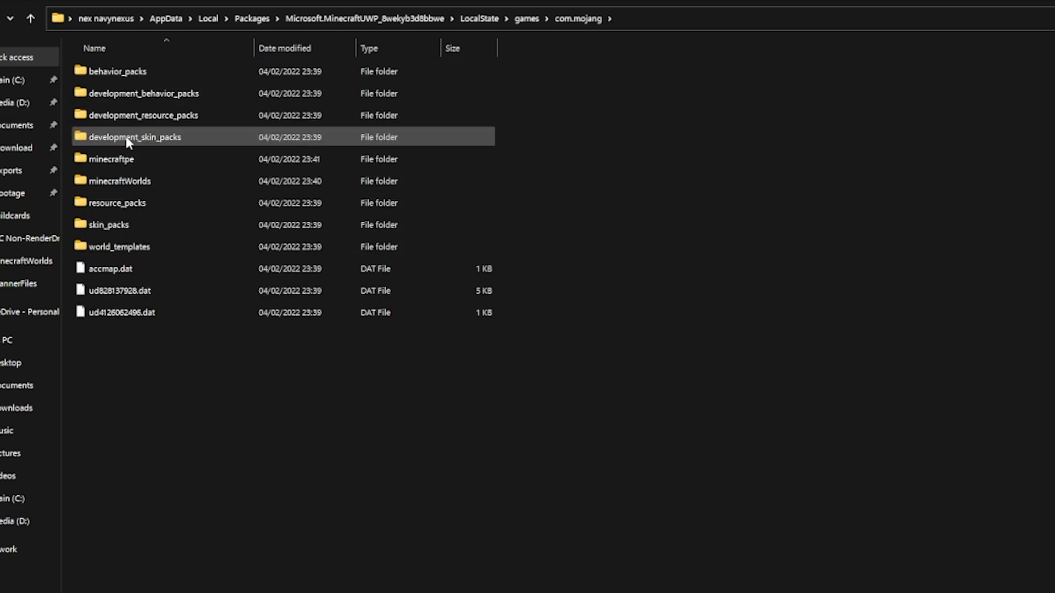
mouse_move(147, 187)
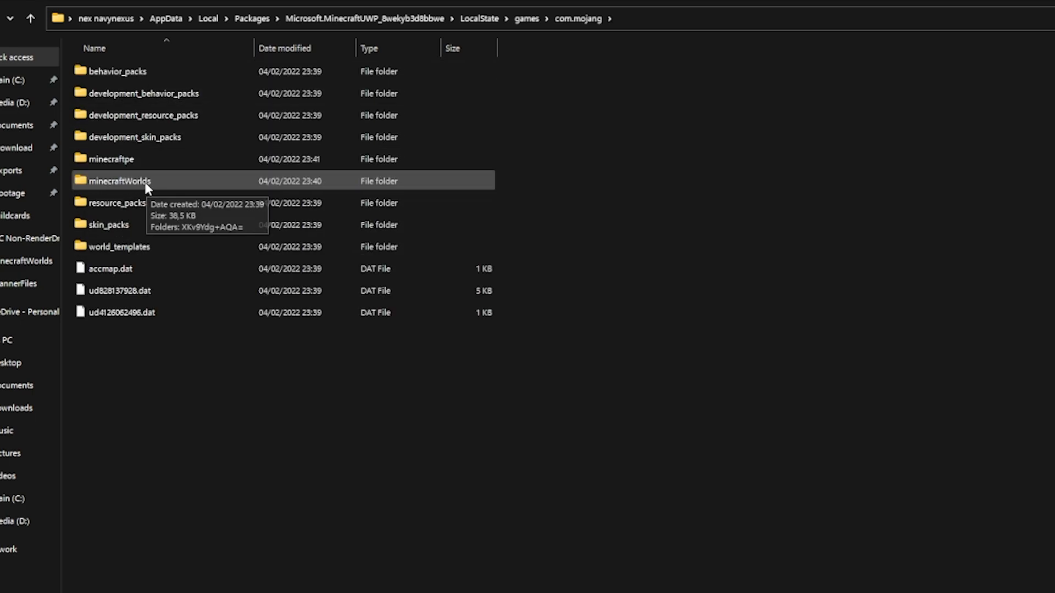
double_click(120, 181)
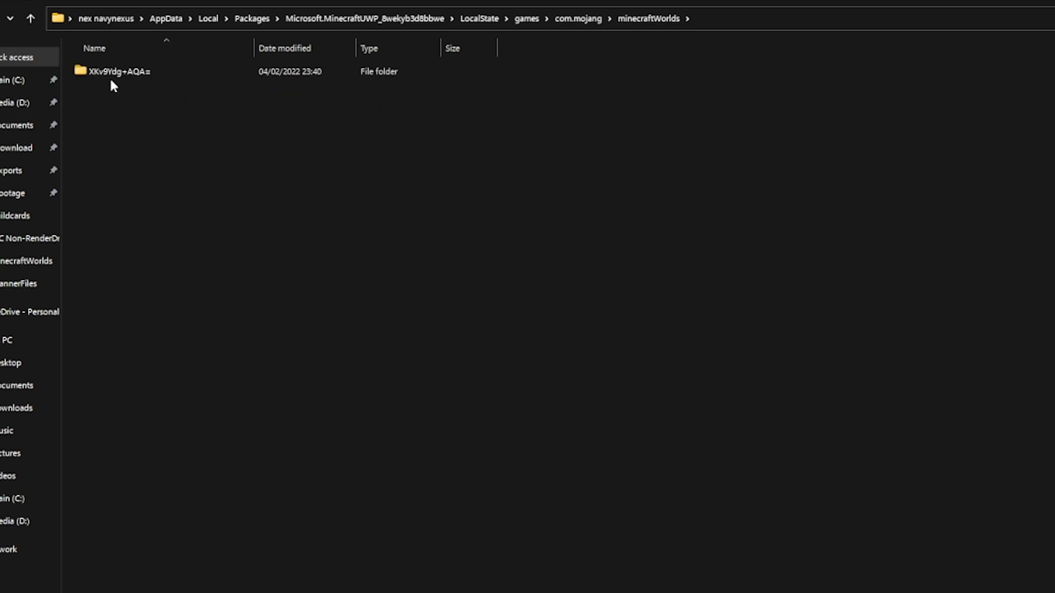
Copy the saved world folder, then create a new Backup folder on the desktop and open it.
right_click(113, 72)
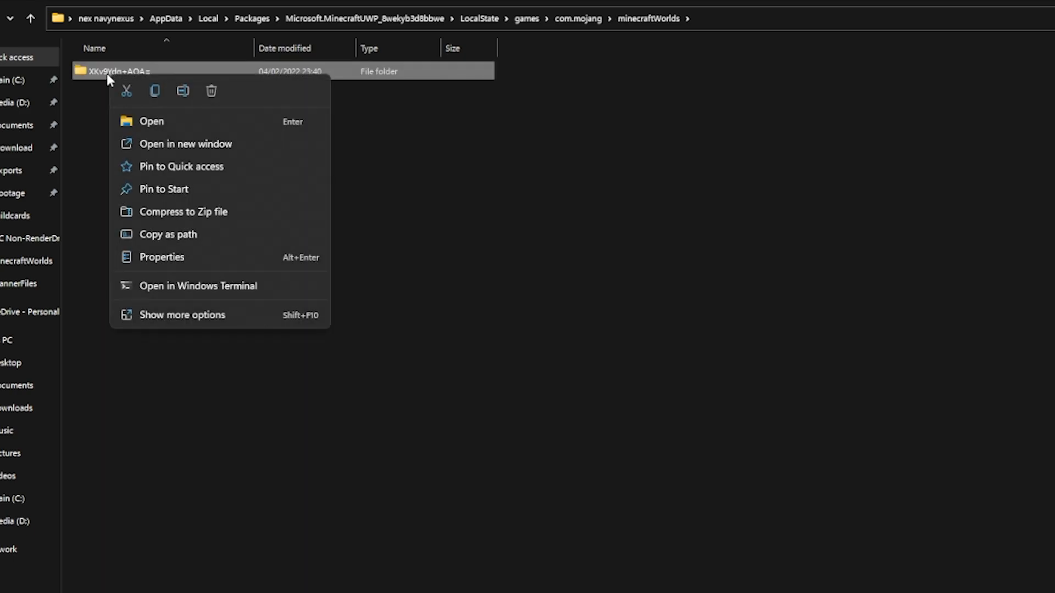
click(153, 80)
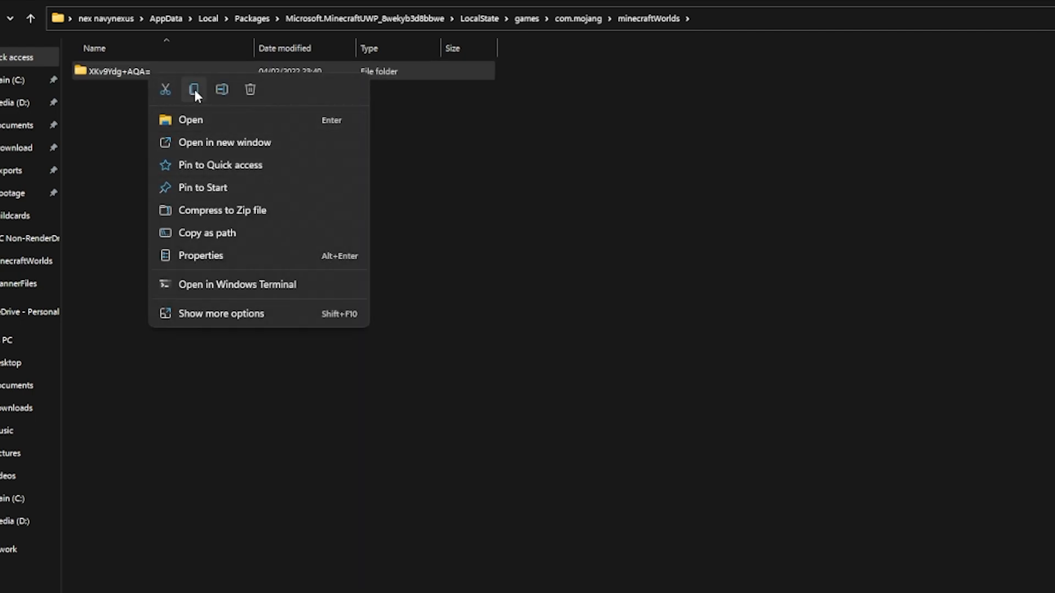
click(194, 89)
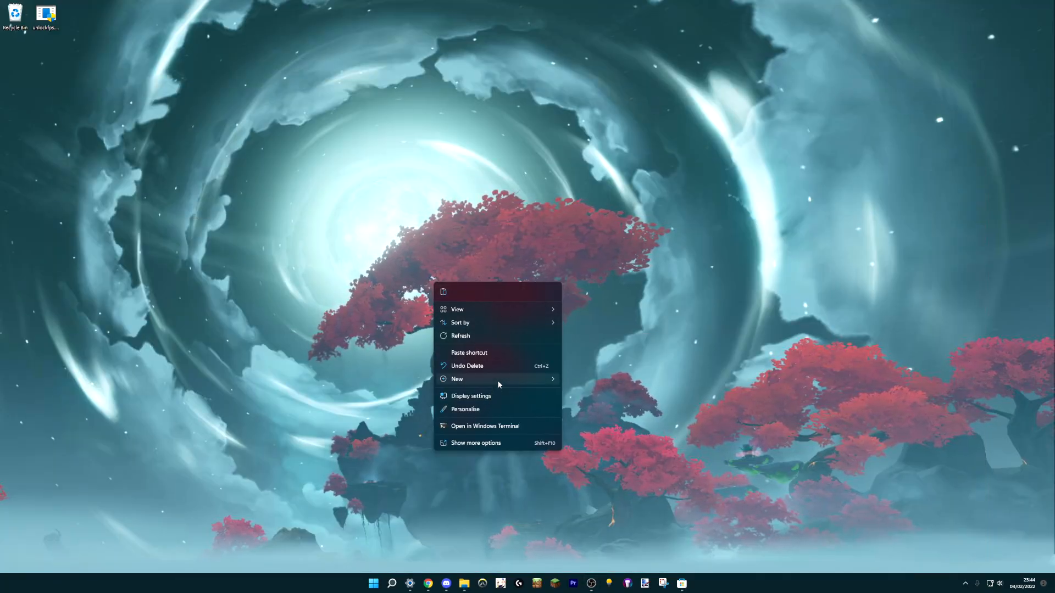
click(457, 379)
text(Backup)
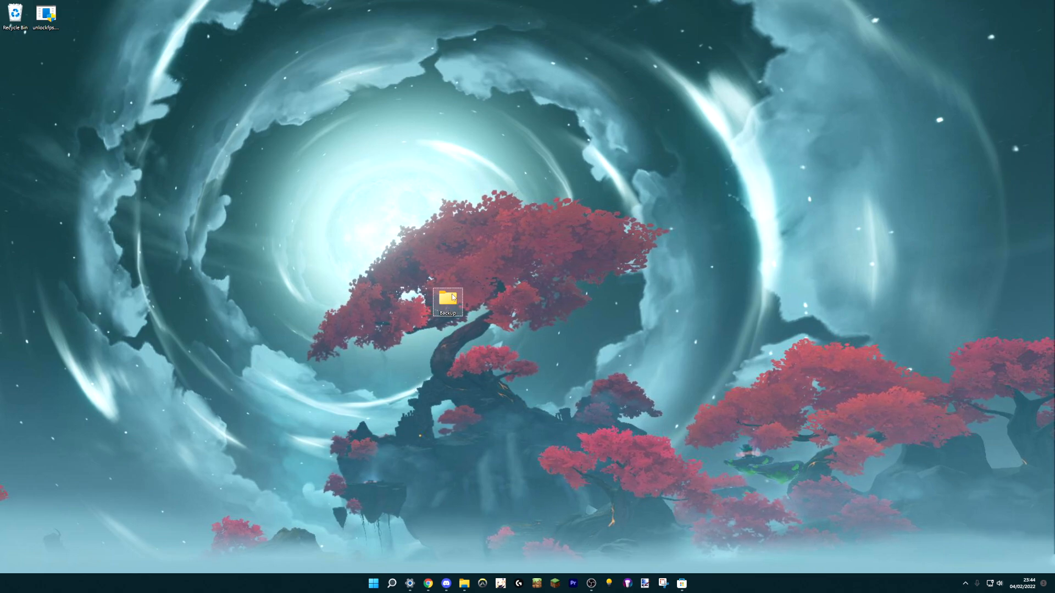
double_click(446, 301)
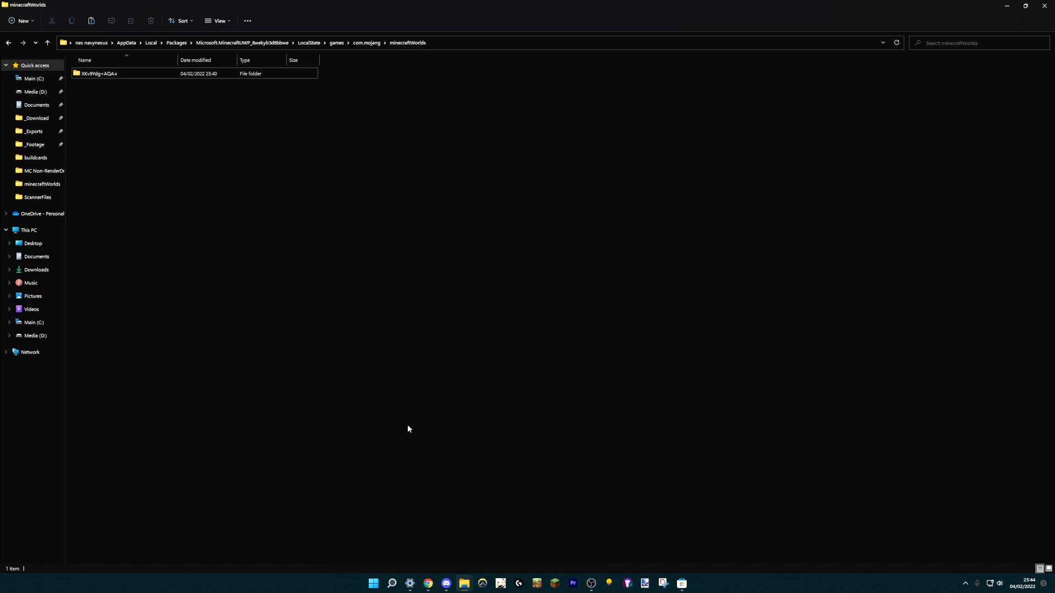
Go up to com.mojang, check that resource_packs is empty, and return to com.mojang.
click(367, 43)
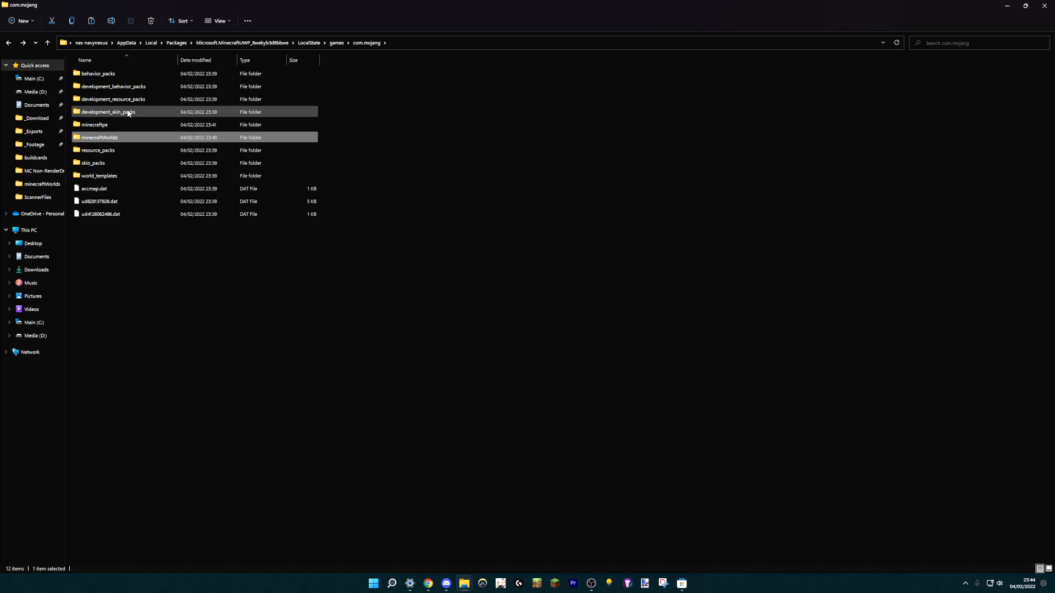
double_click(98, 150)
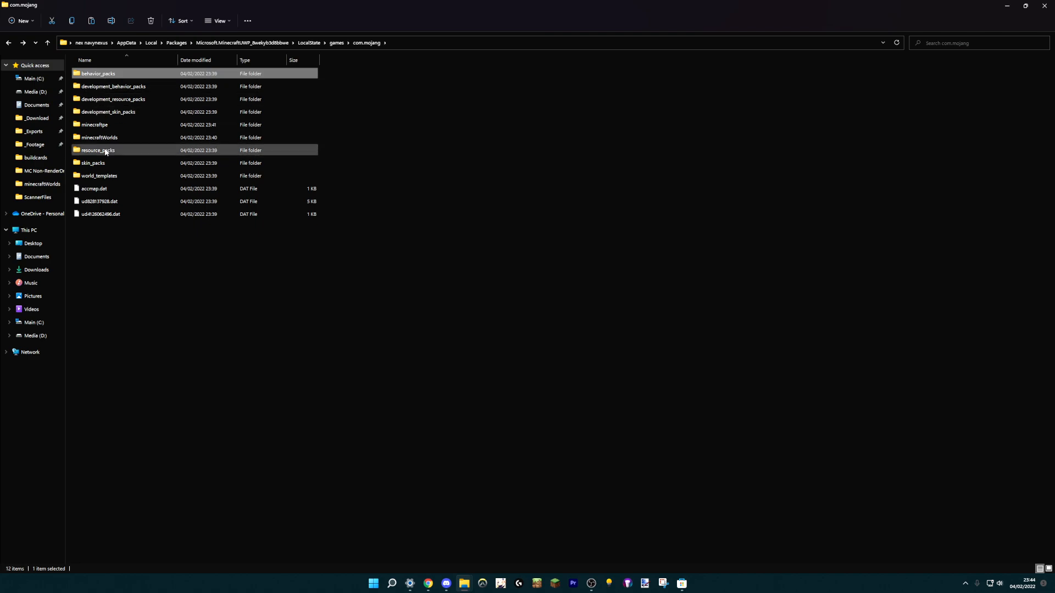
double_click(97, 150)
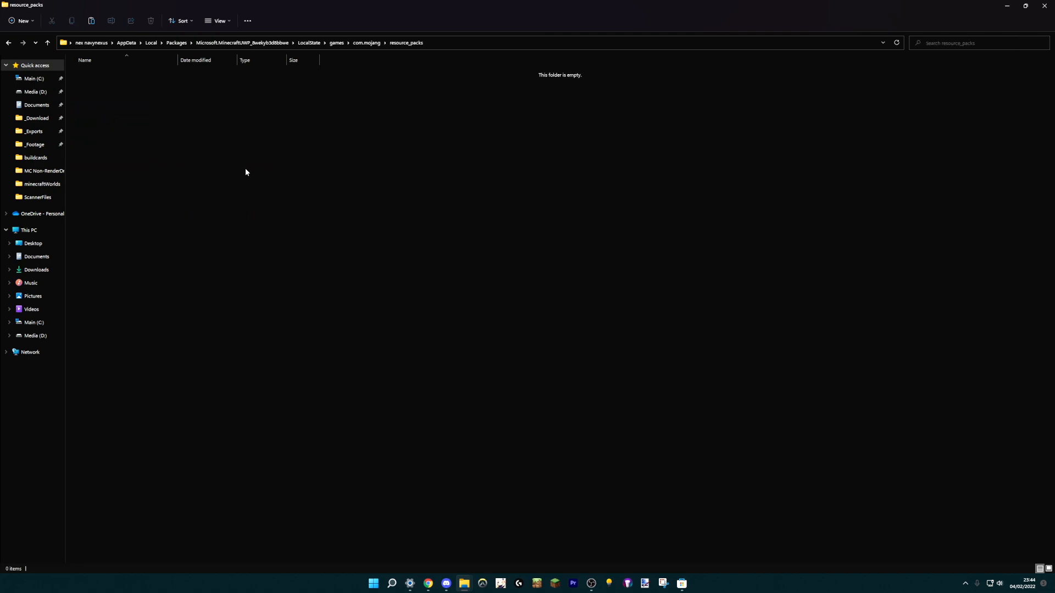
click(366, 43)
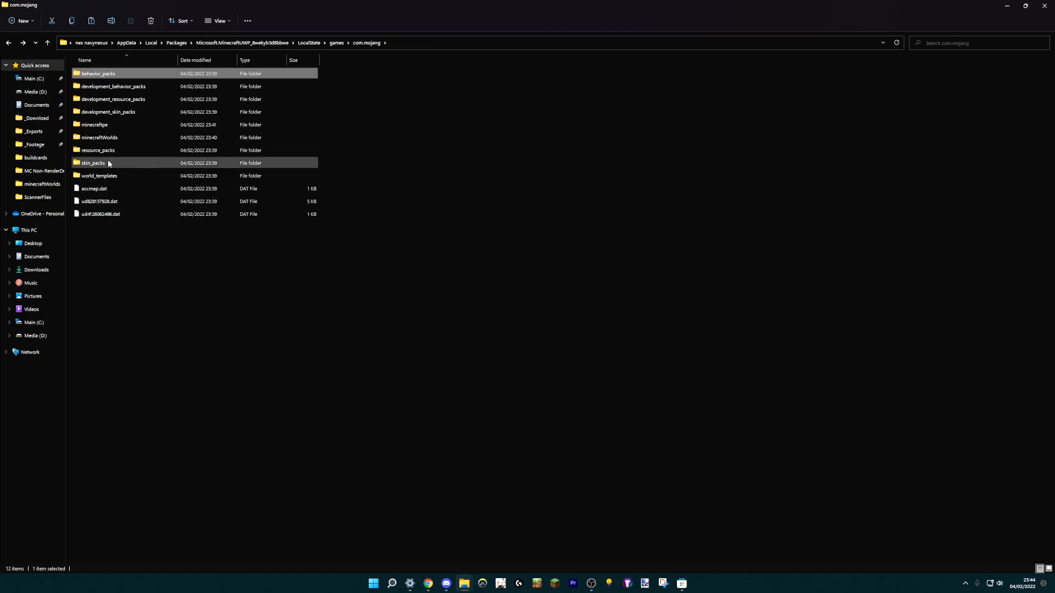
double_click(97, 150)
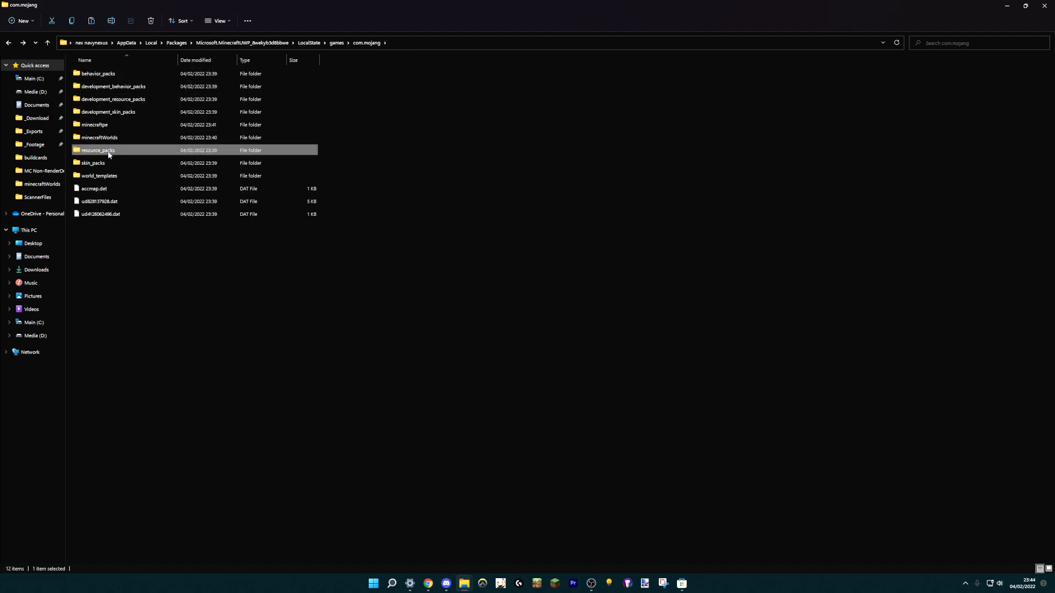
mouse_move(109, 156)
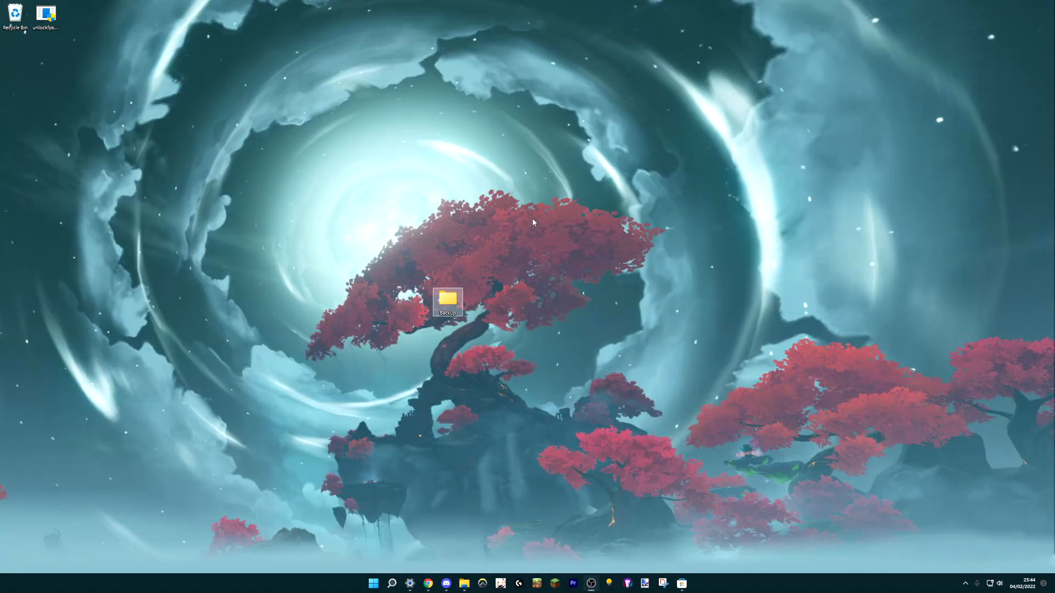
mouse_move(408, 517)
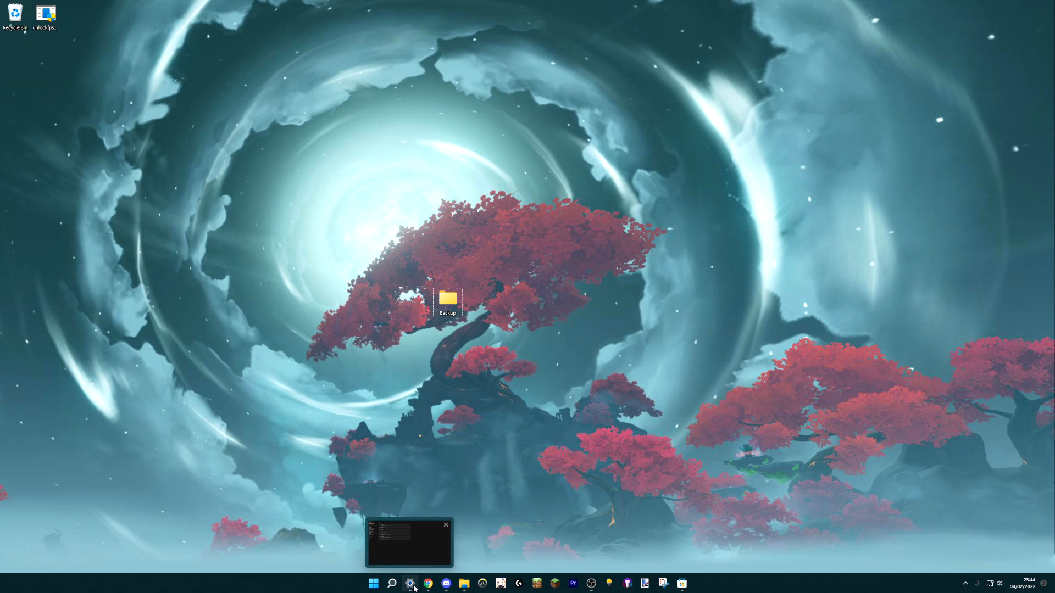
Open Apps & features and confirm Uninstall for the 957 MB Minecraft app.
click(411, 582)
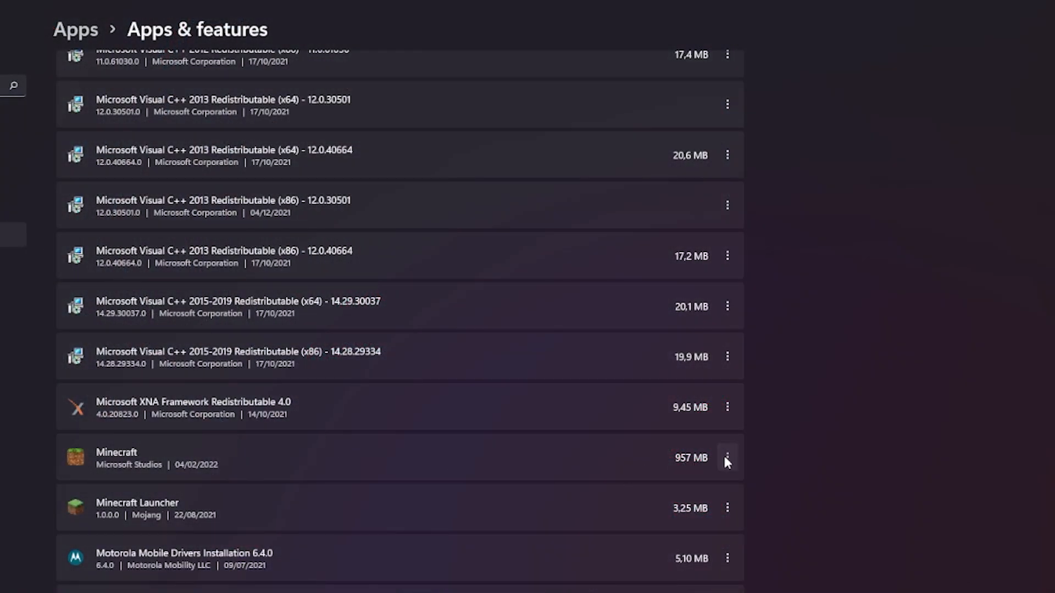
click(727, 458)
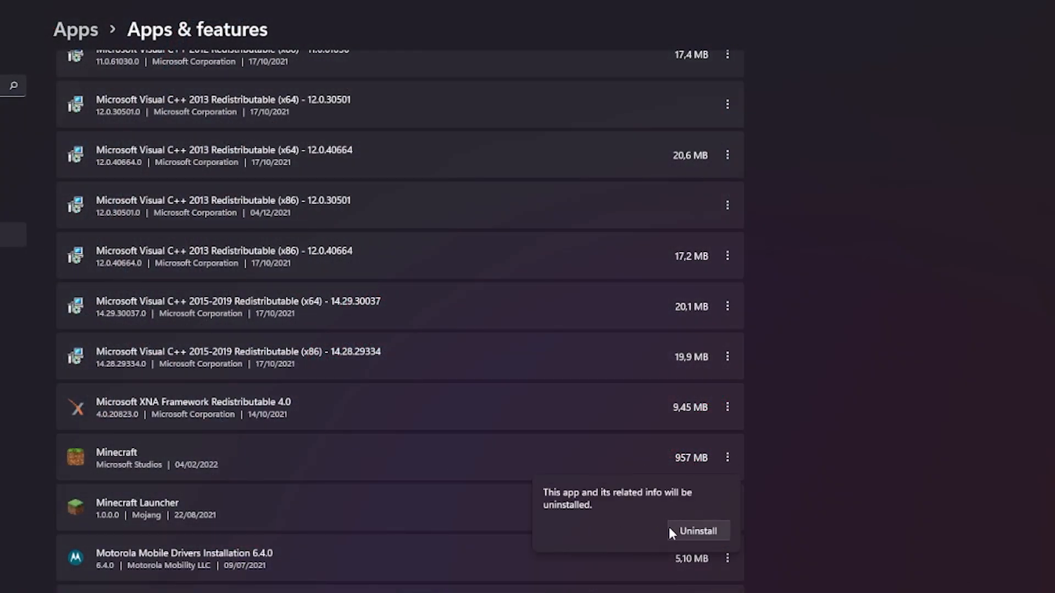
click(698, 531)
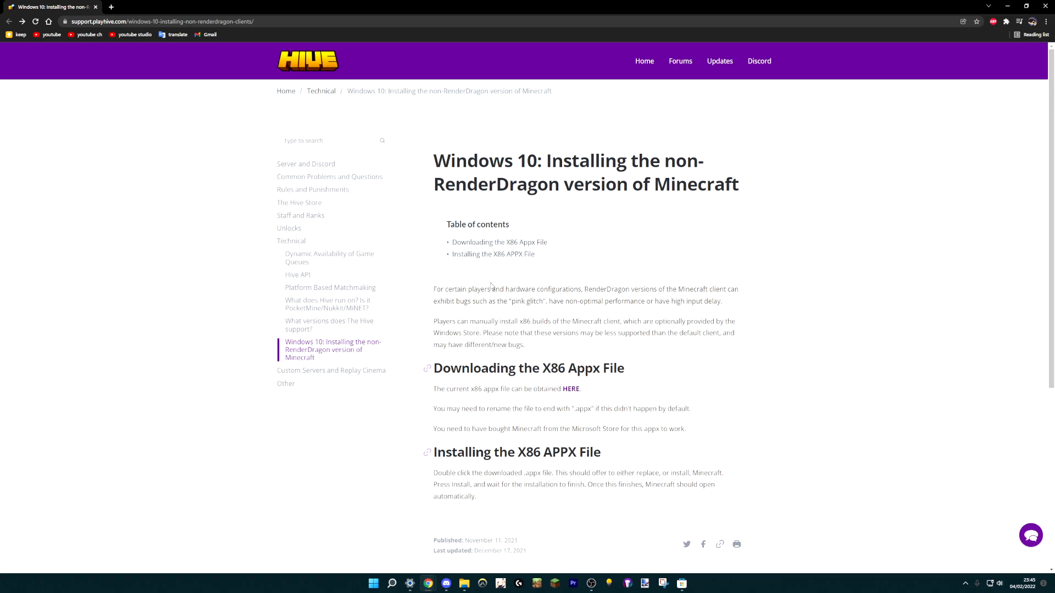
mouse_move(496, 281)
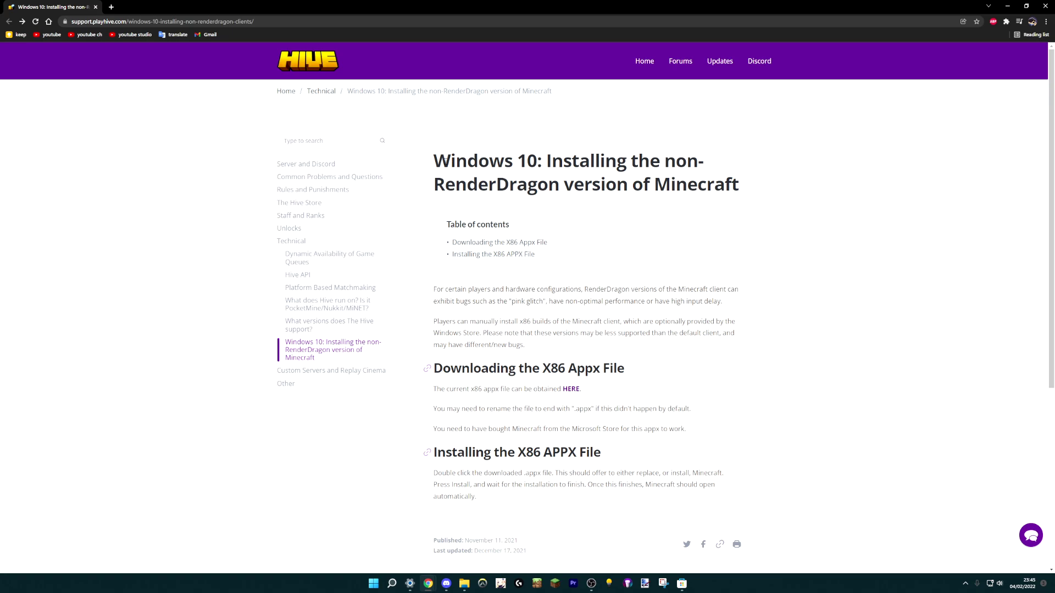
double_click(484, 161)
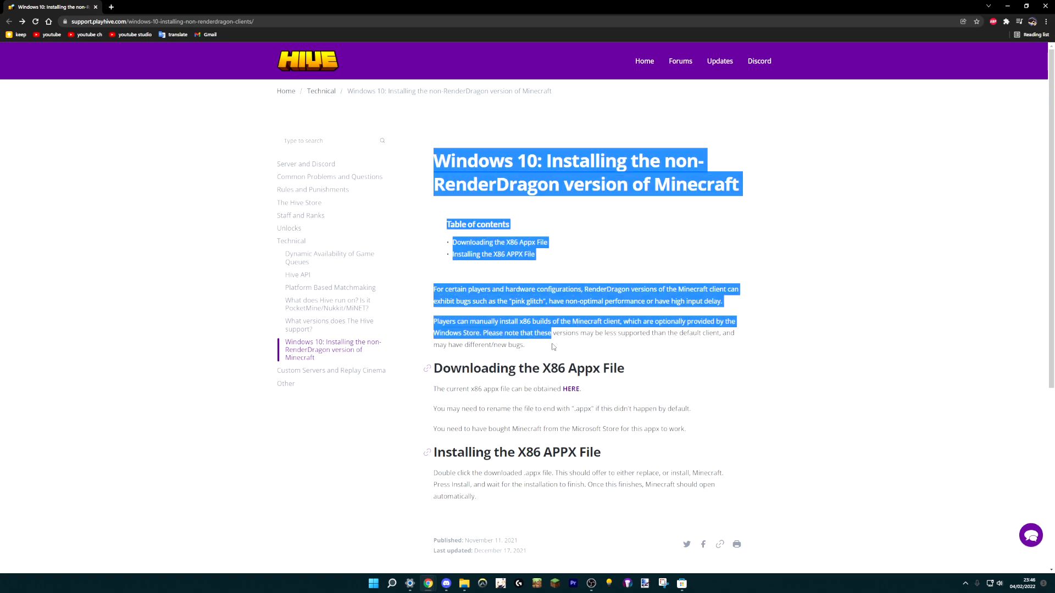
drag(554, 346, 569, 495)
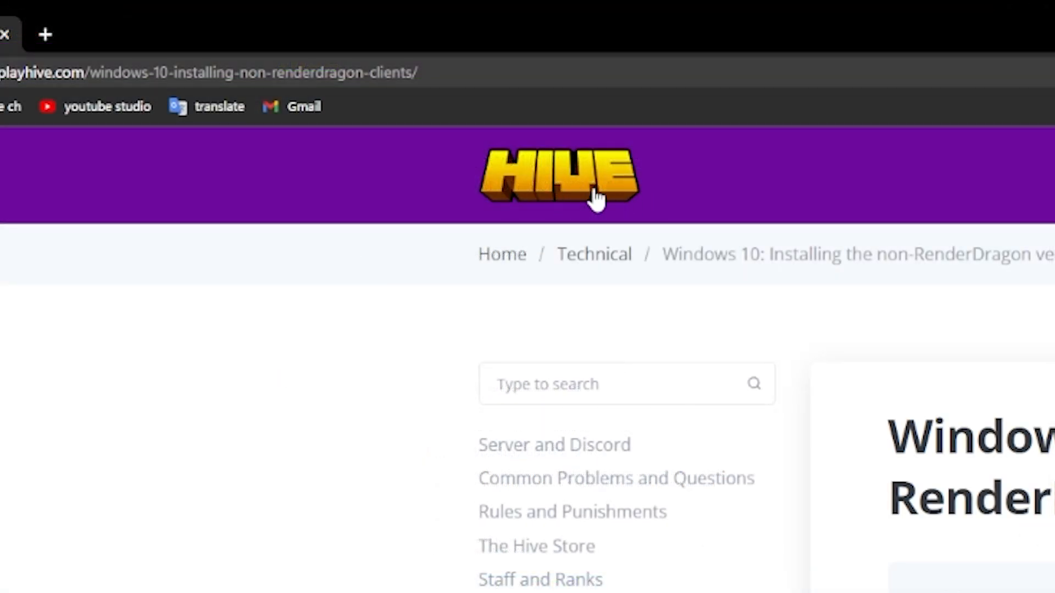
mouse_move(581, 199)
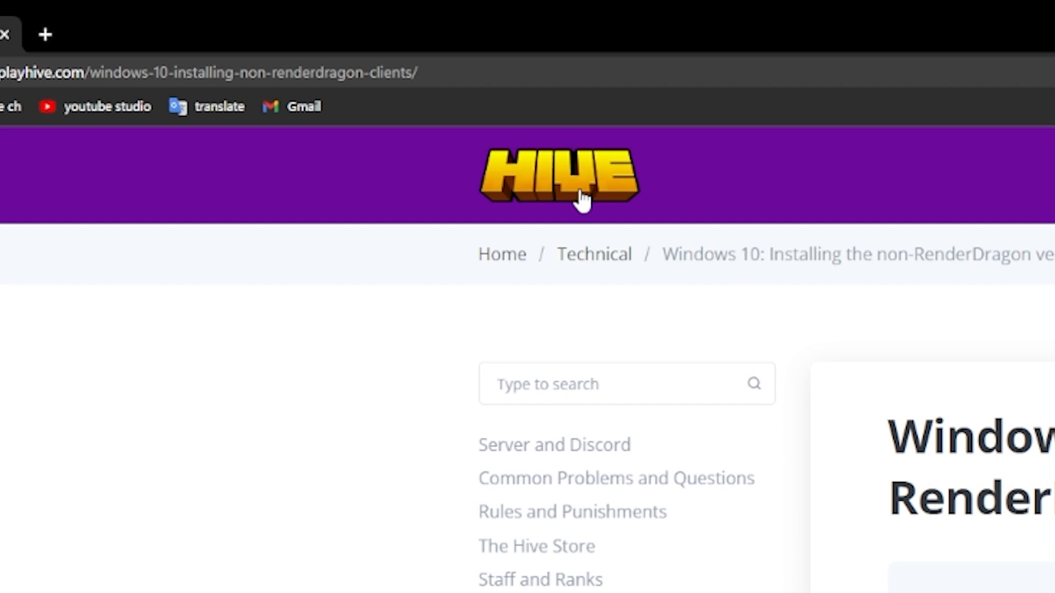
mouse_move(630, 189)
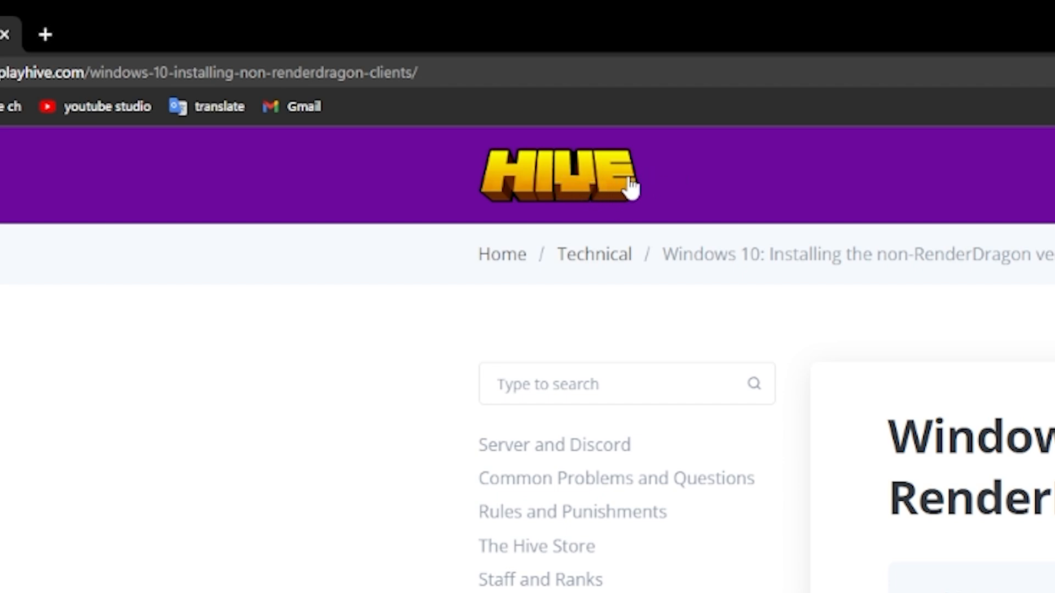
mouse_move(605, 195)
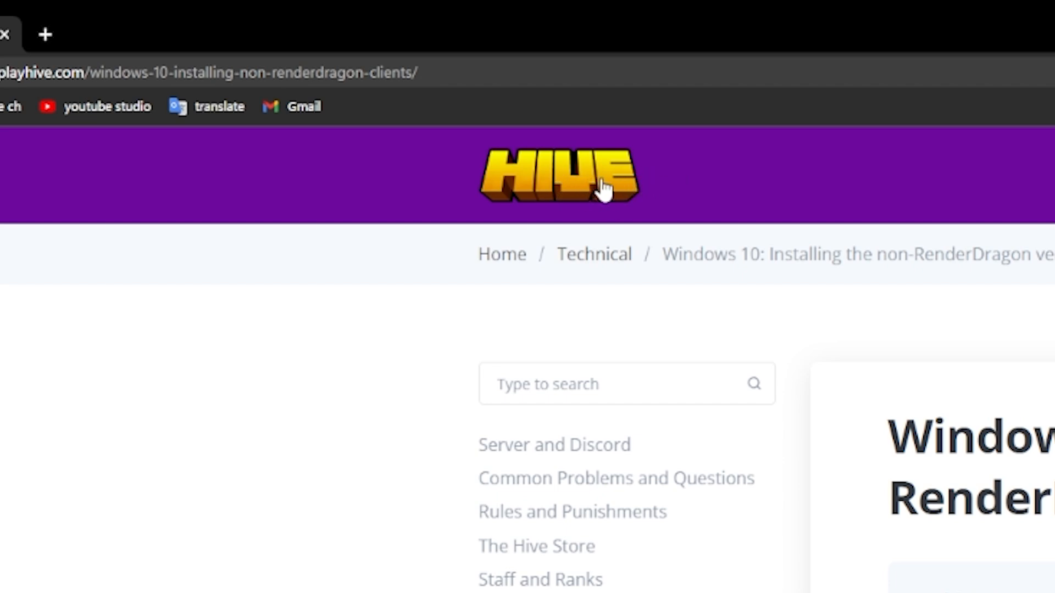
mouse_move(533, 235)
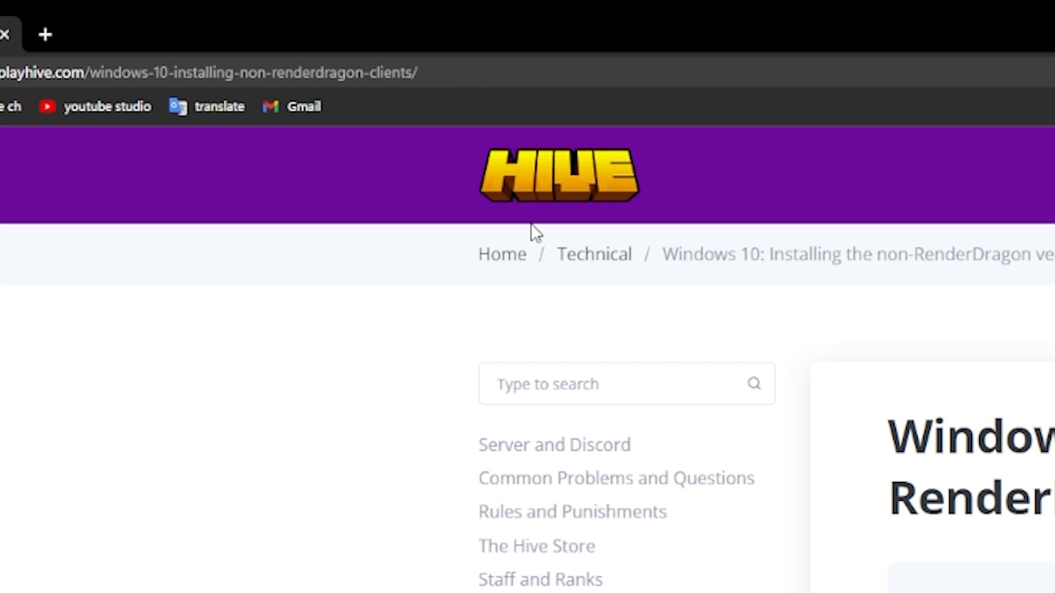
mouse_move(636, 190)
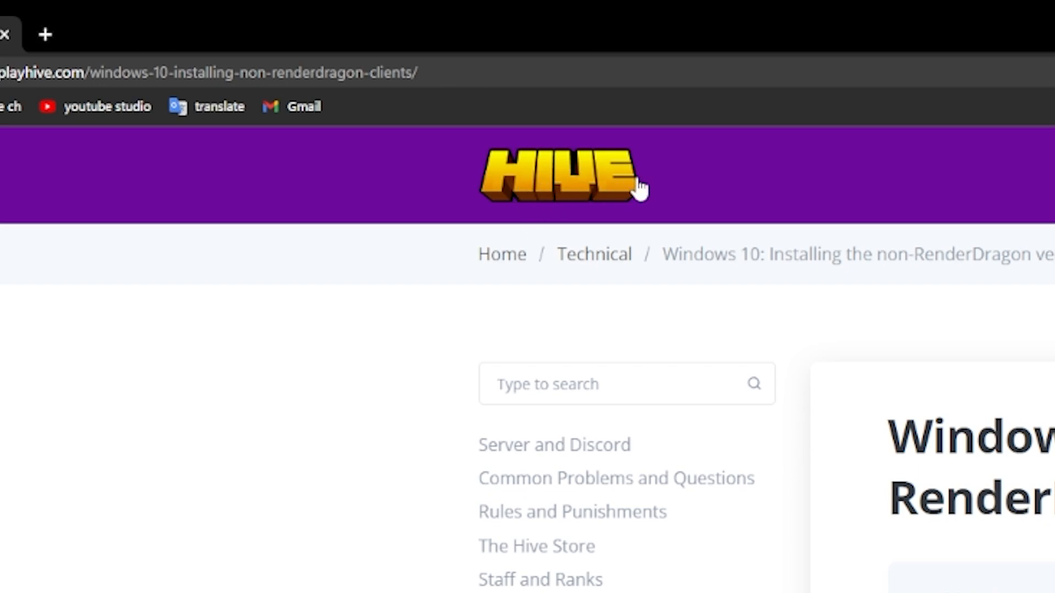
mouse_move(540, 238)
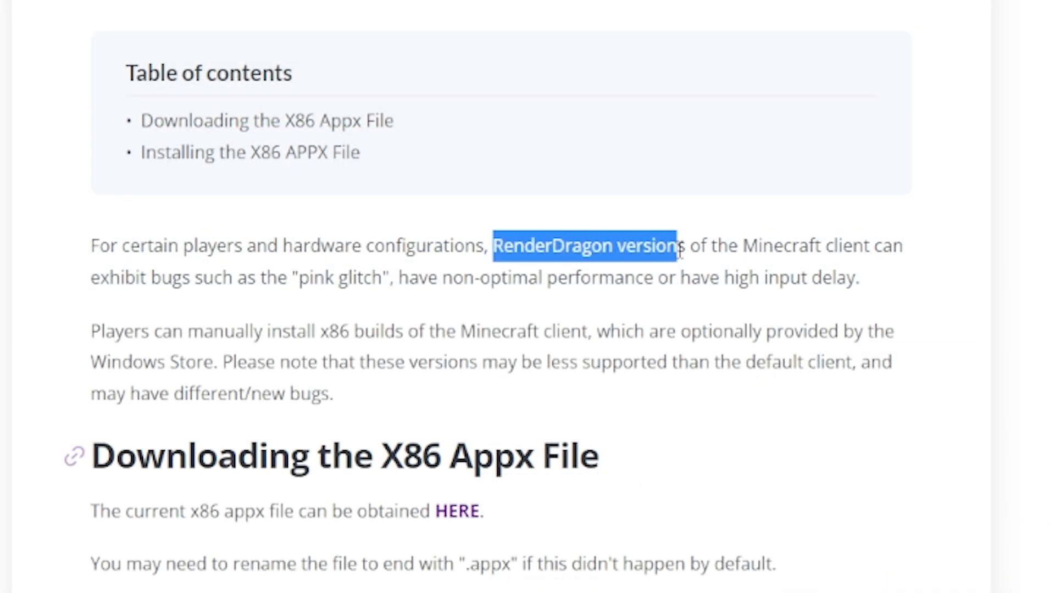
click(331, 276)
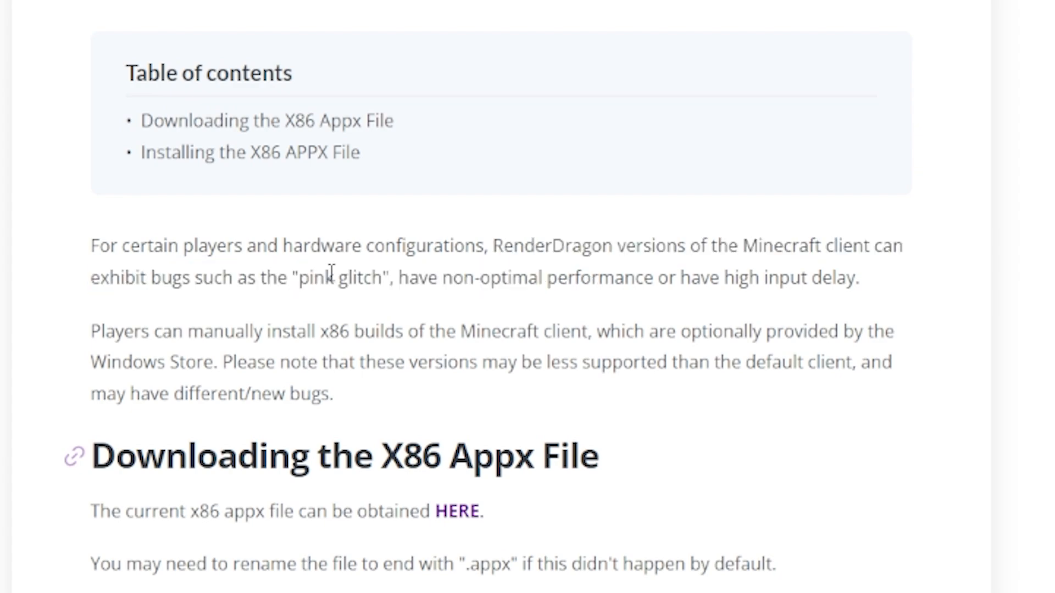
mouse_move(377, 278)
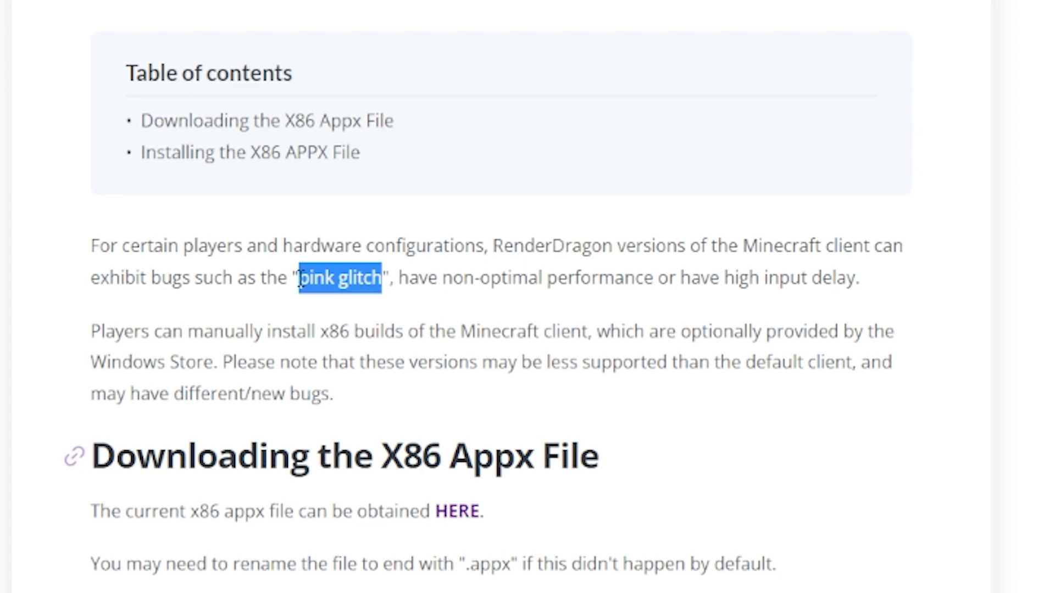
click(389, 284)
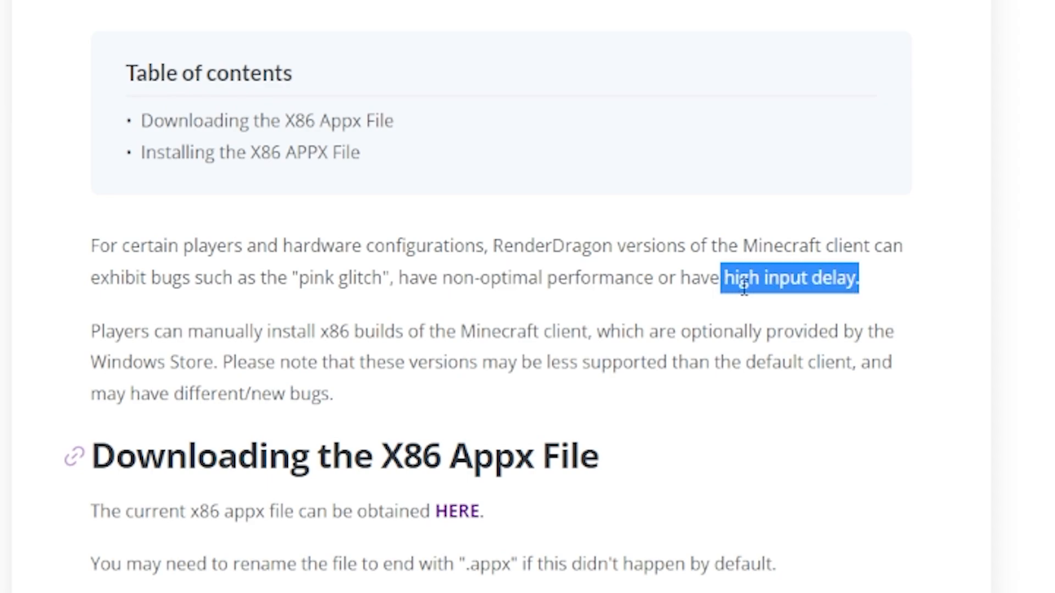
click(458, 327)
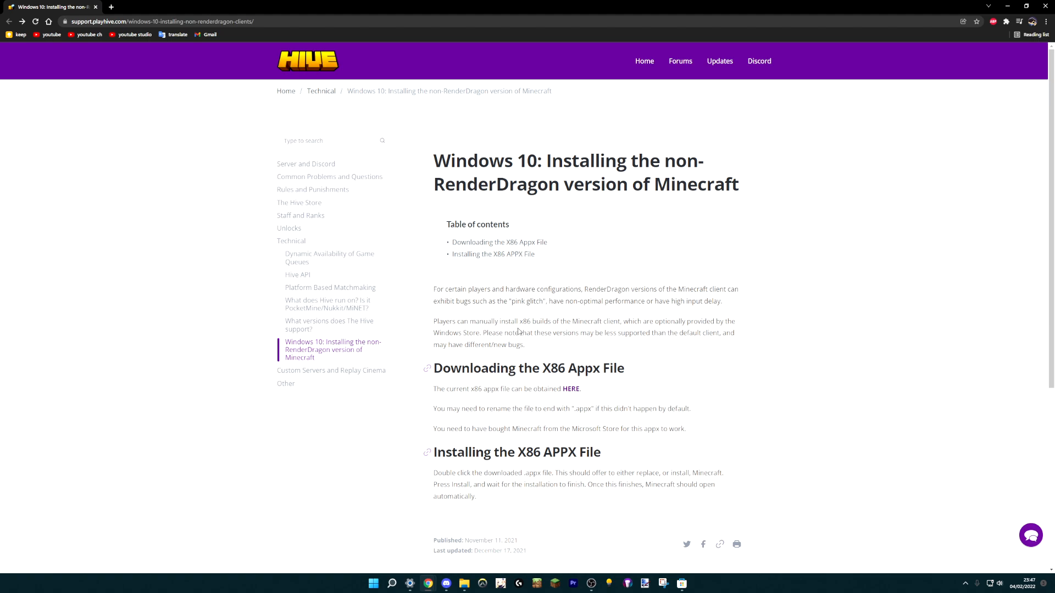
mouse_move(518, 361)
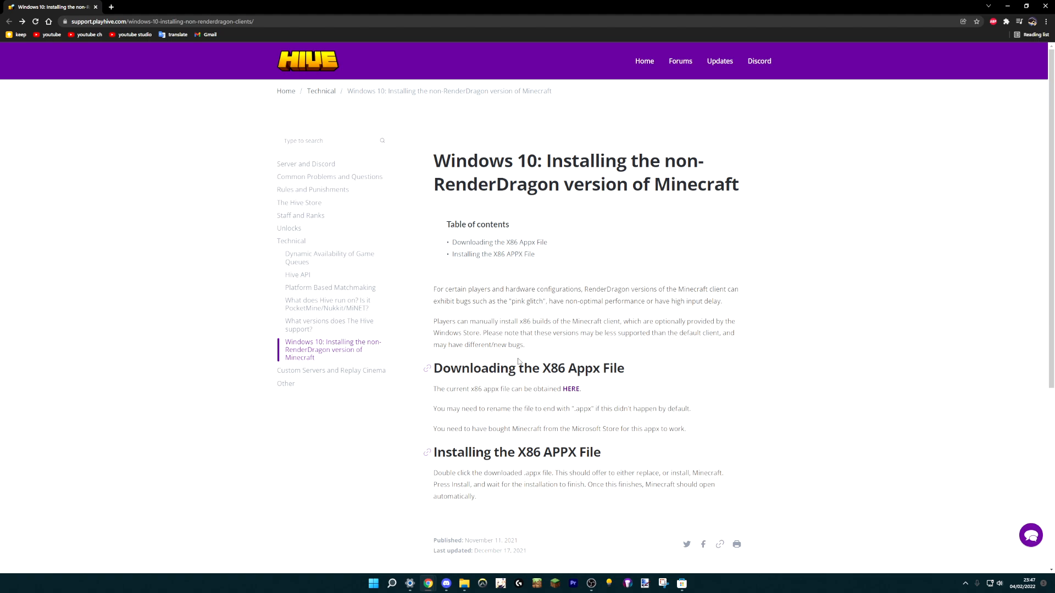
mouse_move(571, 389)
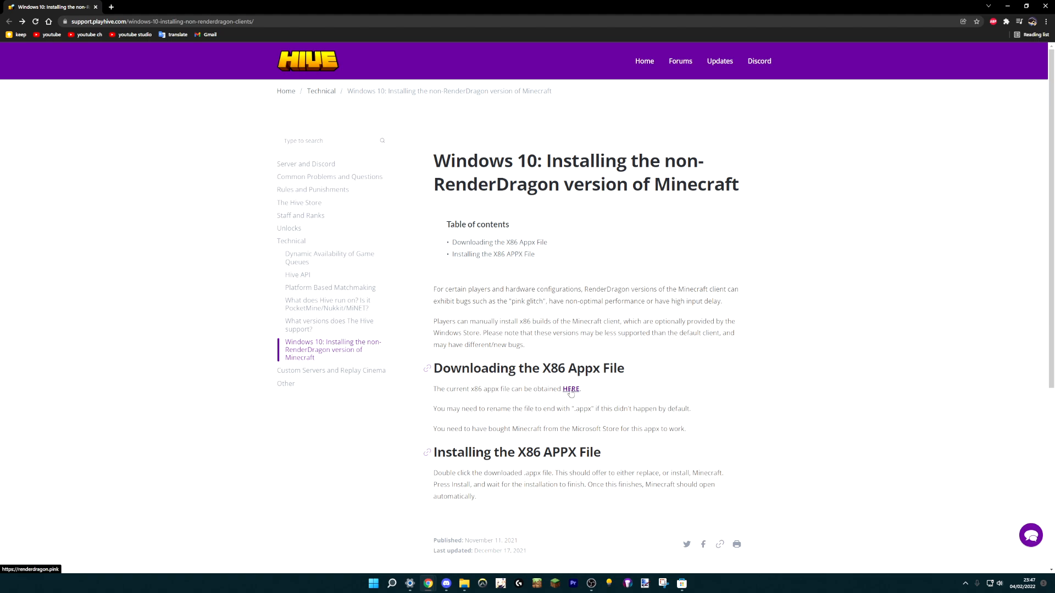
Open the x86 appx download page and save its link into D:\_Download\MC Non-RenderDragon.
click(570, 389)
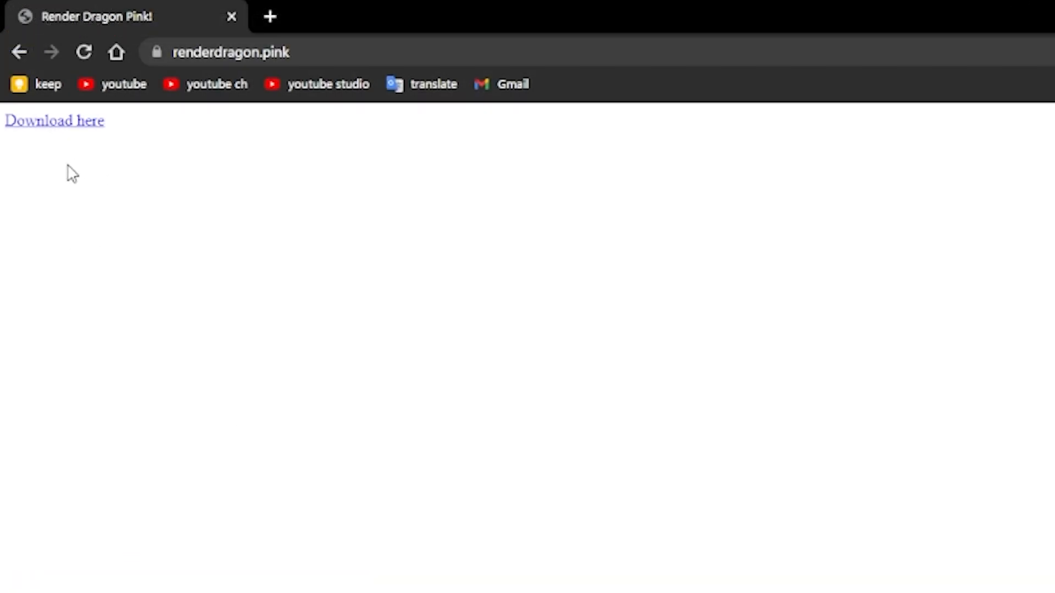
mouse_move(45, 135)
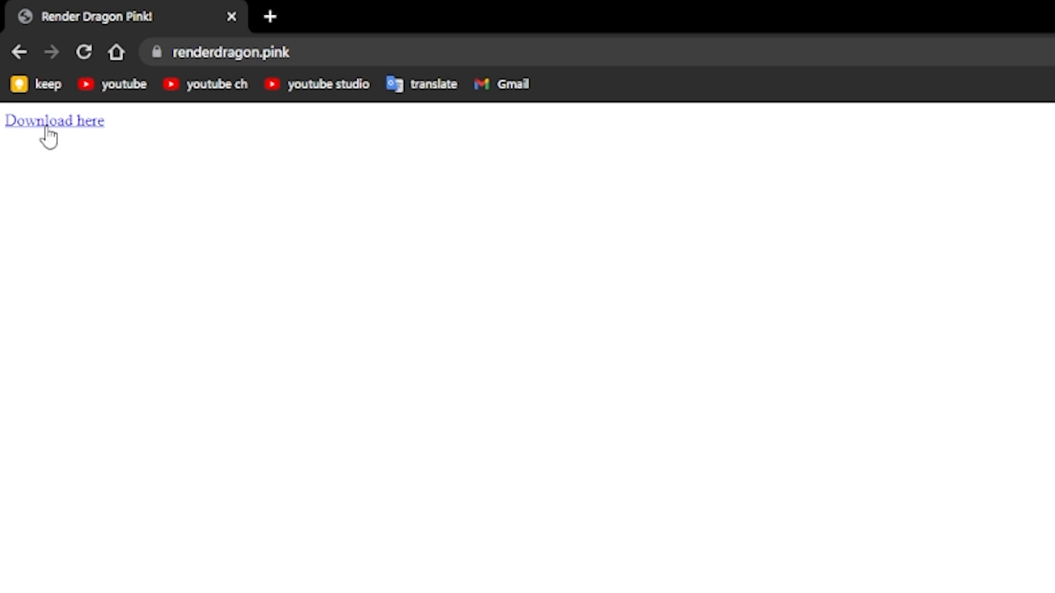
right_click(52, 123)
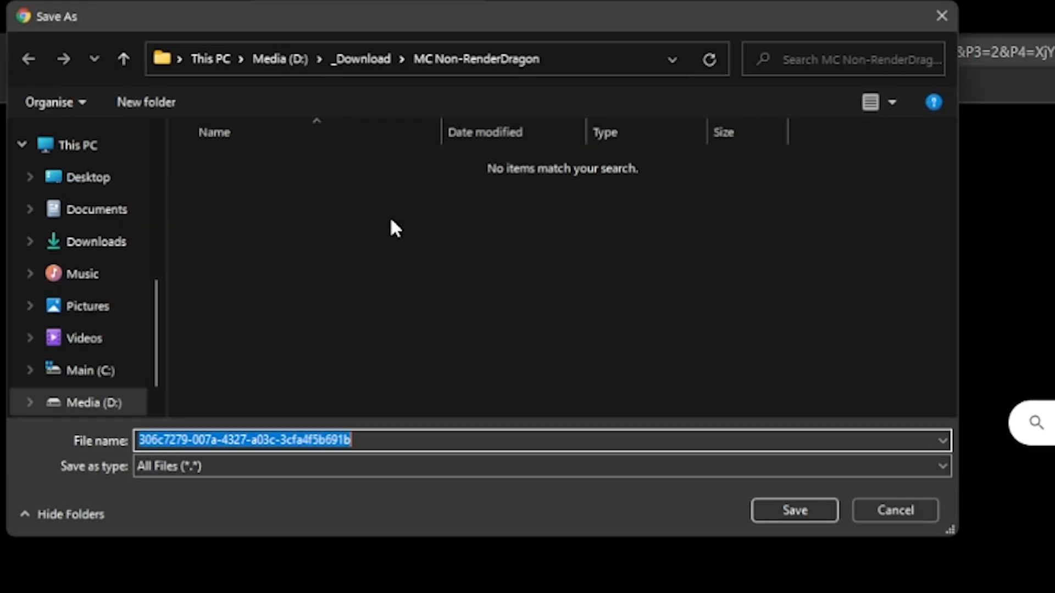
mouse_move(282, 302)
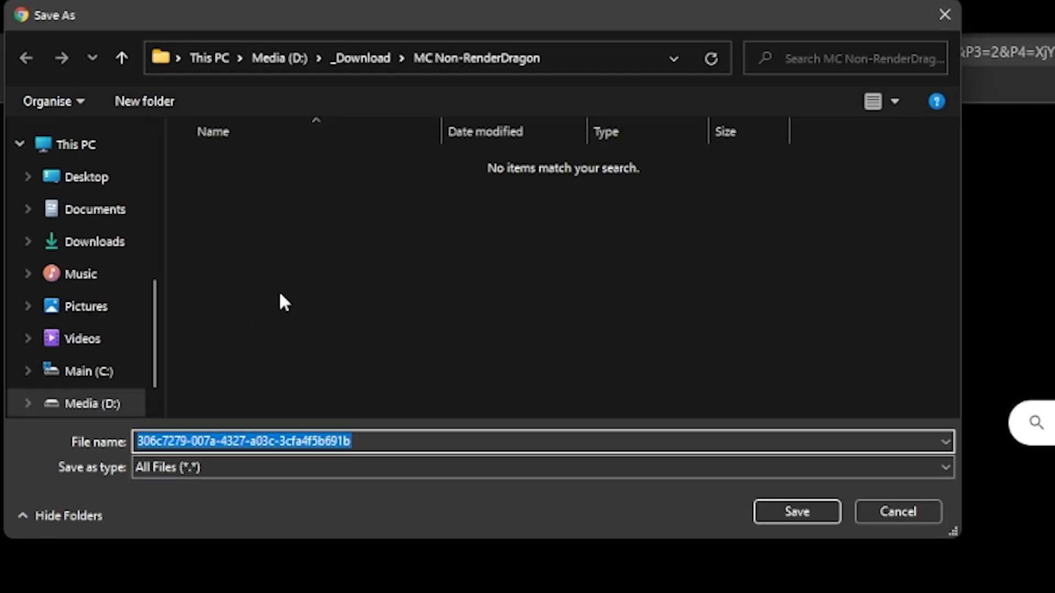
click(798, 513)
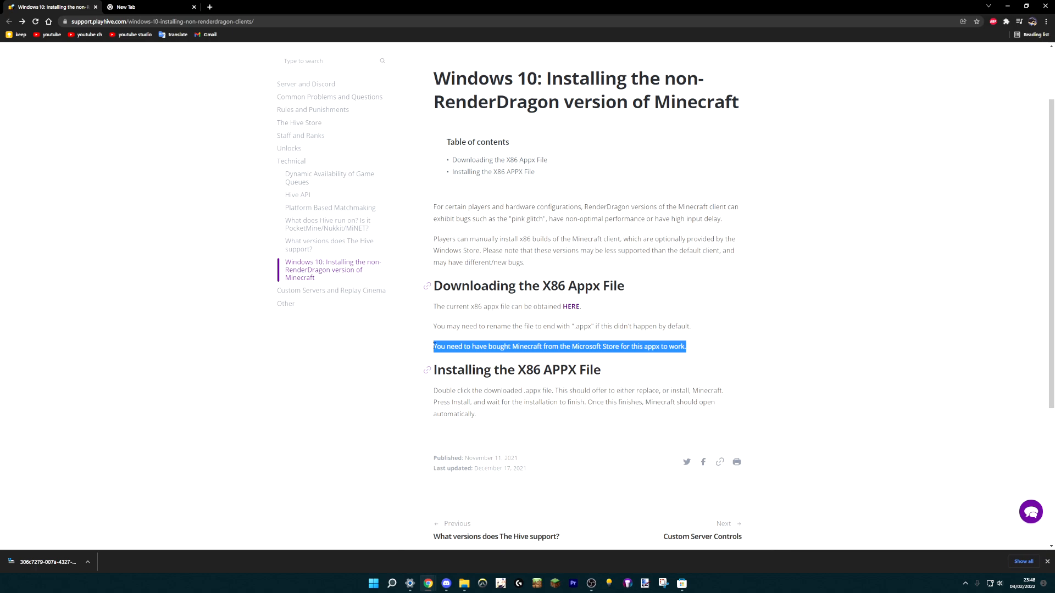
mouse_move(573, 308)
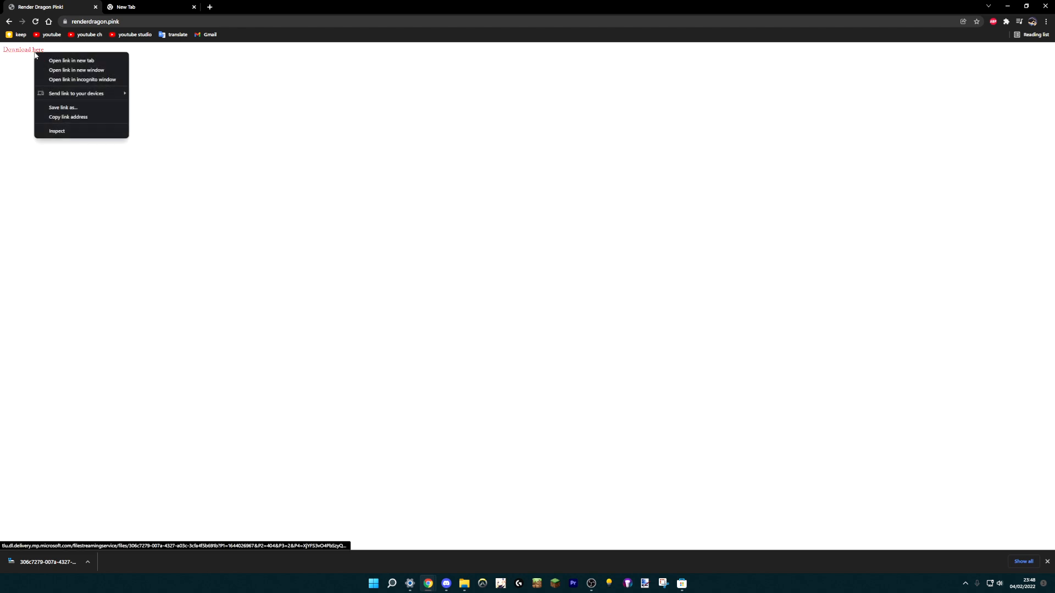
Open the Download here link in a new tab, then show the downloaded file in its folder.
click(72, 61)
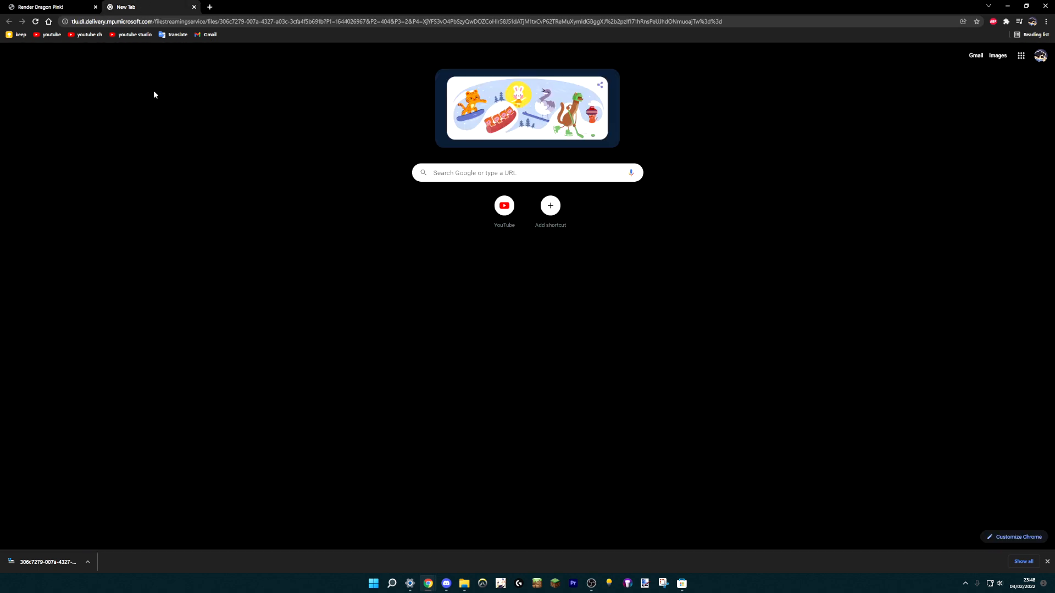
mouse_move(192, 60)
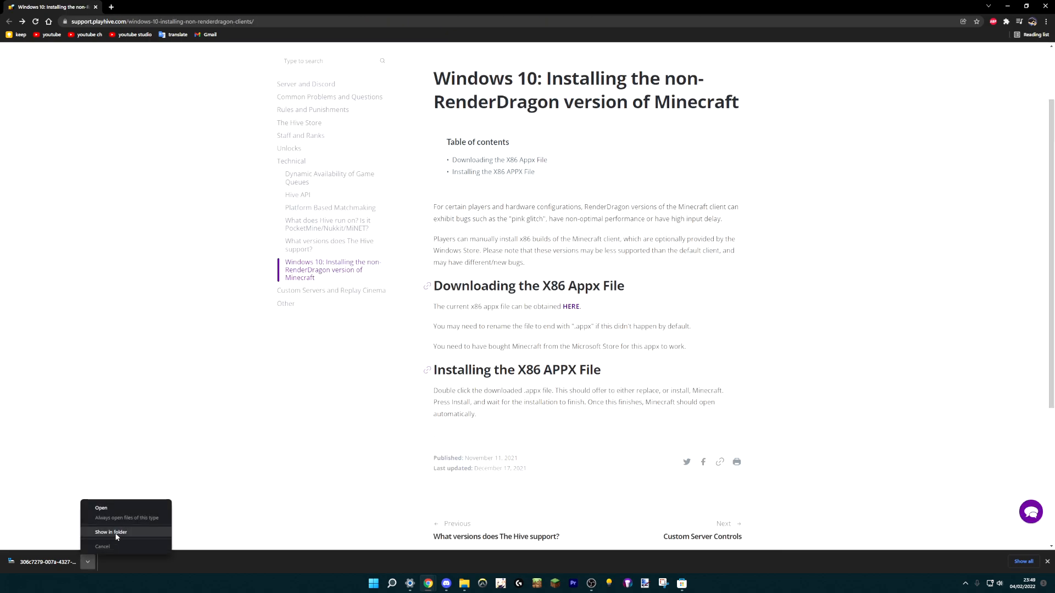
click(110, 532)
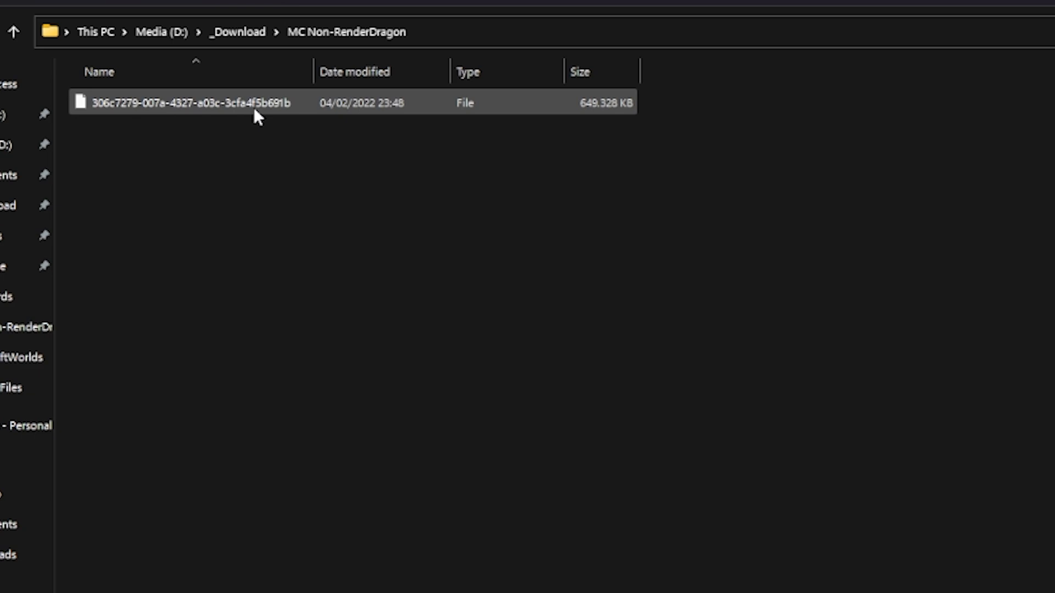
mouse_move(401, 109)
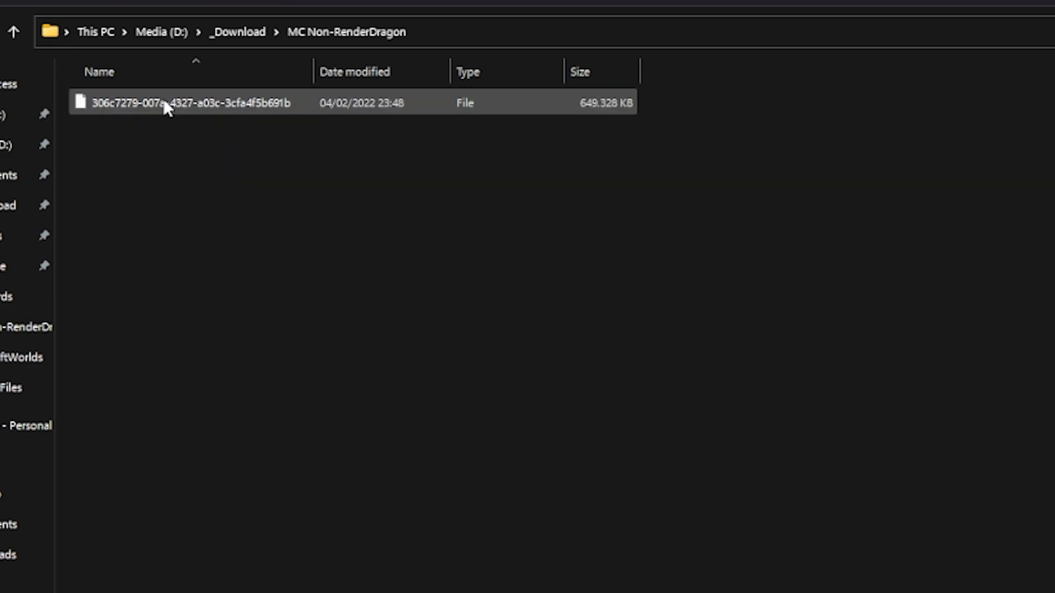
mouse_move(248, 119)
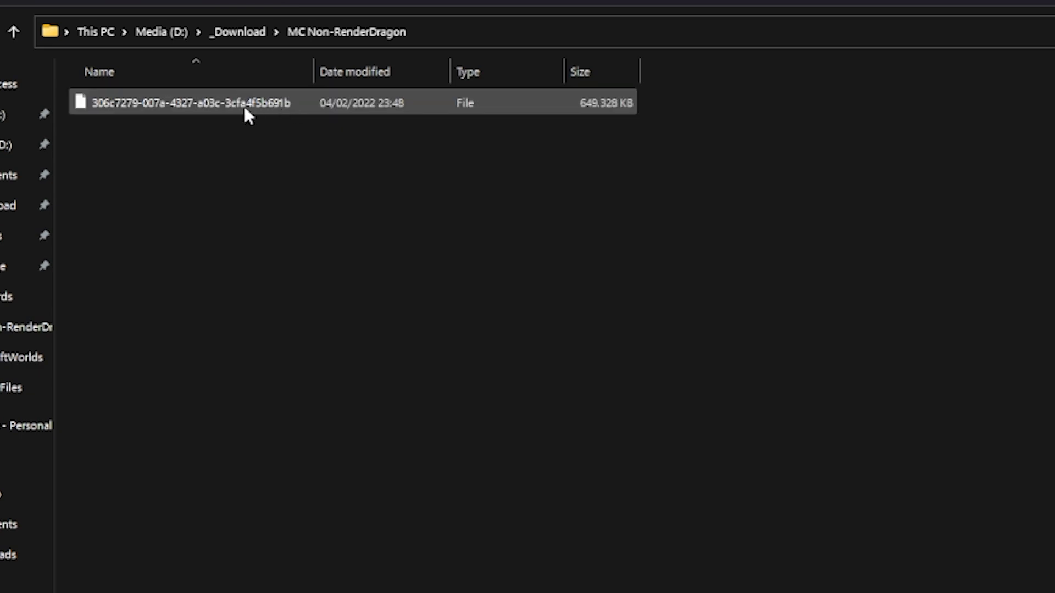
mouse_move(303, 110)
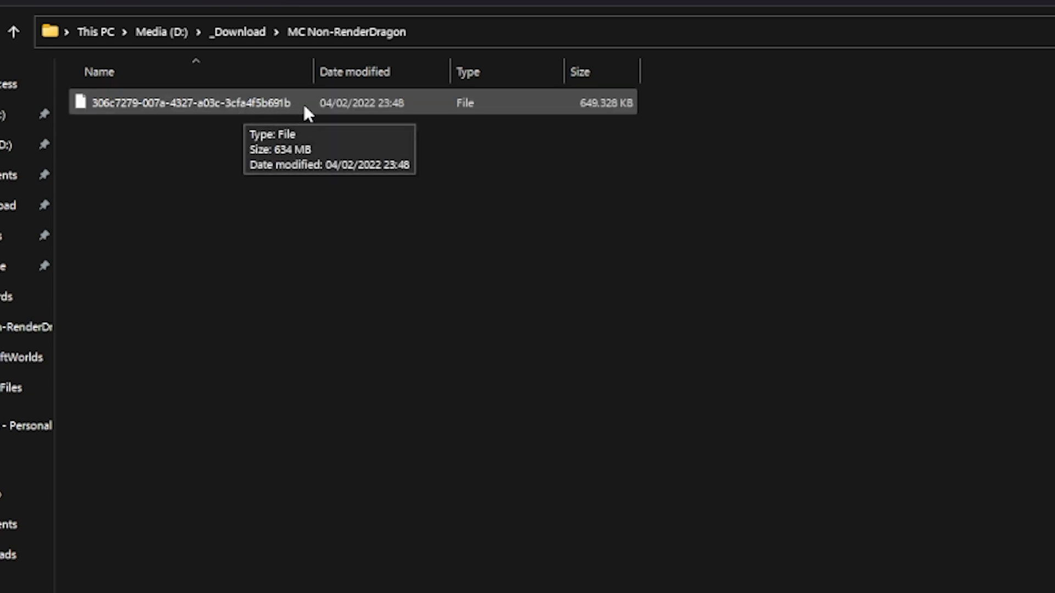
mouse_move(296, 113)
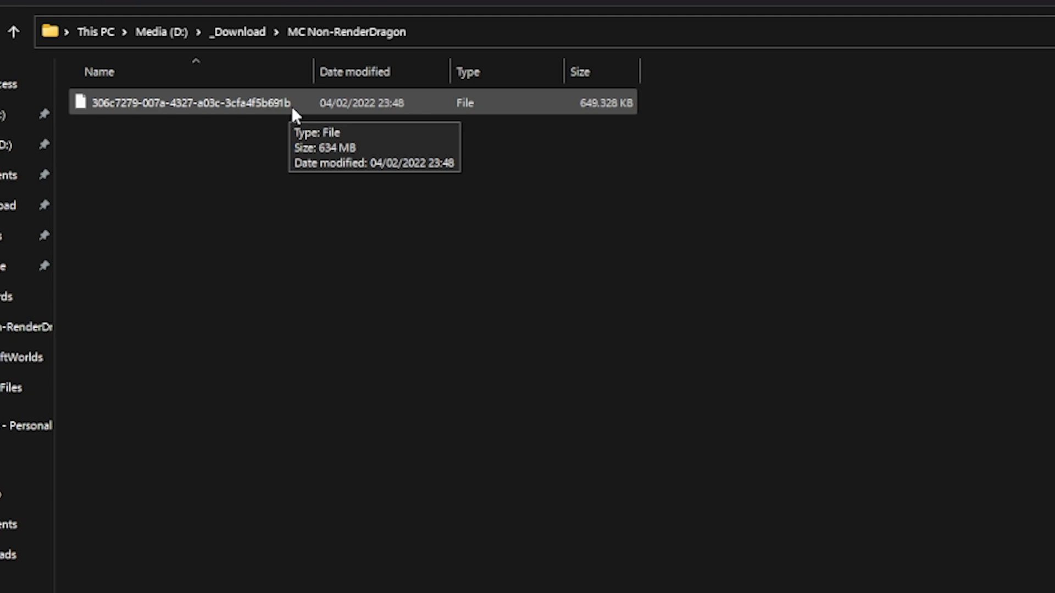
mouse_move(303, 114)
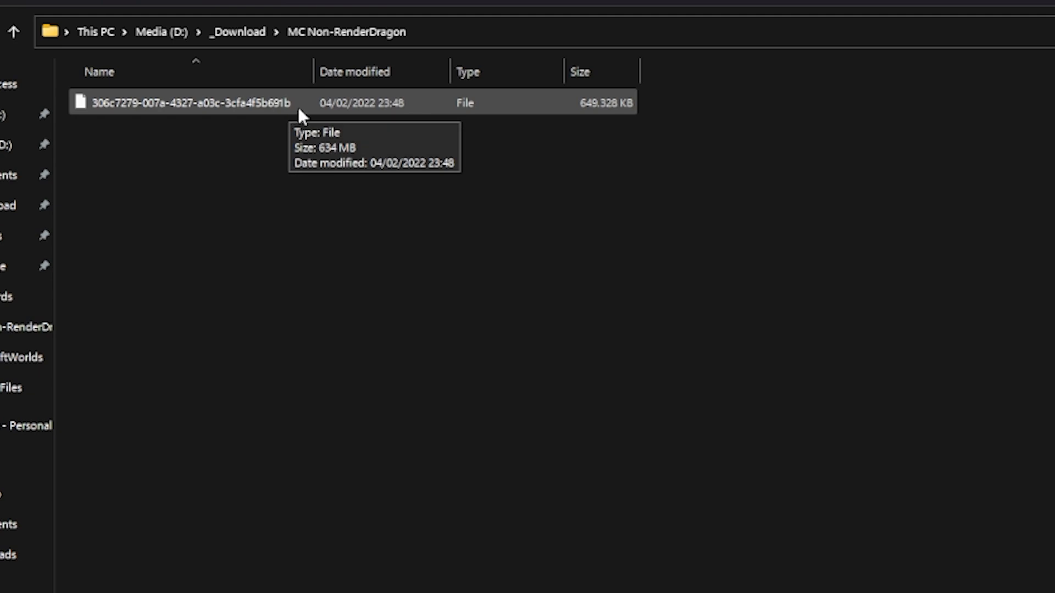
mouse_move(234, 144)
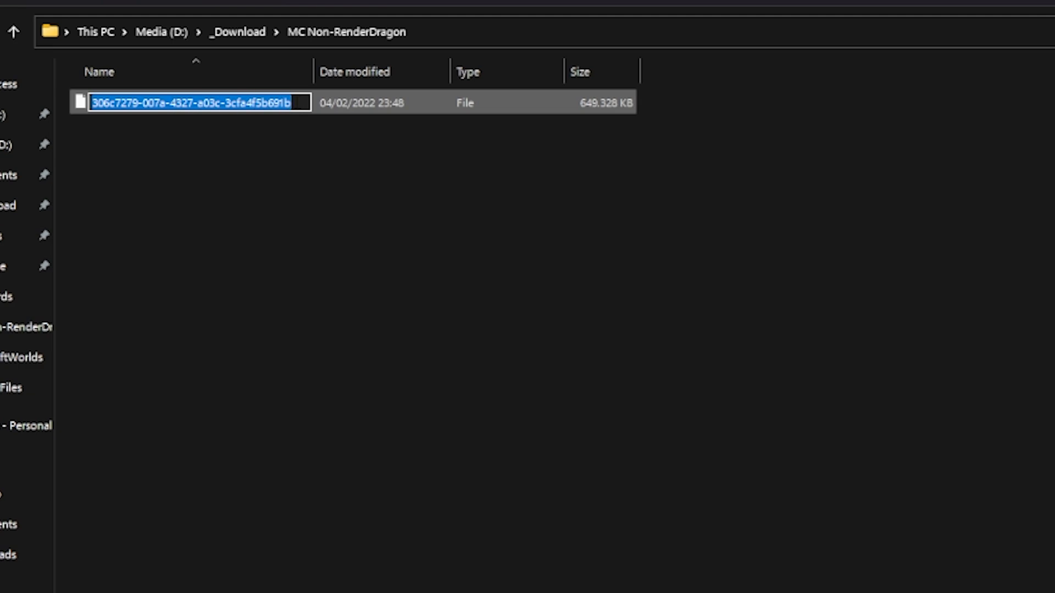
Append .appx to the downloaded 649 MB file's name and open the resulting APPX file.
click(293, 102)
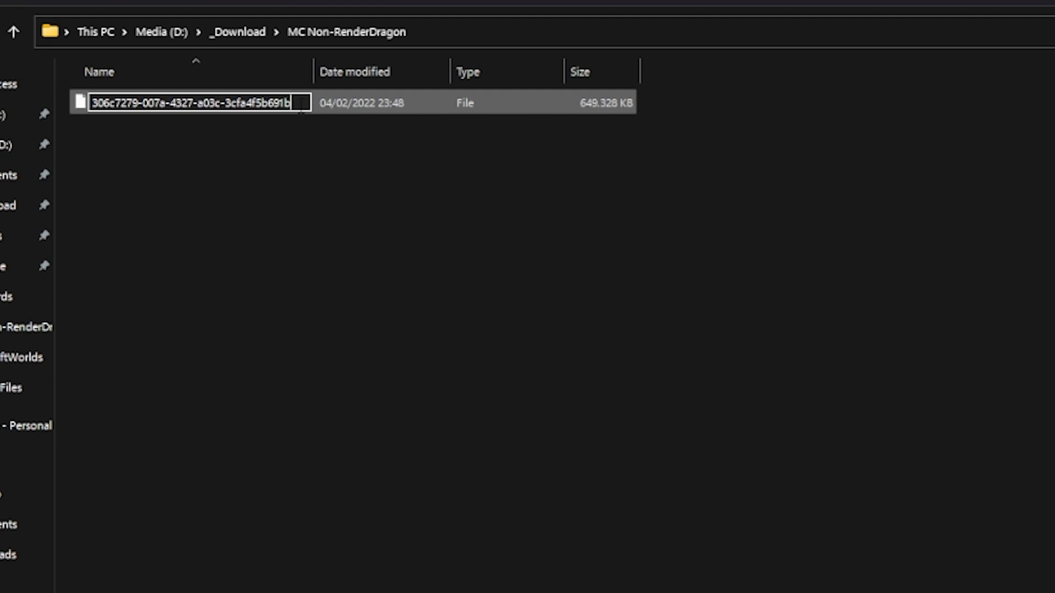
text(.ap)
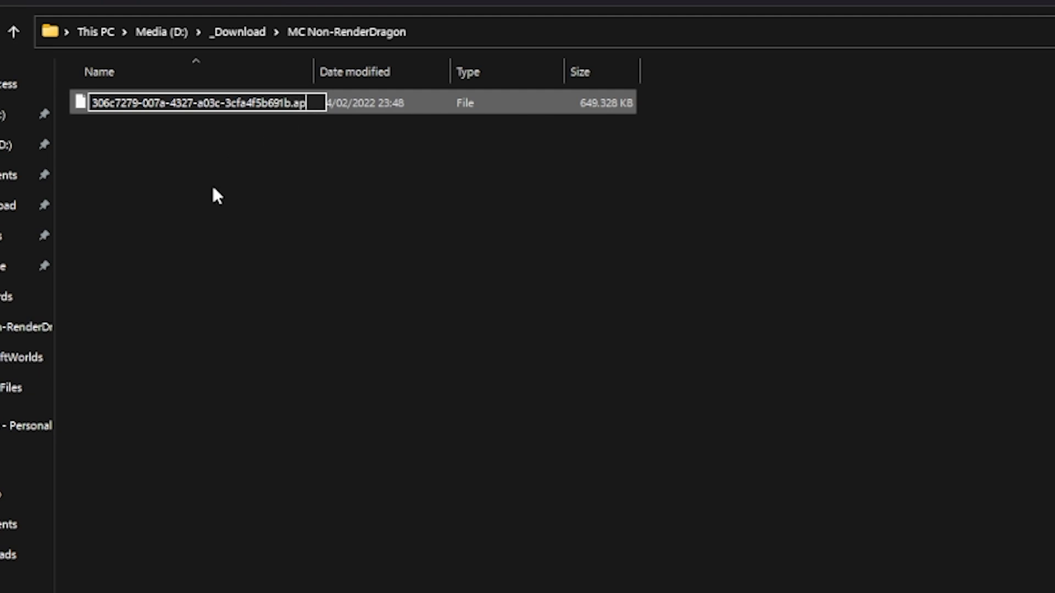
key(Enter)
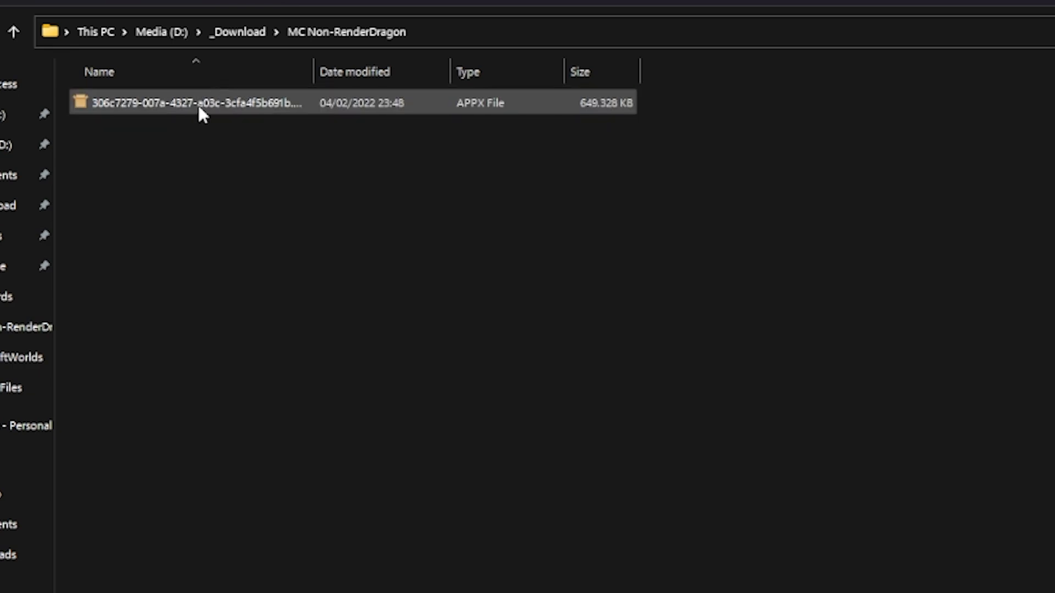
double_click(198, 104)
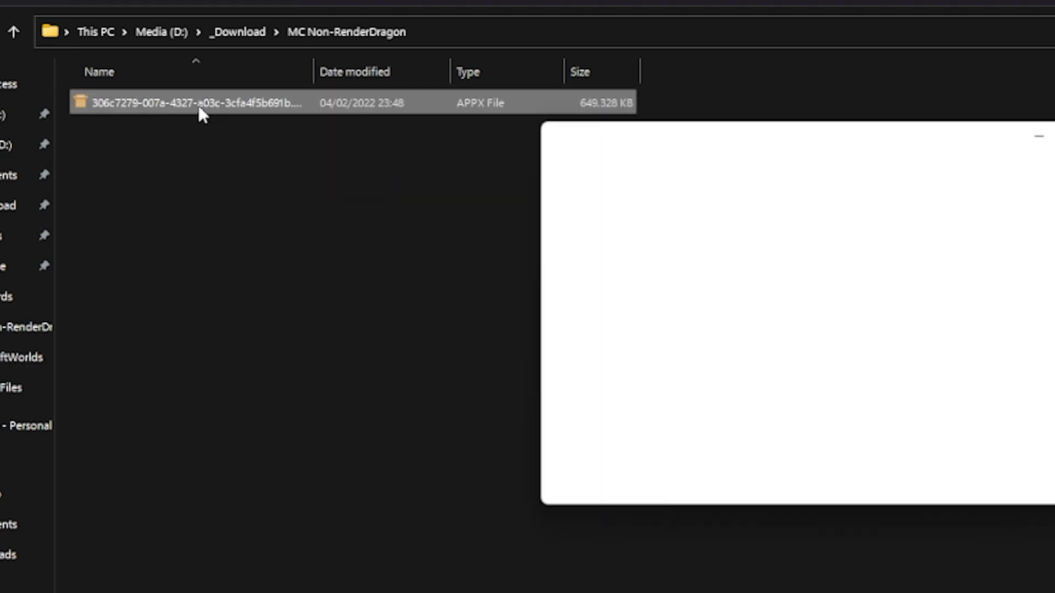
Install Minecraft for Windows 10 version 1.18.203.0, leaving Launch when ready checked.
double_click(192, 103)
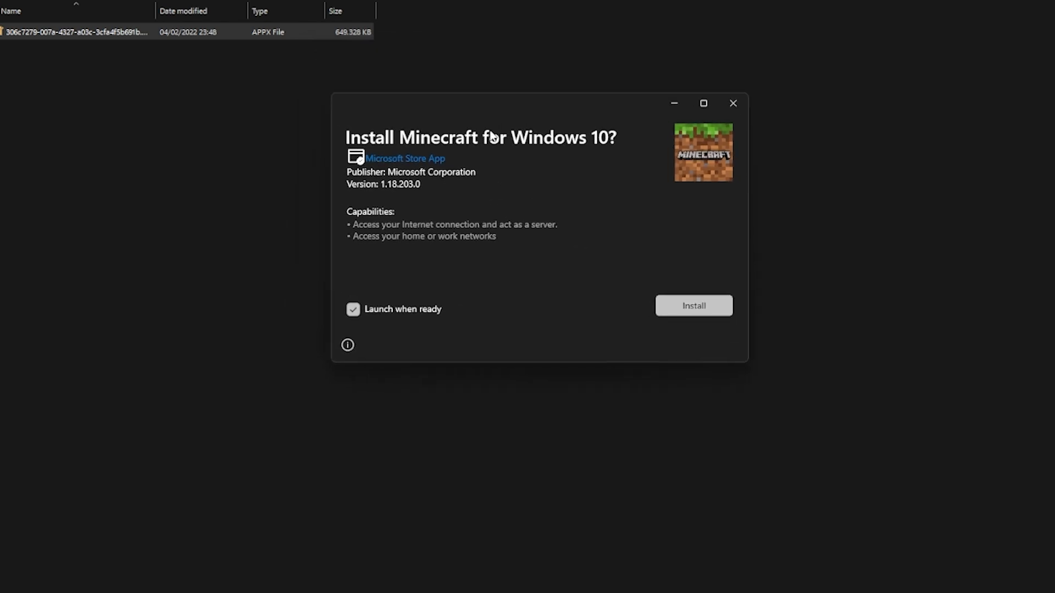
click(694, 305)
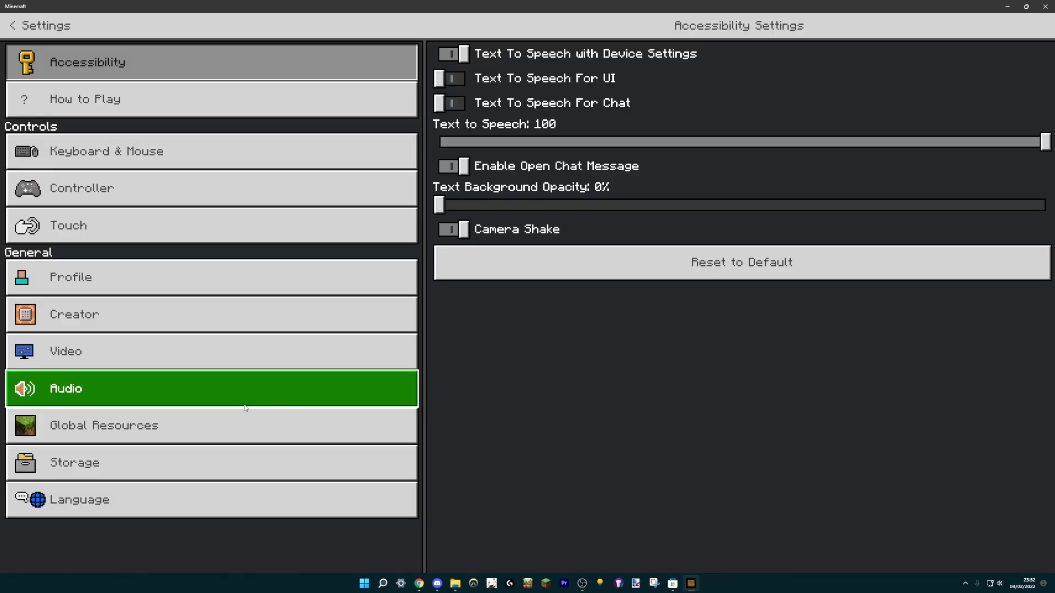
Leave Settings, go to Play > Create New, and accept achievements off for a Creative Flat world.
click(104, 426)
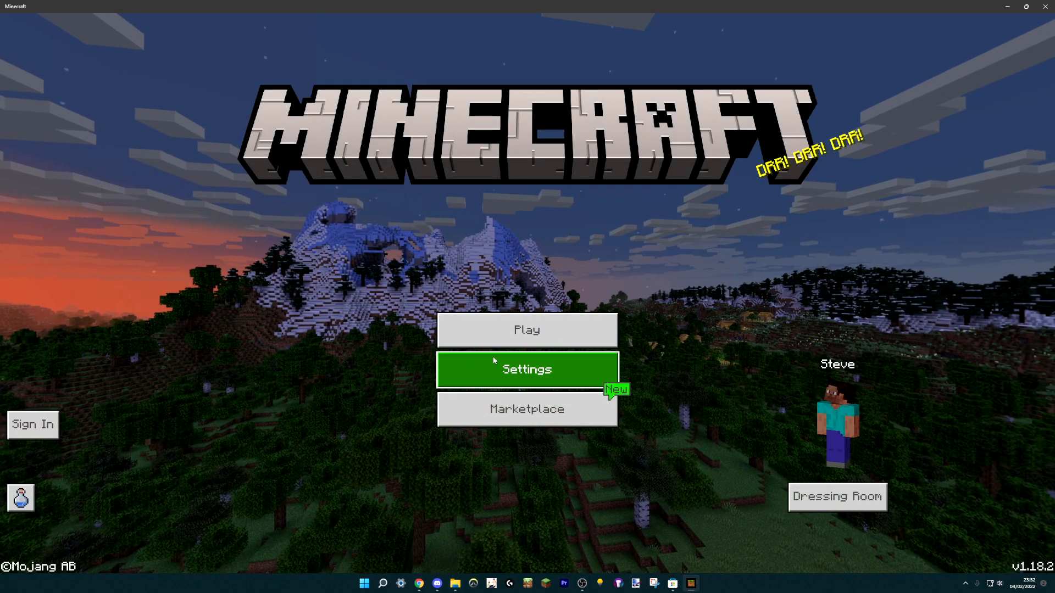
click(526, 370)
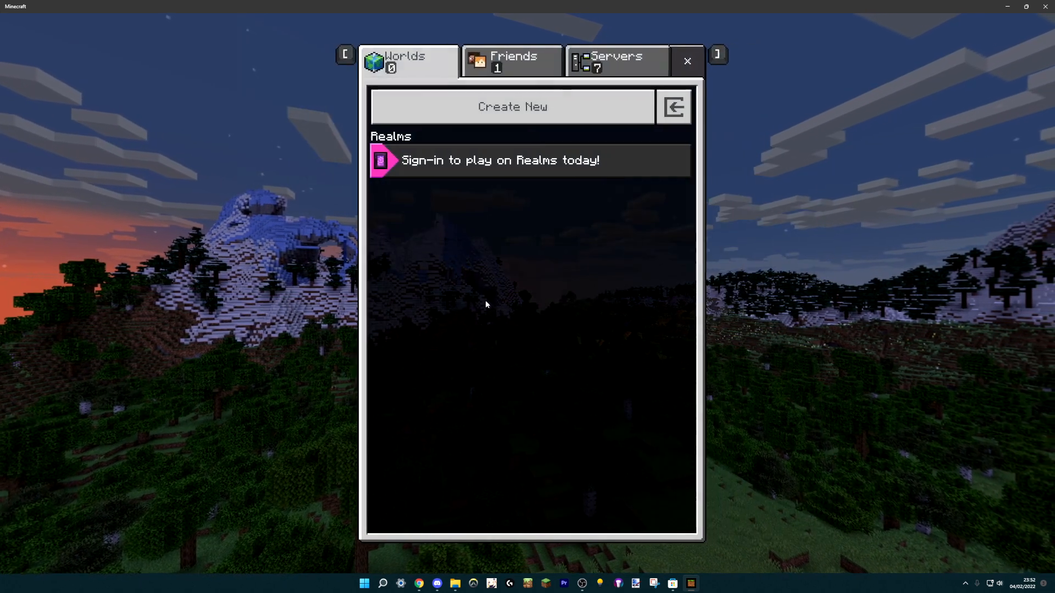
click(687, 60)
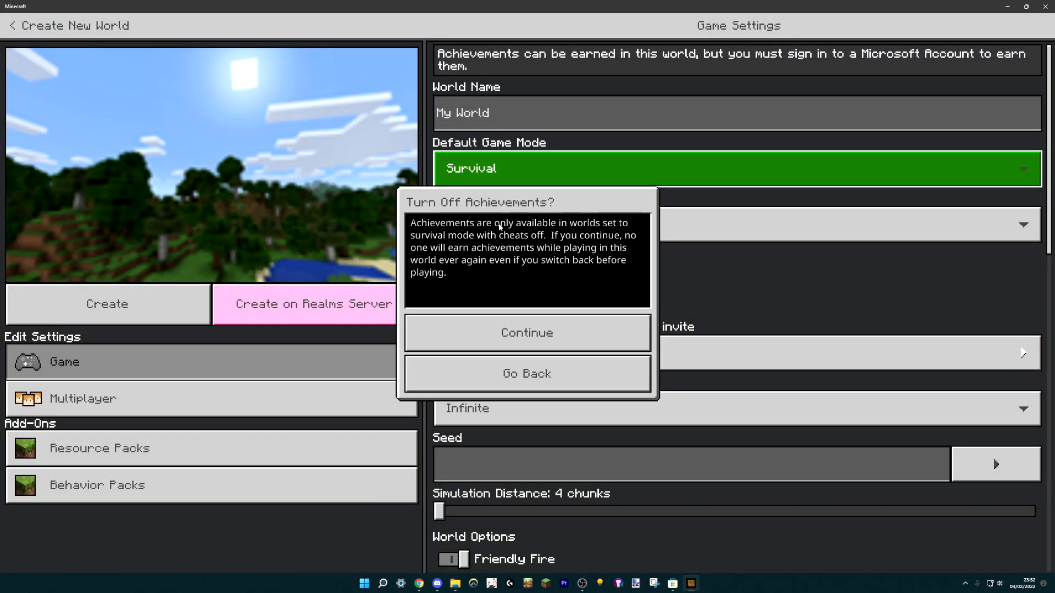
click(527, 332)
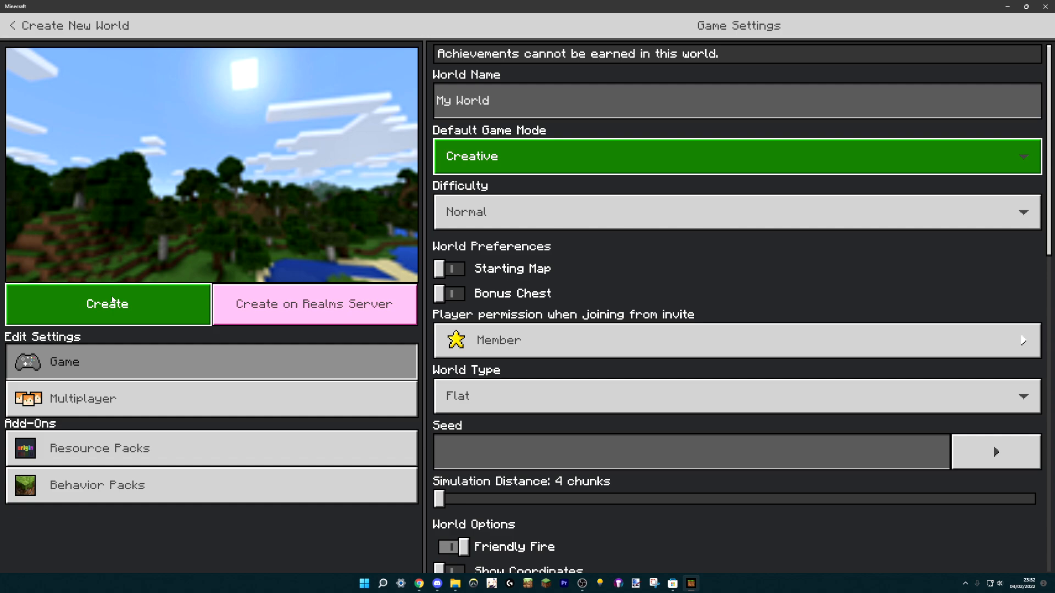
click(107, 305)
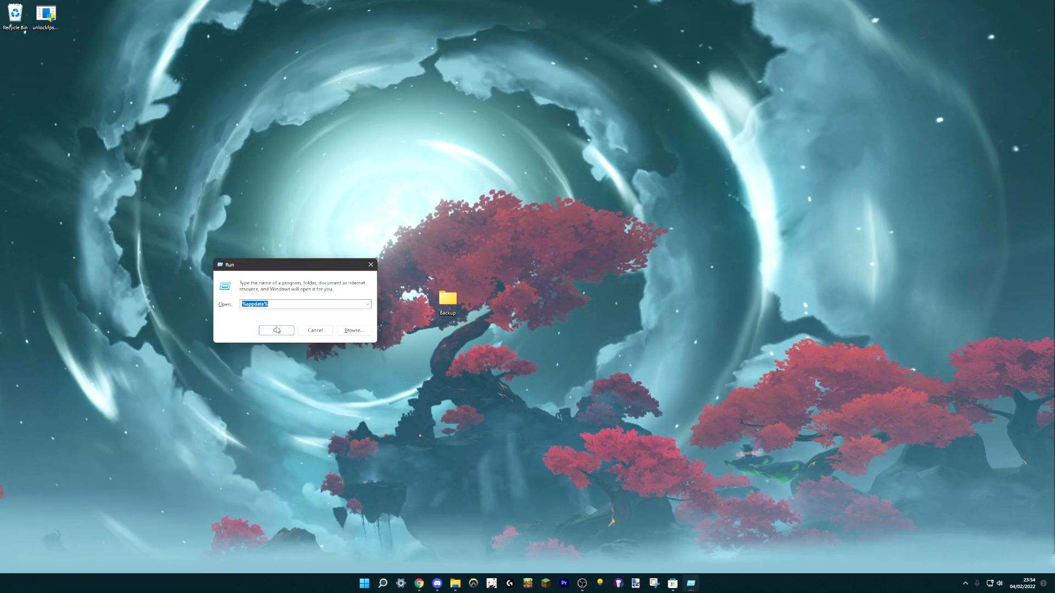
Browse from %appdata% through Local > Packages > Microsoft.MinecraftUWP to minecraftWorlds, then return to com.mojang.
click(276, 330)
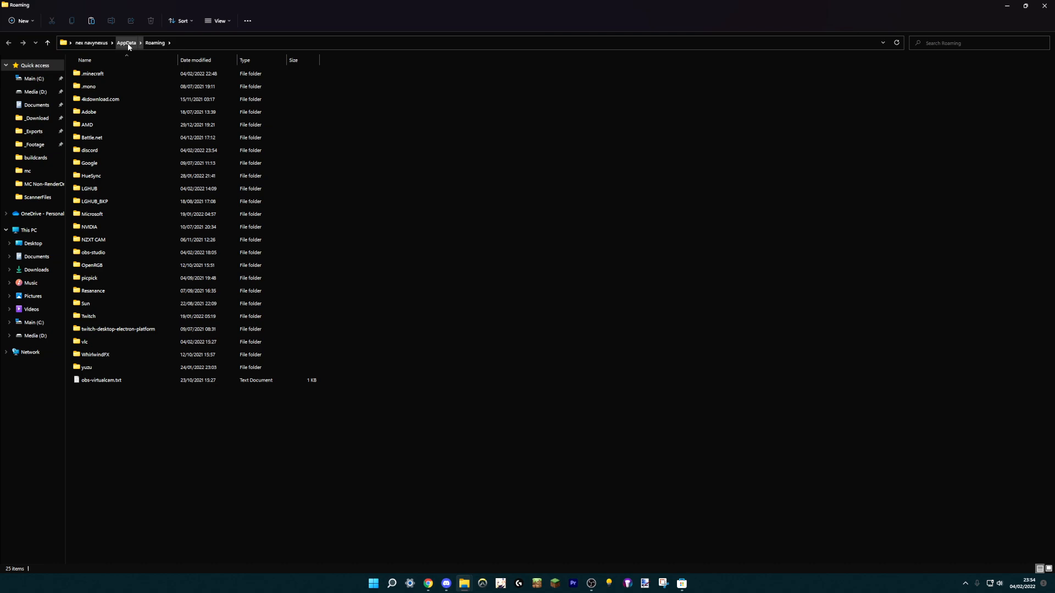
click(128, 43)
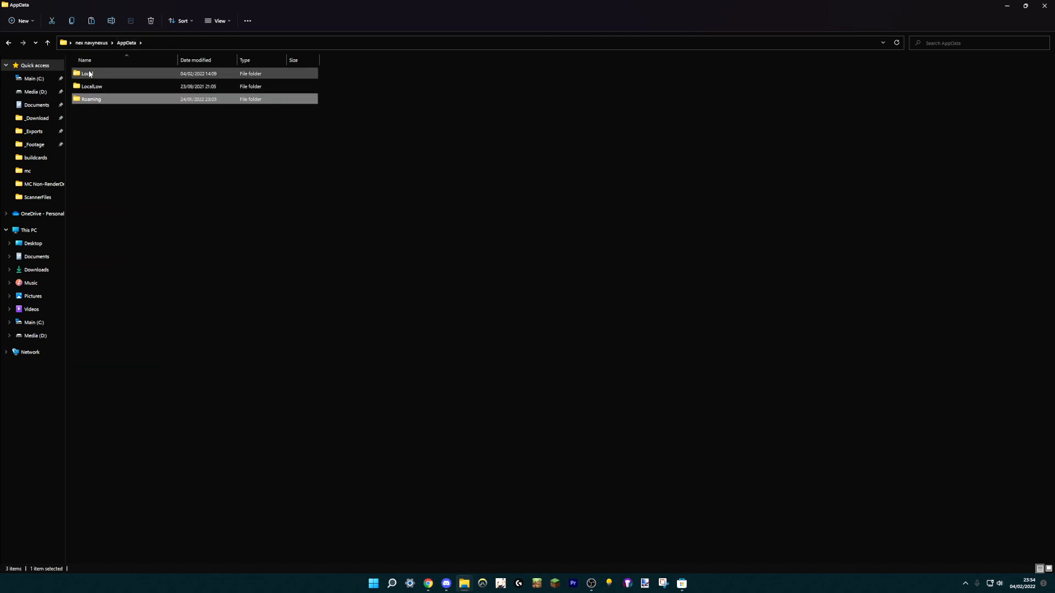
double_click(87, 73)
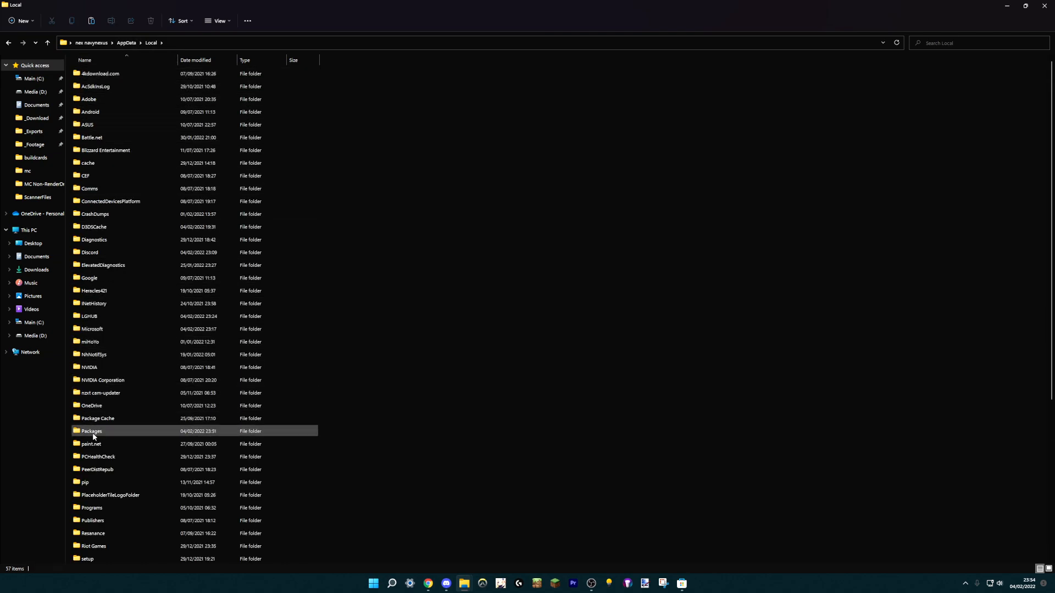
double_click(91, 431)
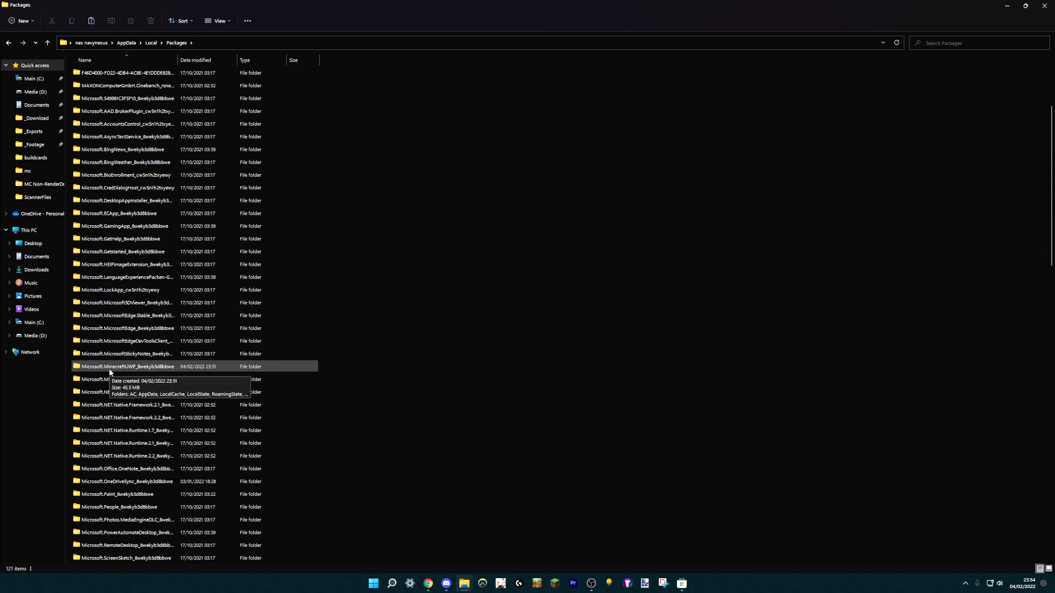
double_click(132, 366)
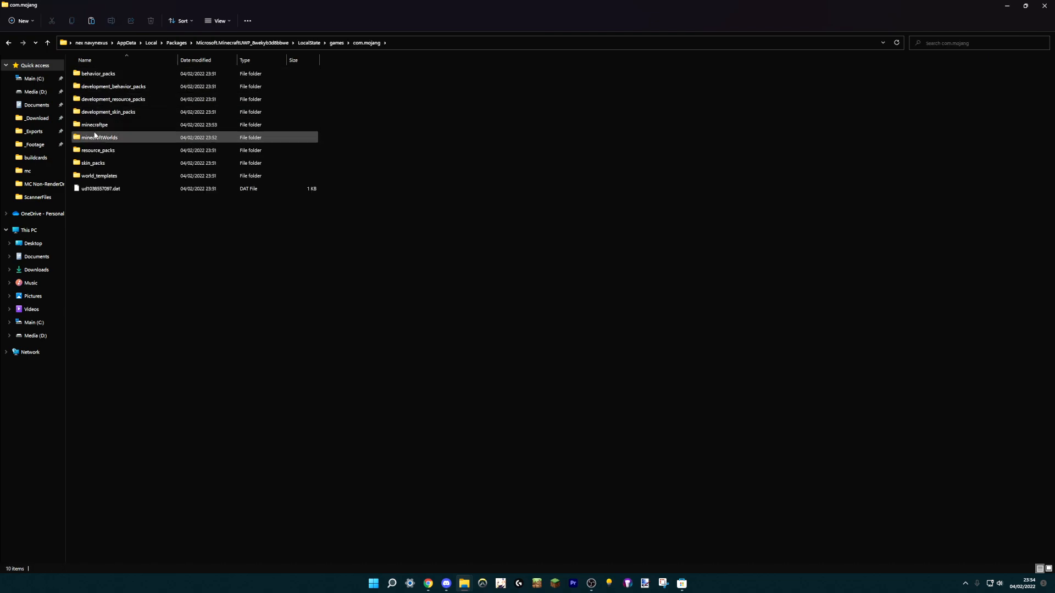
double_click(99, 137)
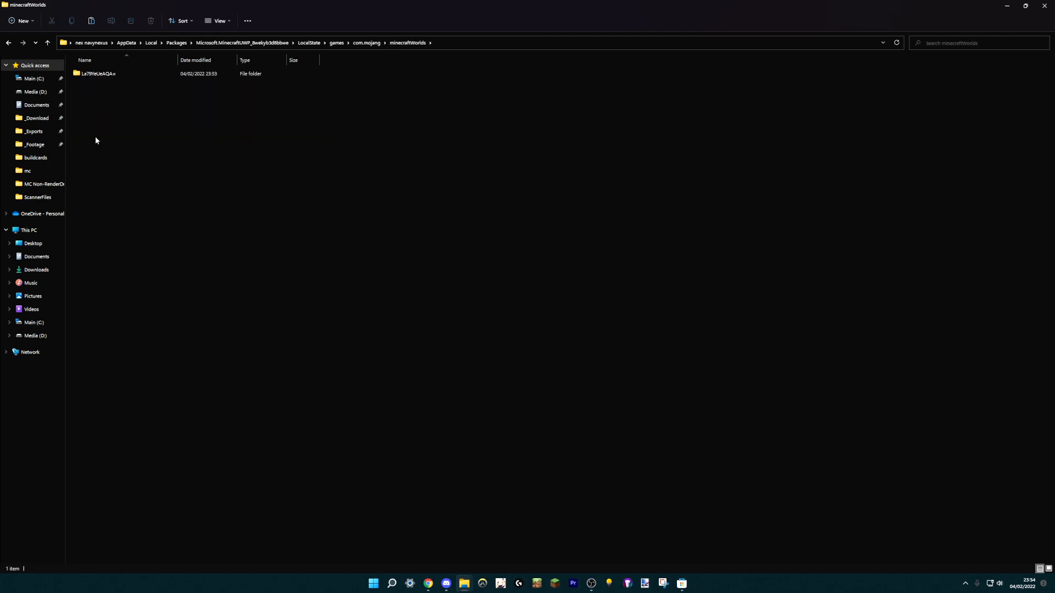
click(366, 43)
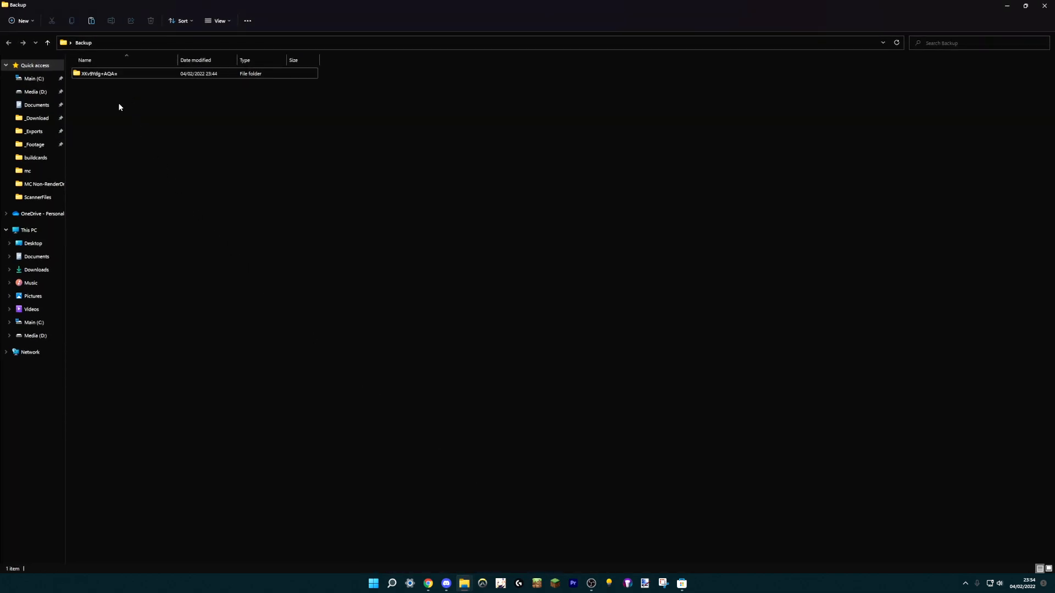
mouse_move(465, 583)
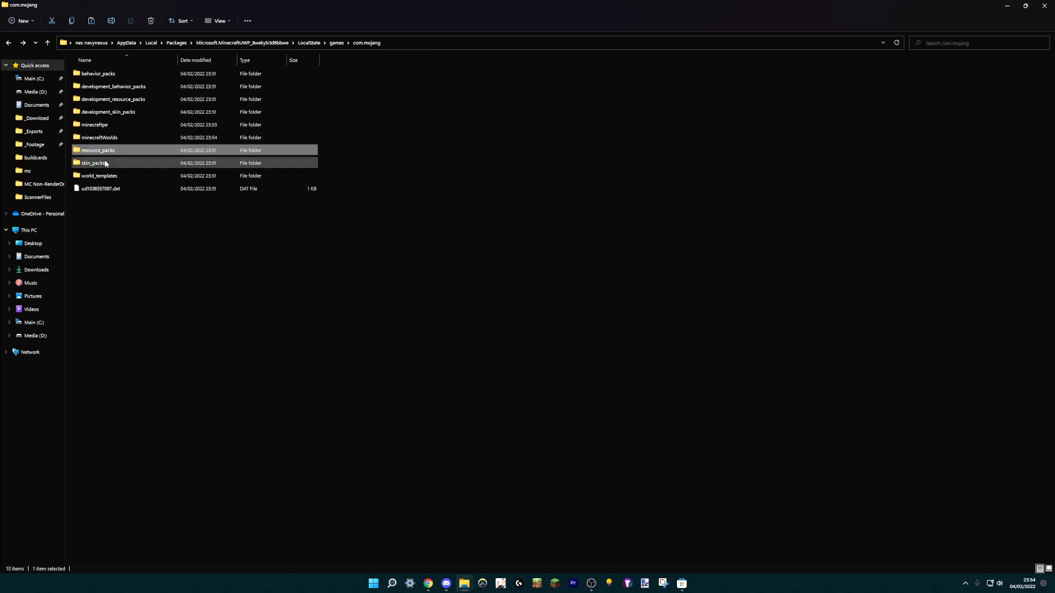
click(91, 163)
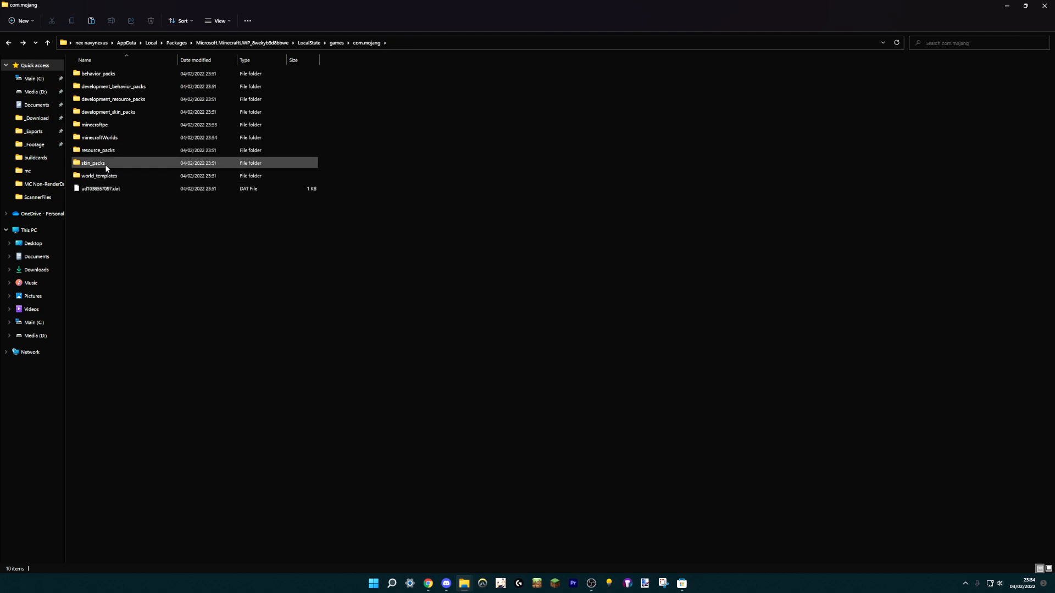
mouse_move(112, 150)
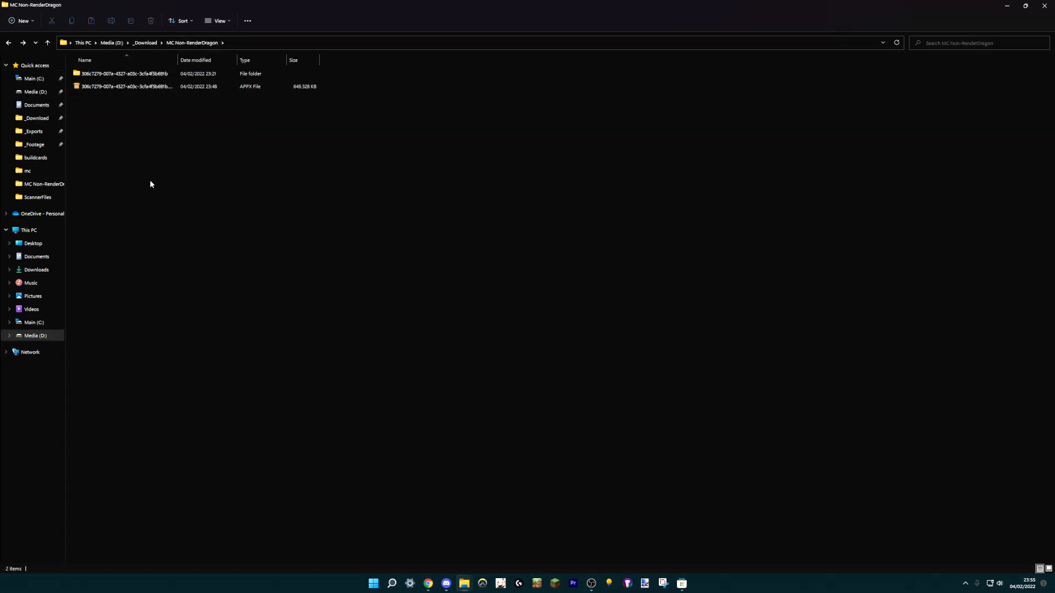
mouse_move(206, 171)
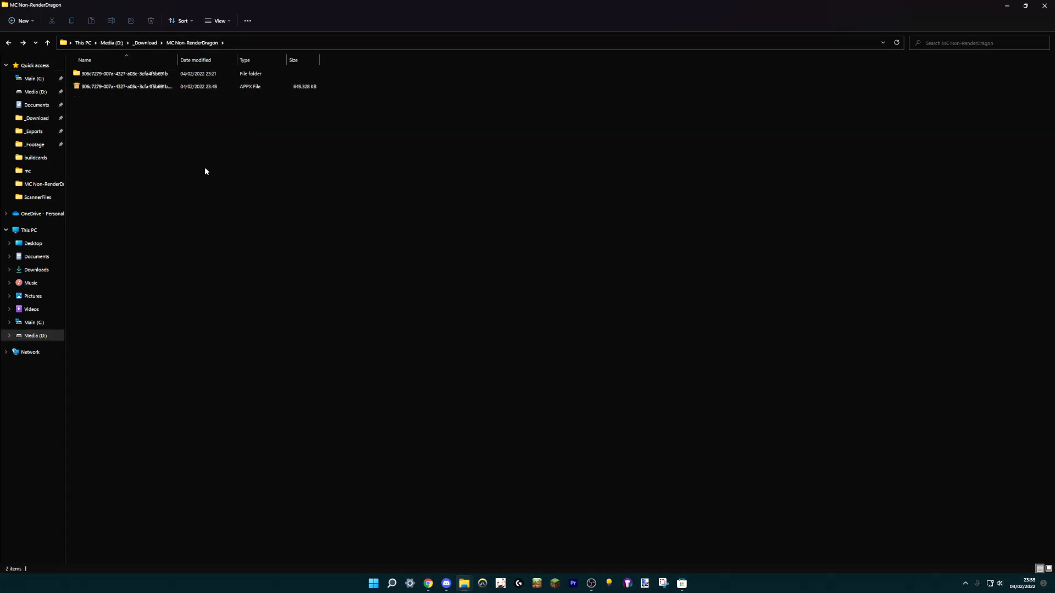
mouse_move(327, 185)
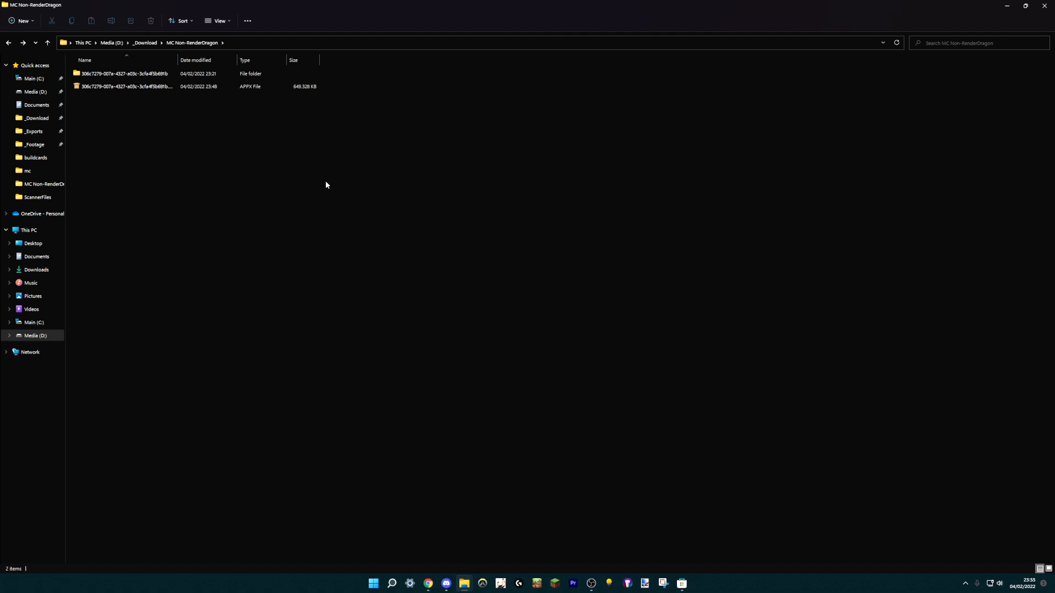
mouse_move(126, 138)
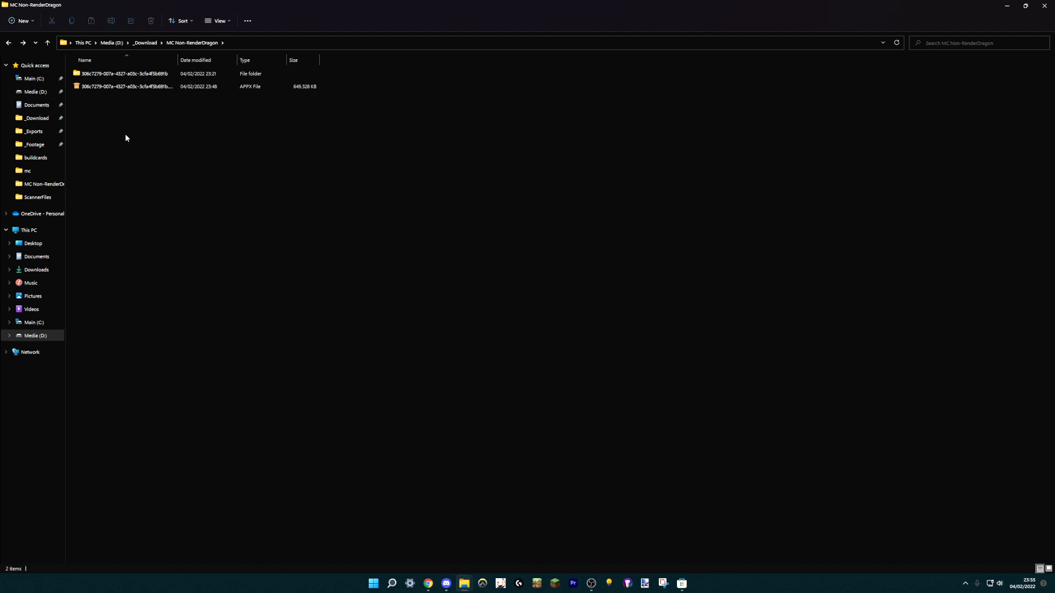
mouse_move(185, 125)
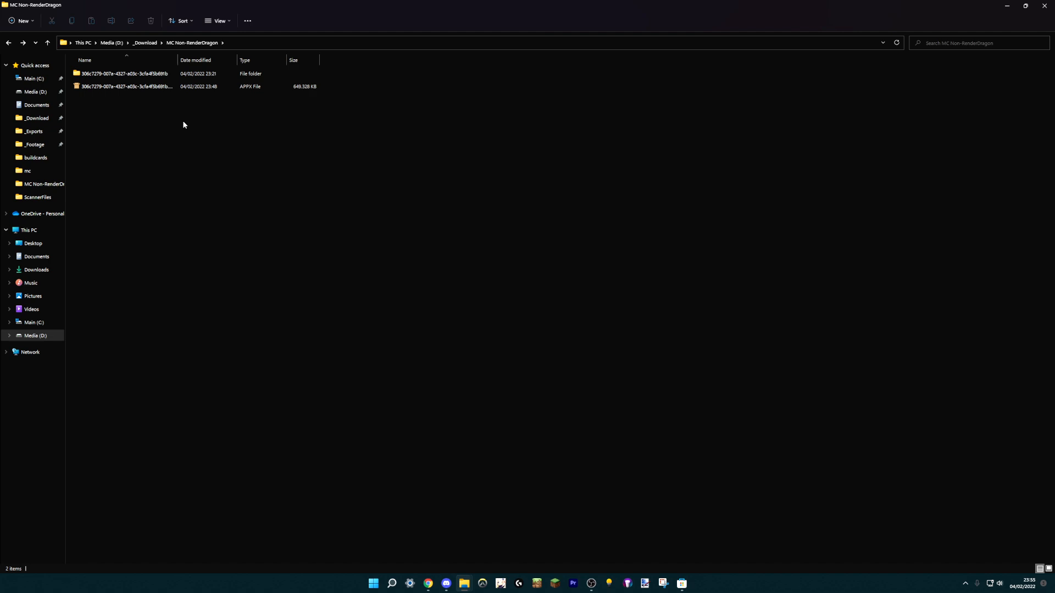
mouse_move(139, 119)
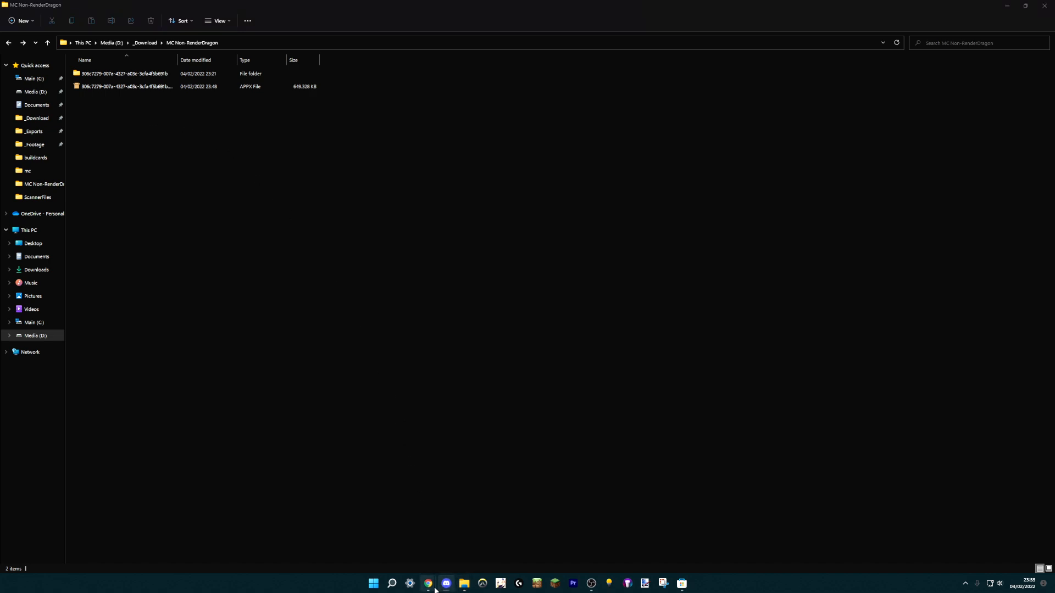
Return from the browser to the MC Non-RenderDragon folder window.
click(428, 584)
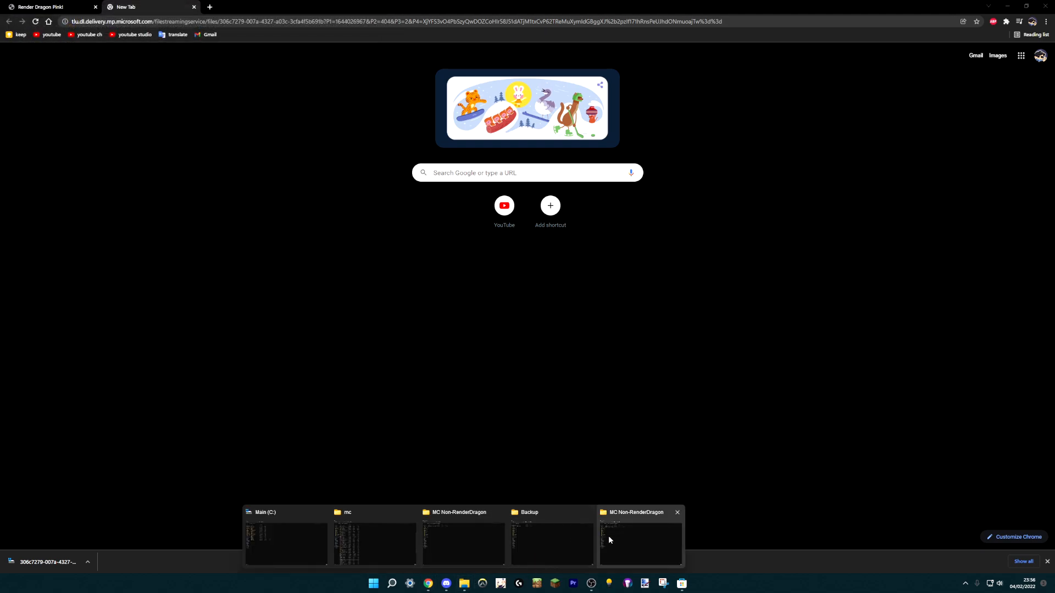
click(551, 546)
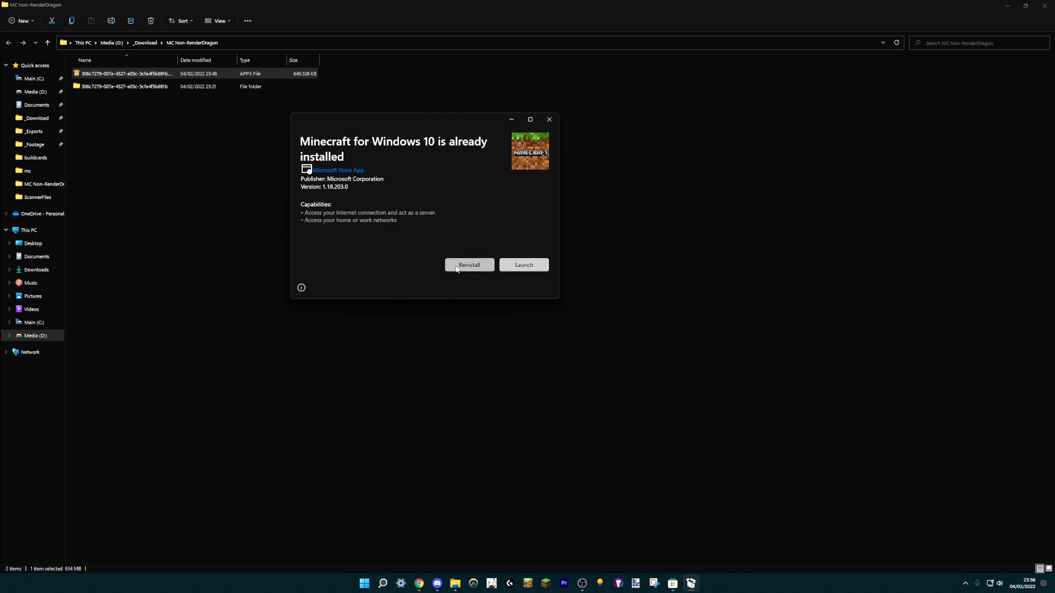
mouse_move(431, 251)
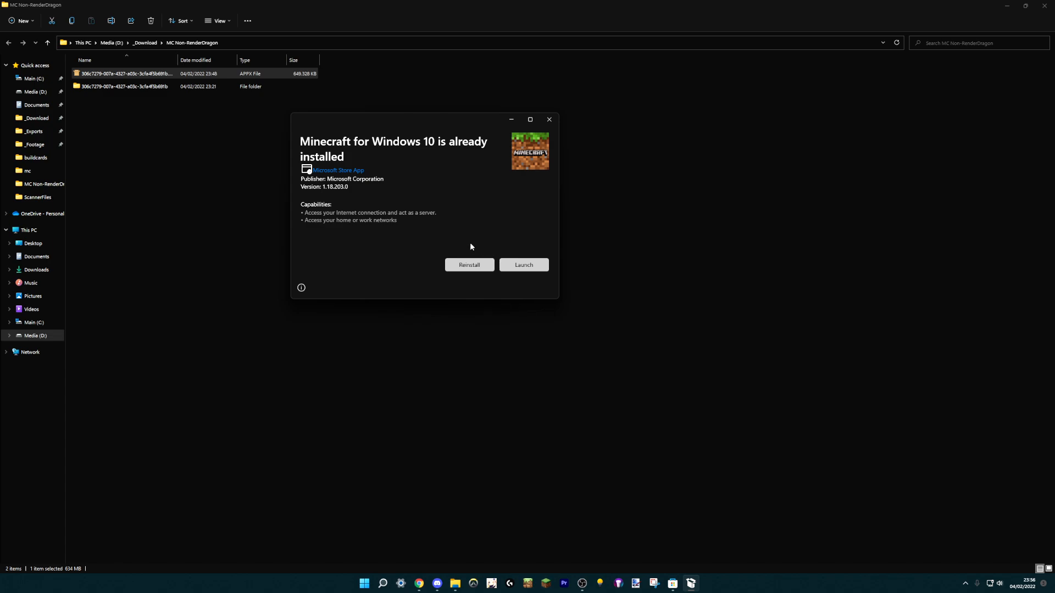
mouse_move(454, 240)
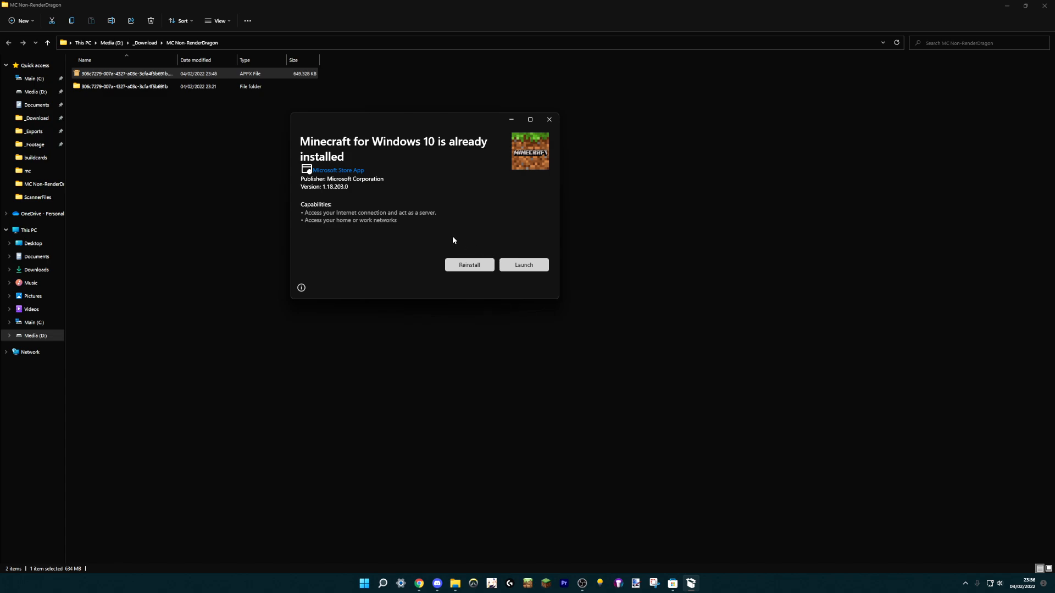
mouse_move(435, 239)
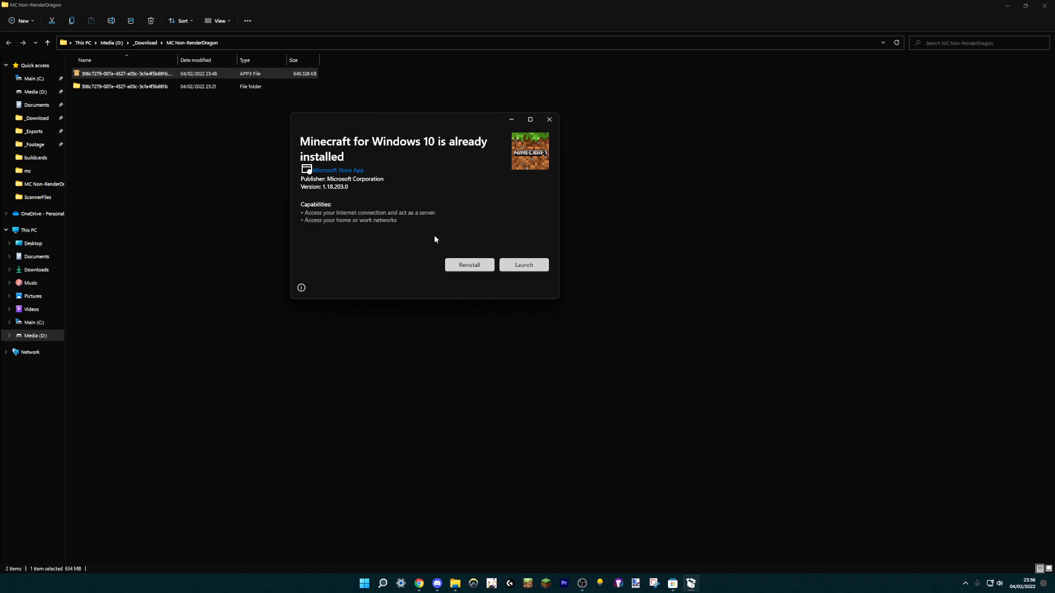
mouse_move(440, 243)
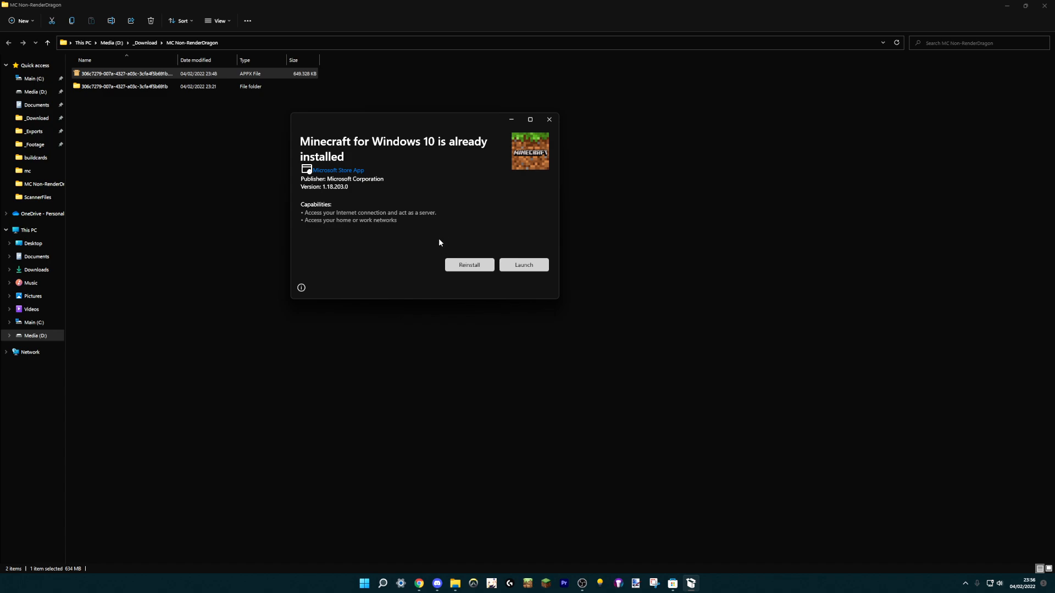
mouse_move(338, 195)
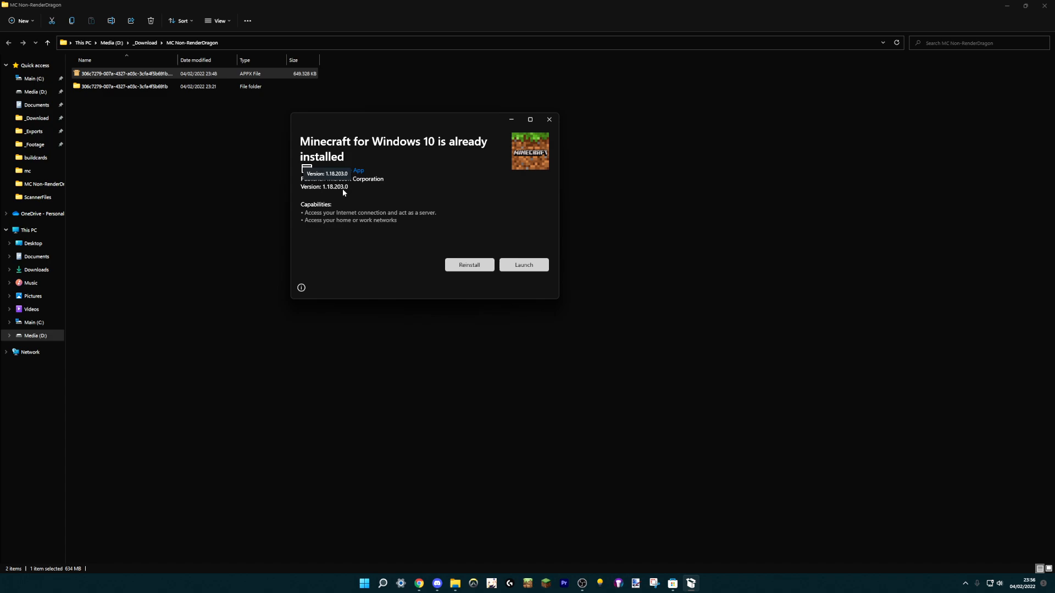
mouse_move(448, 240)
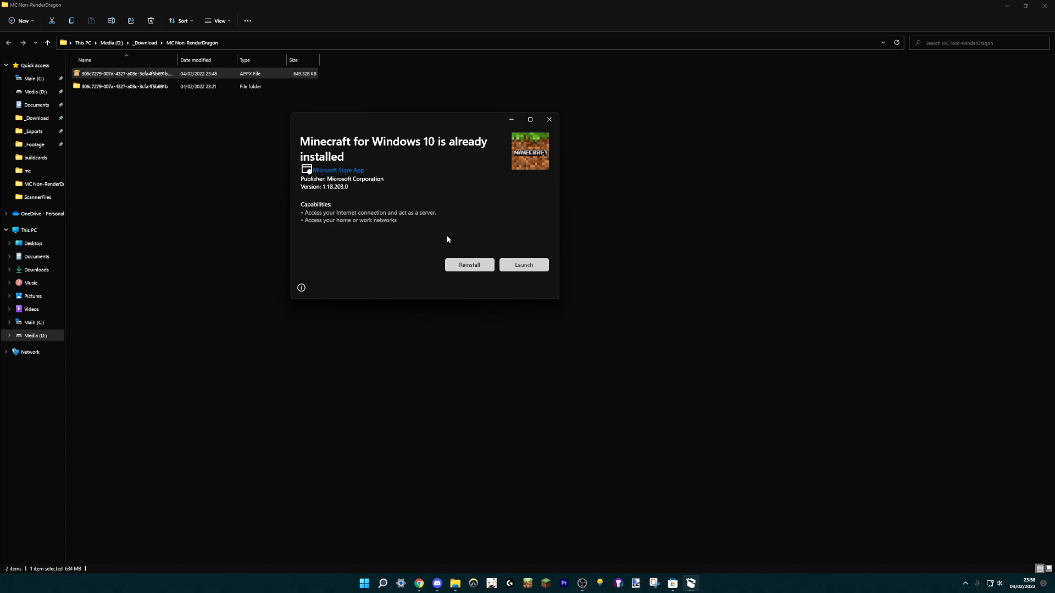
mouse_move(455, 236)
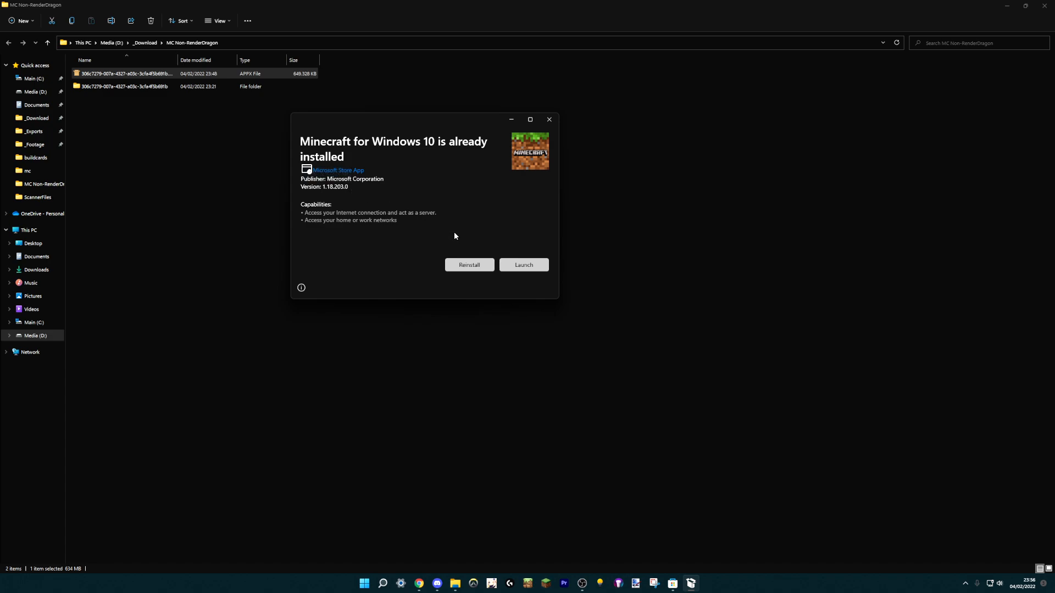
mouse_move(457, 240)
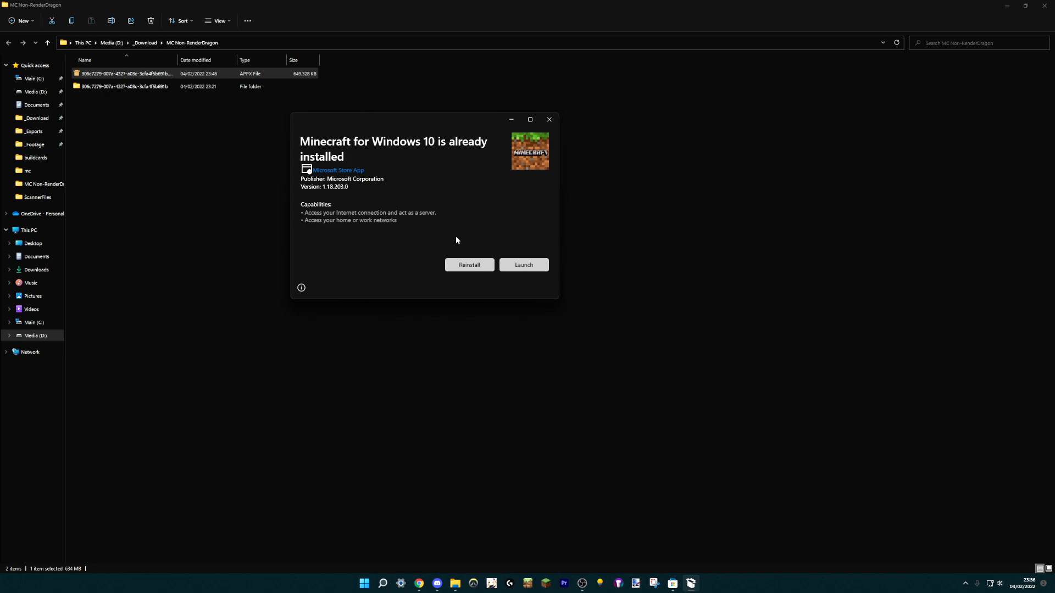
mouse_move(391, 228)
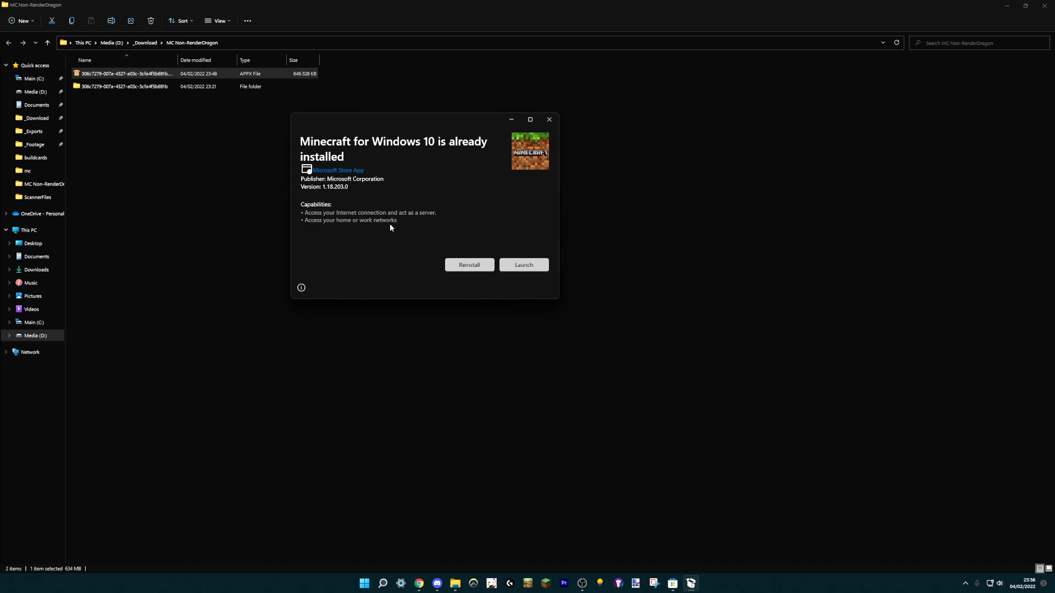
mouse_move(394, 257)
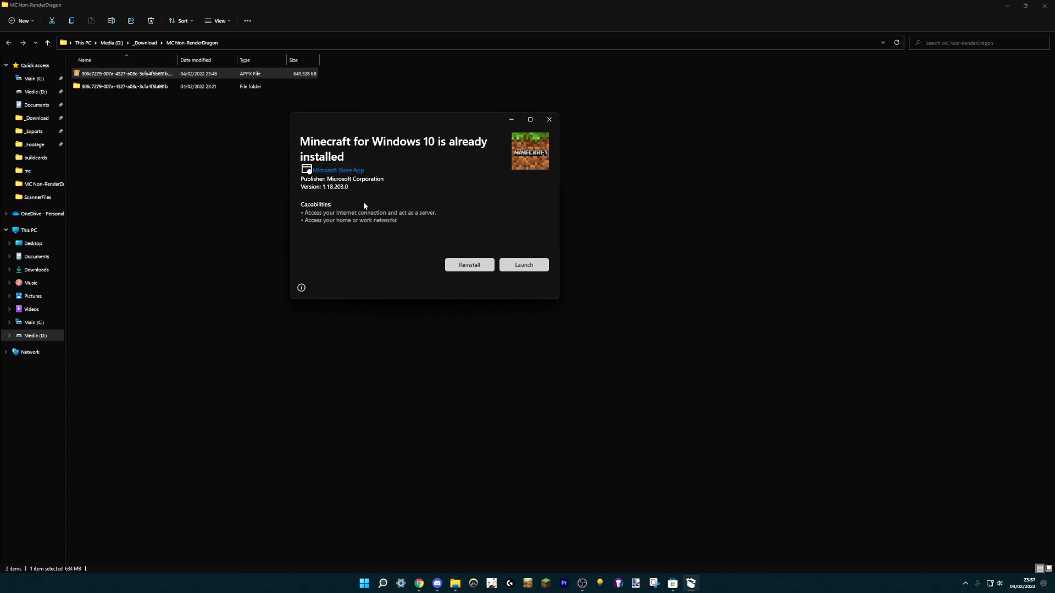
mouse_move(342, 195)
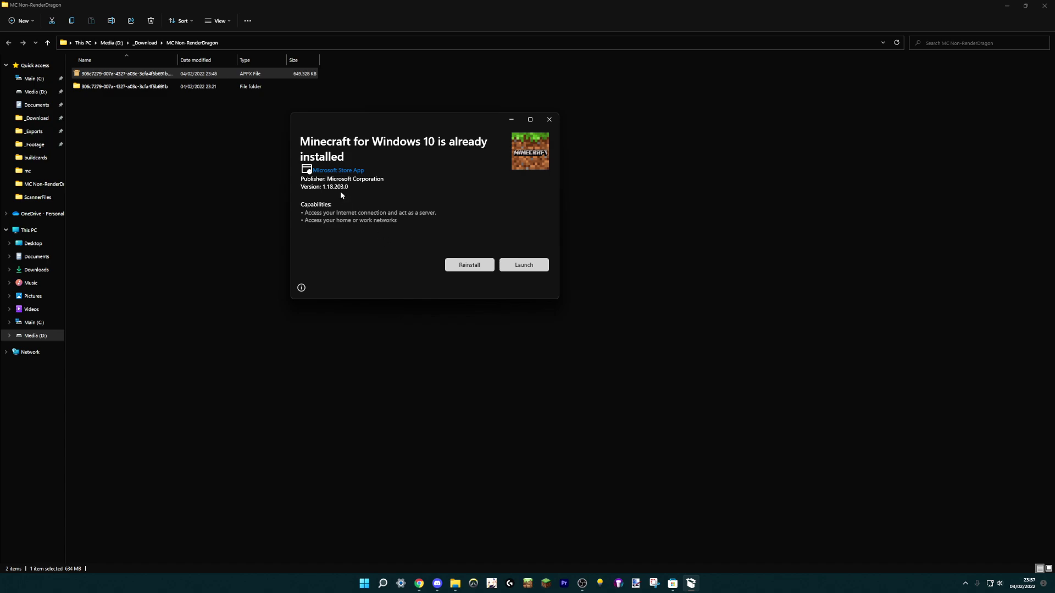
mouse_move(354, 202)
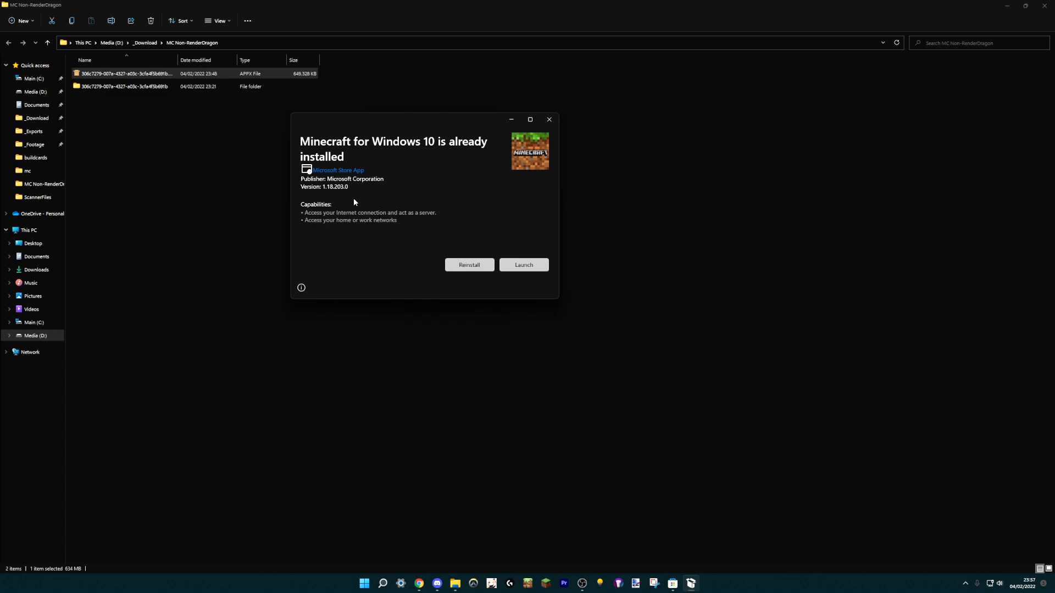
mouse_move(472, 268)
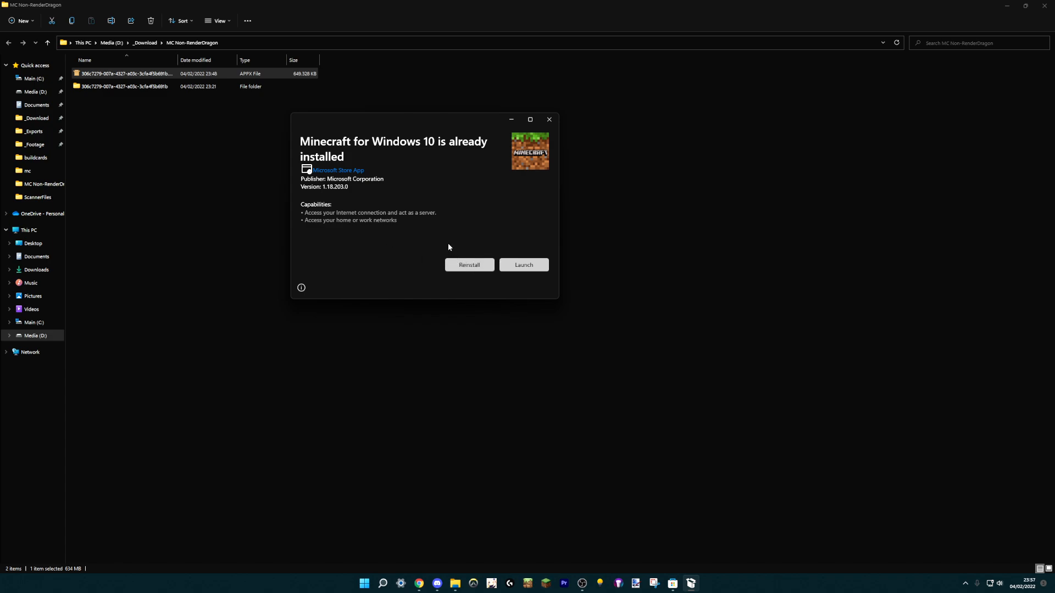
Attempt reinstalling Minecraft 1.18.203.0, then cancel the newer-version warning.
click(469, 265)
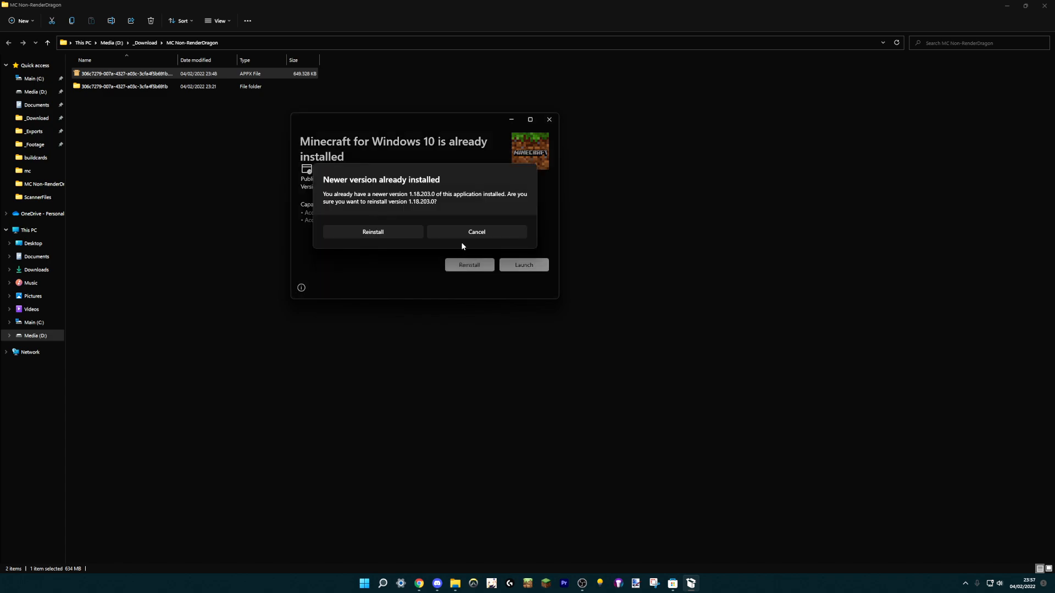
click(476, 232)
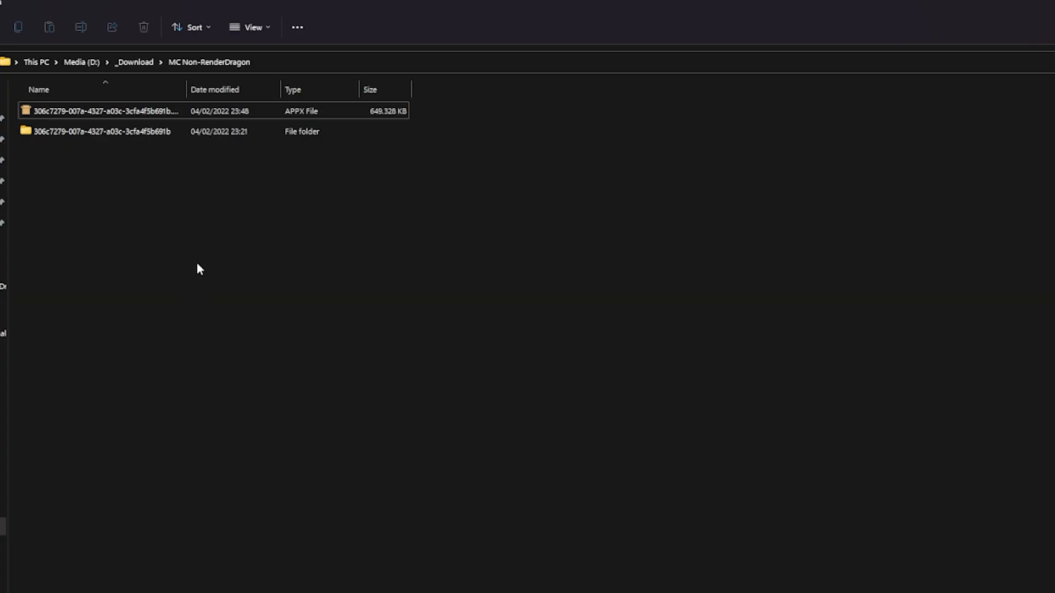
mouse_move(157, 241)
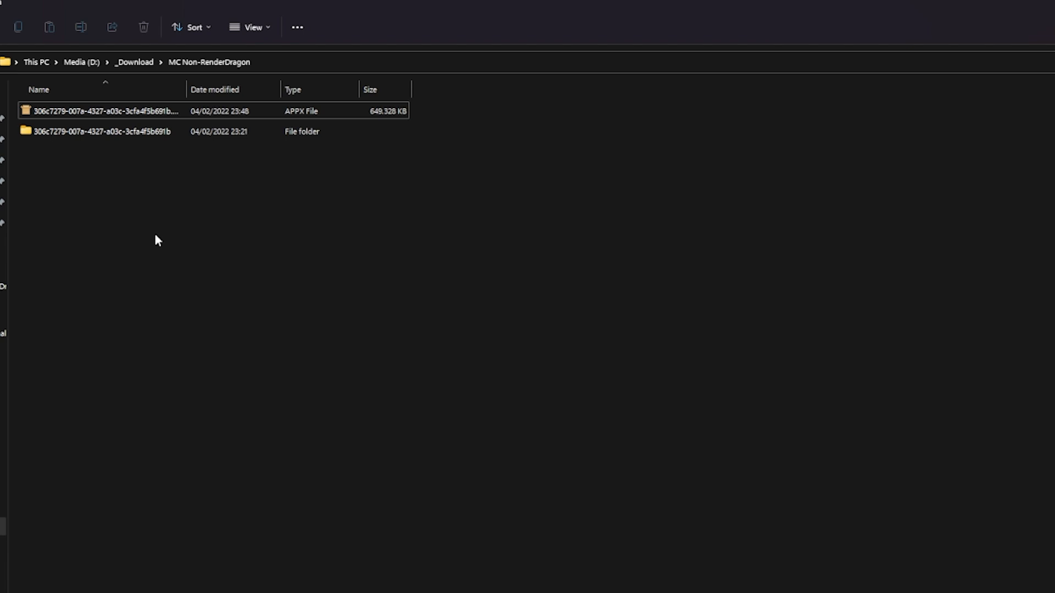
mouse_move(159, 248)
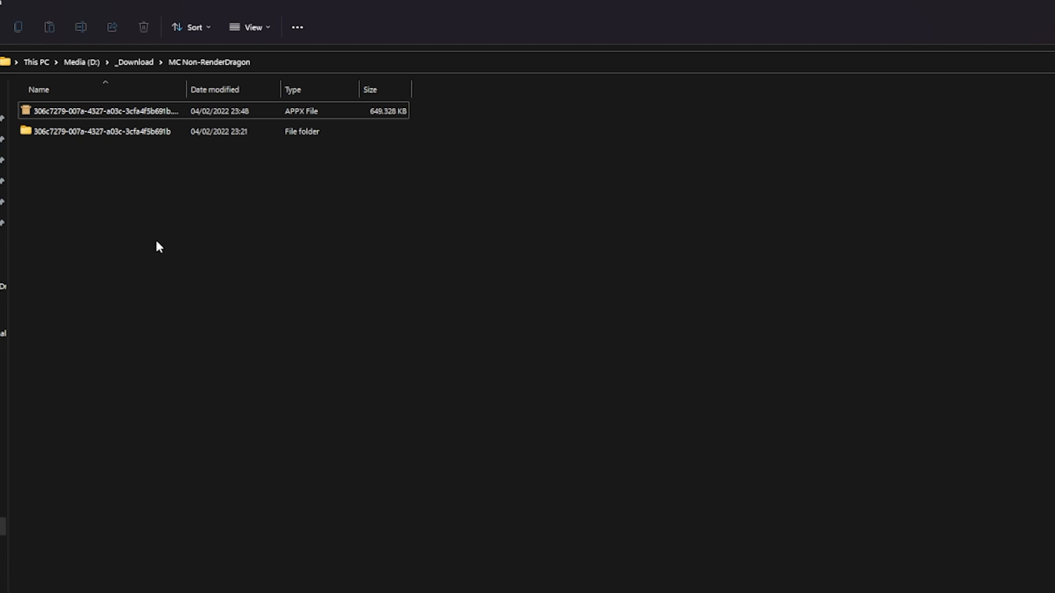
mouse_move(218, 246)
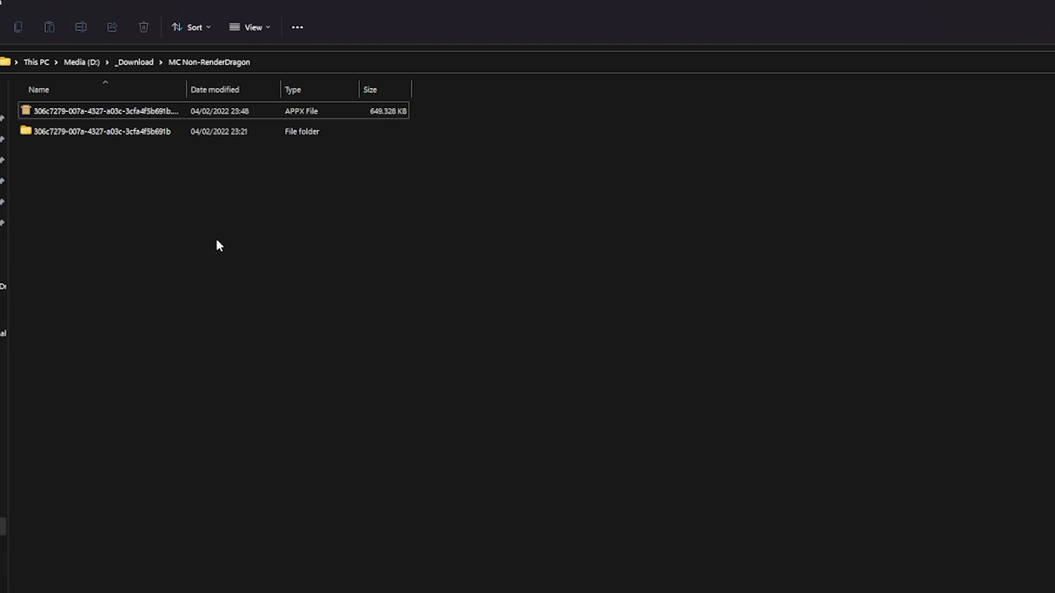
mouse_move(242, 261)
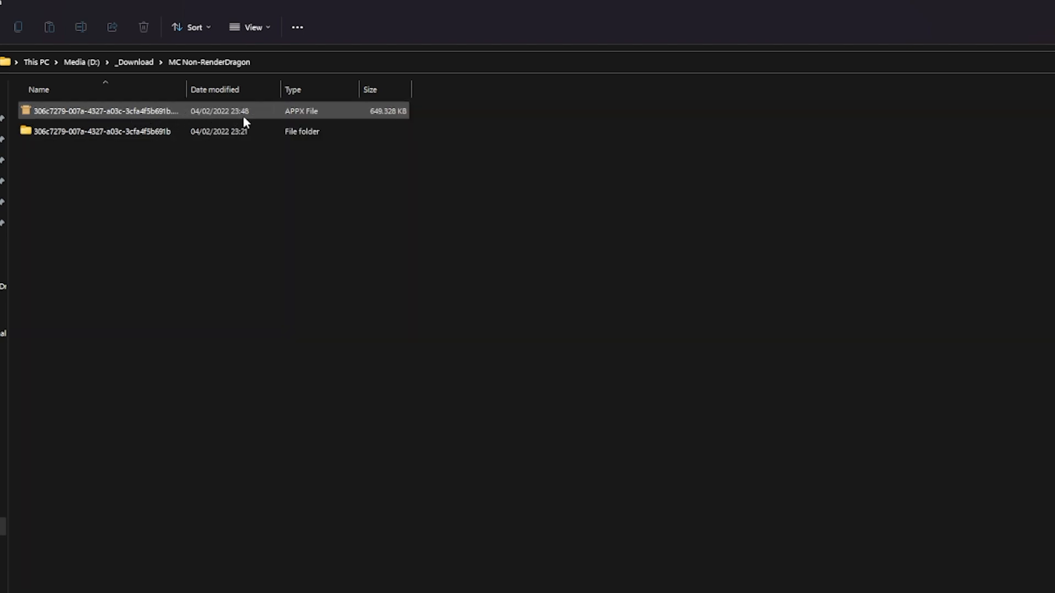
mouse_move(301, 121)
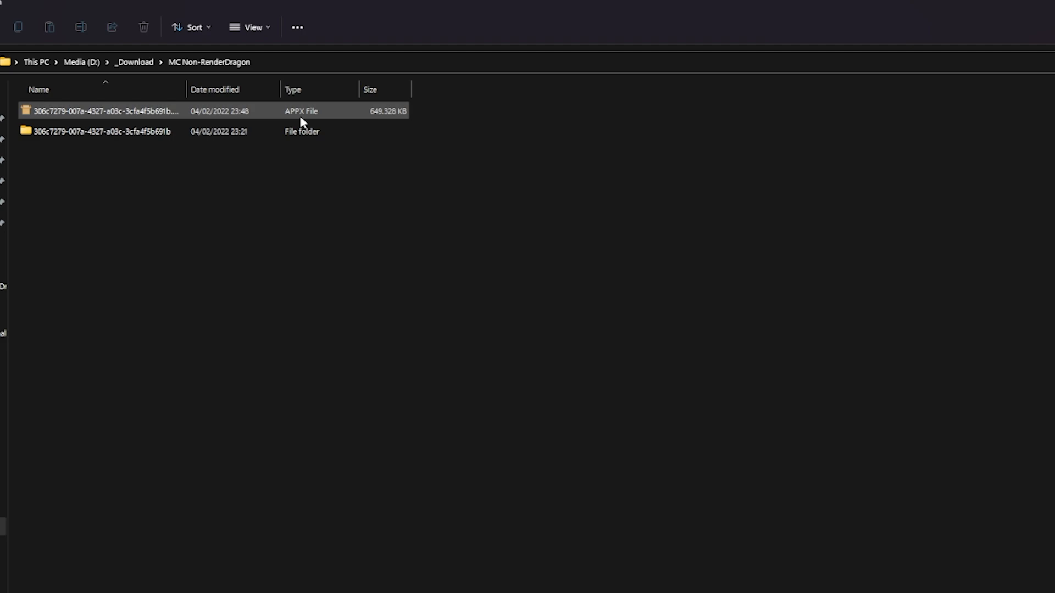
mouse_move(152, 113)
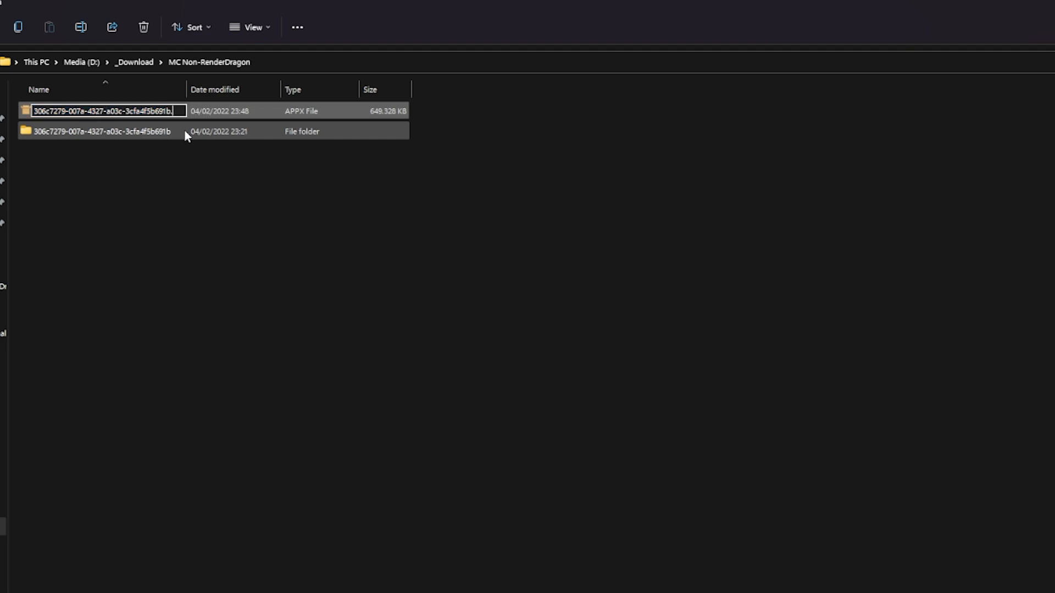
Rename the Minecraft APPX to .zip, then cancel the Extract All wizard.
key(Enter)
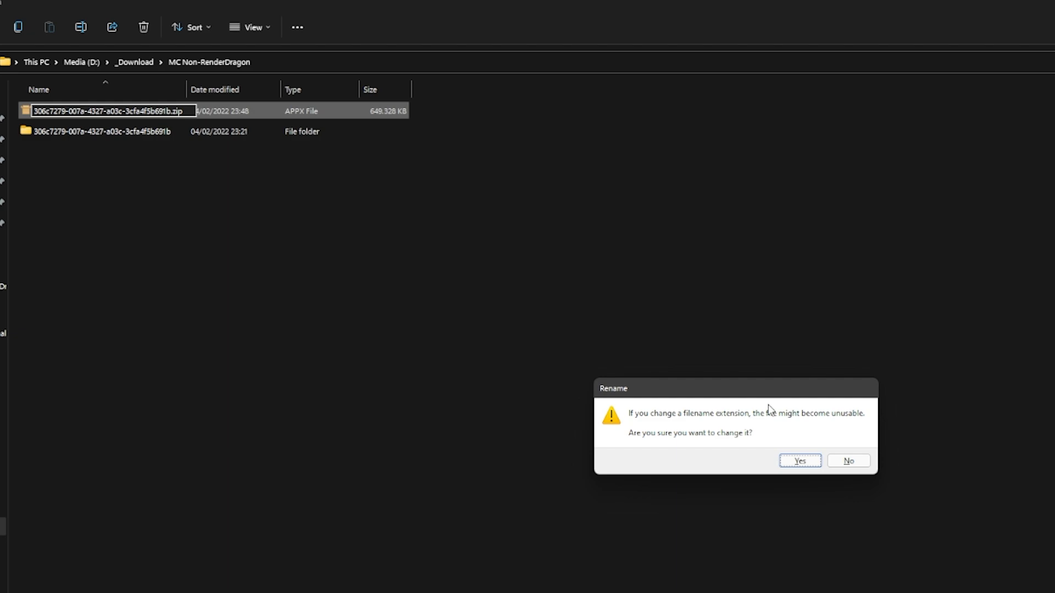
click(800, 461)
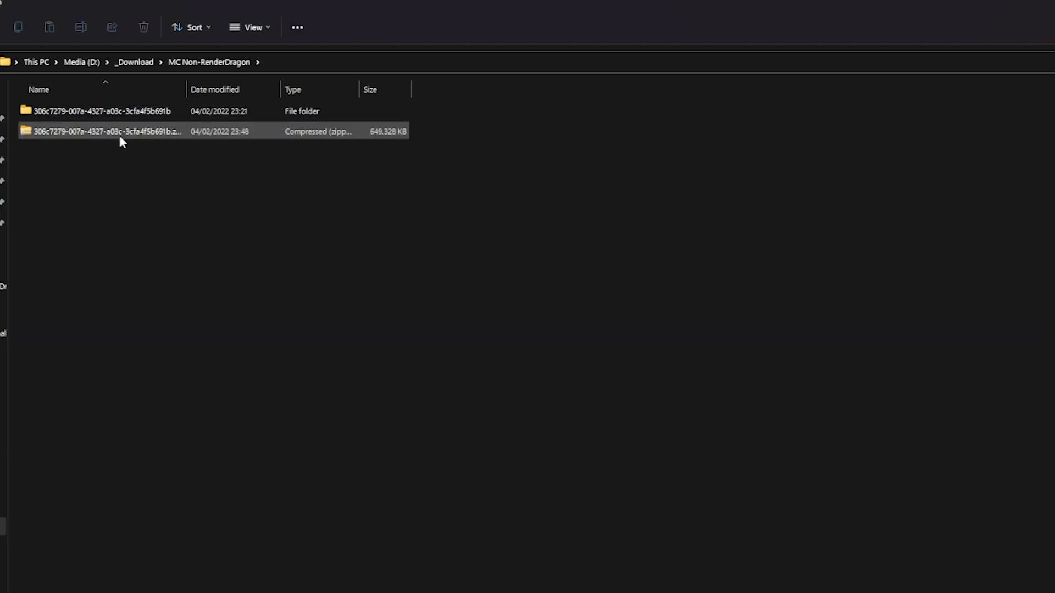
right_click(121, 132)
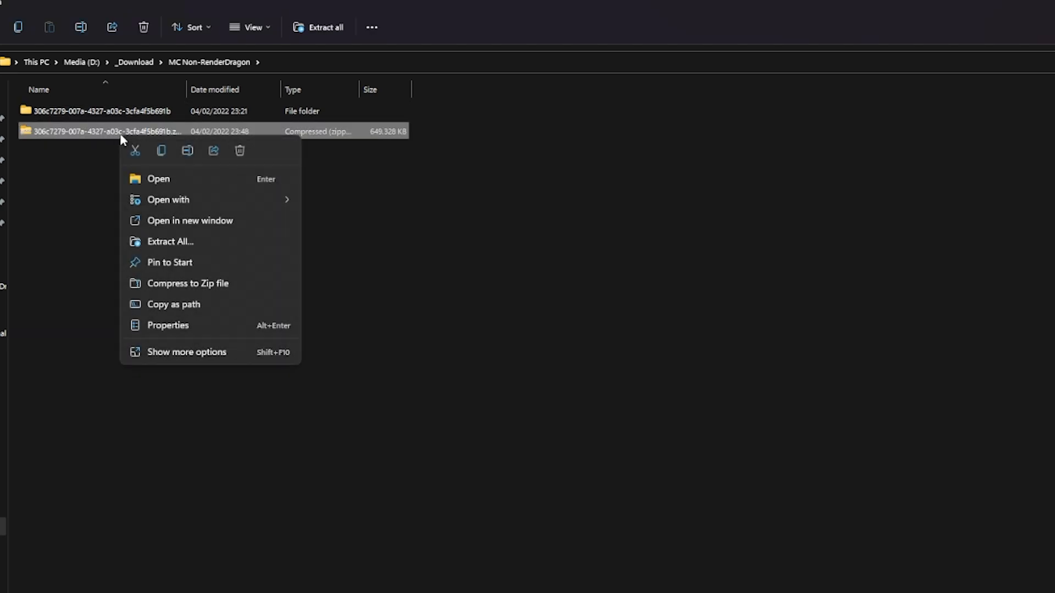
click(171, 242)
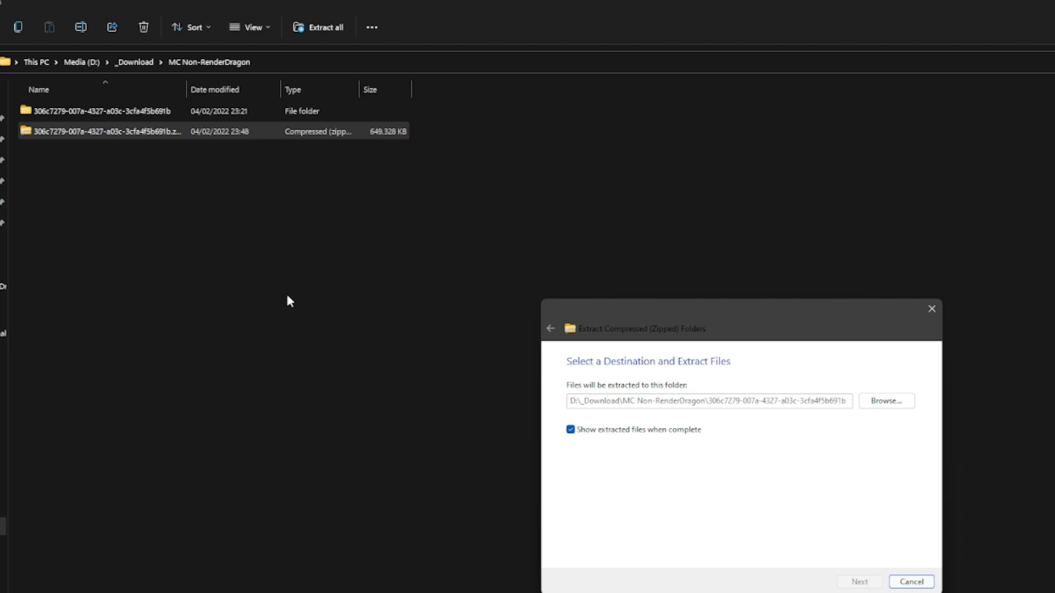
click(858, 581)
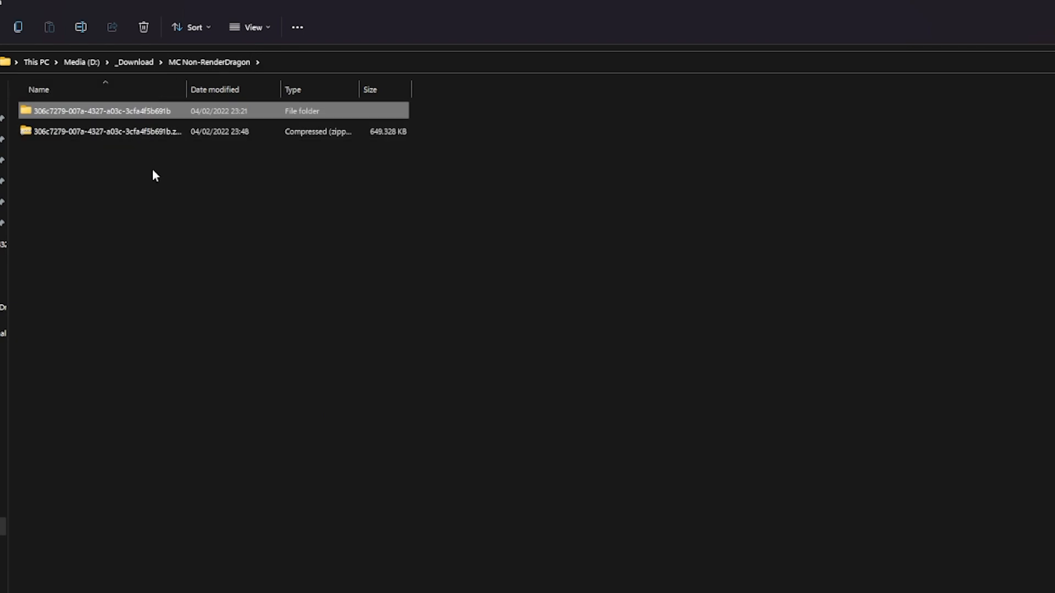
Check the extracted folder, go back to MC Non-RenderDragon, and reopen it.
double_click(99, 110)
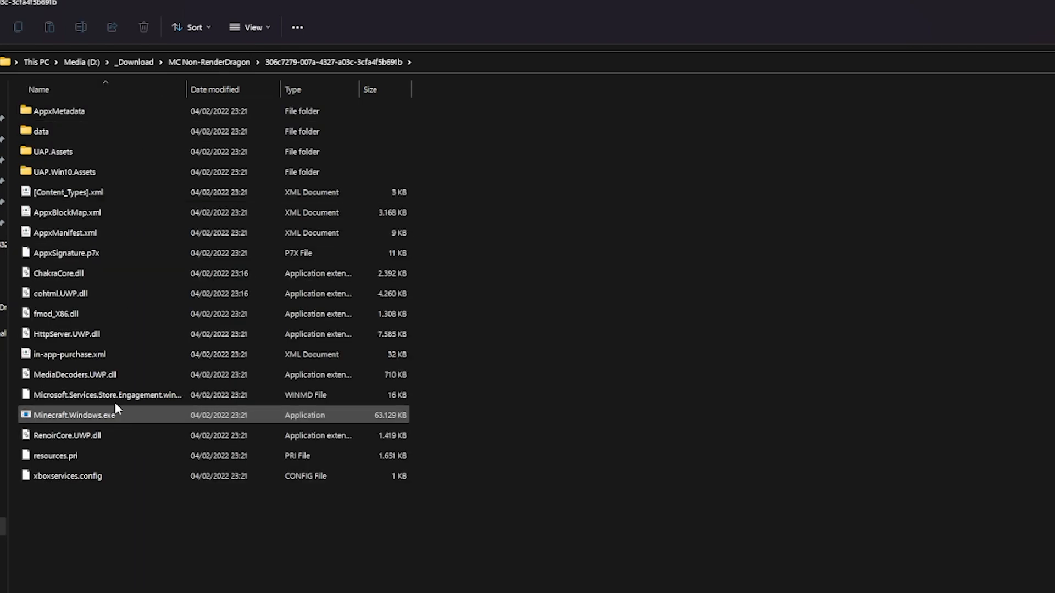
click(59, 111)
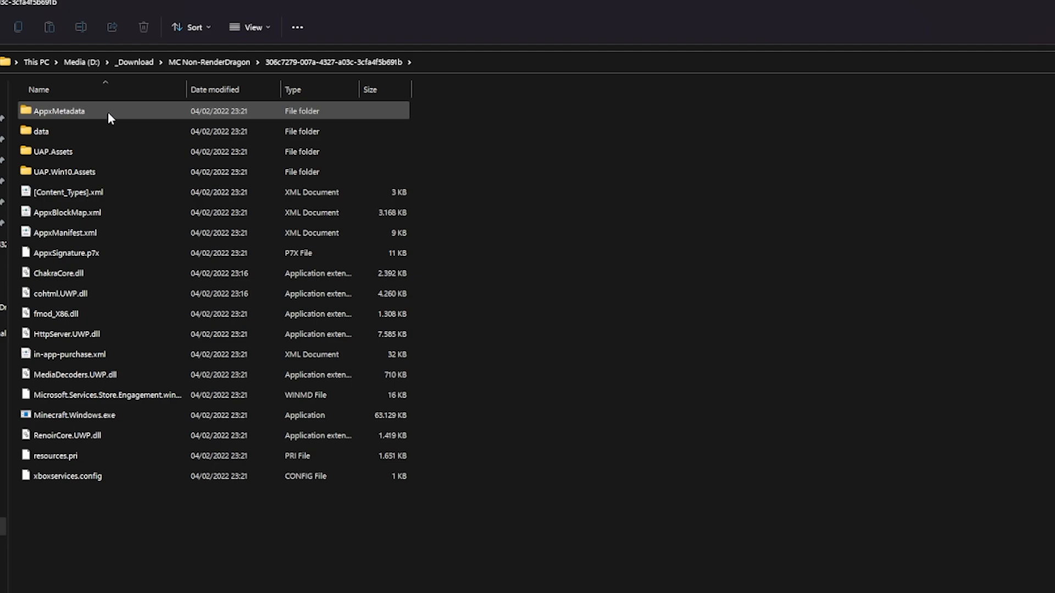
click(205, 62)
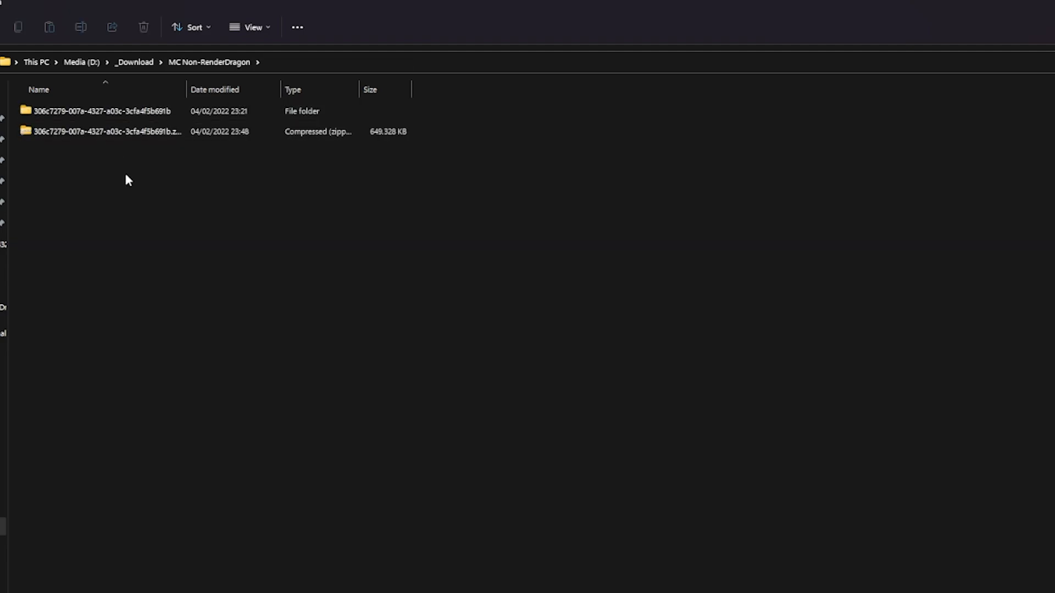
mouse_move(104, 156)
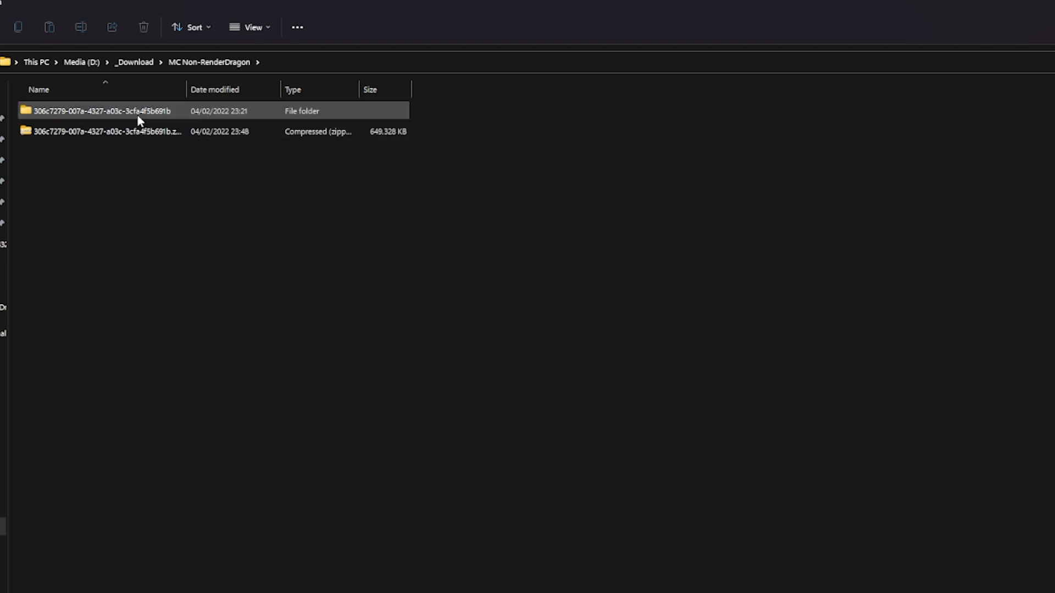
mouse_move(122, 115)
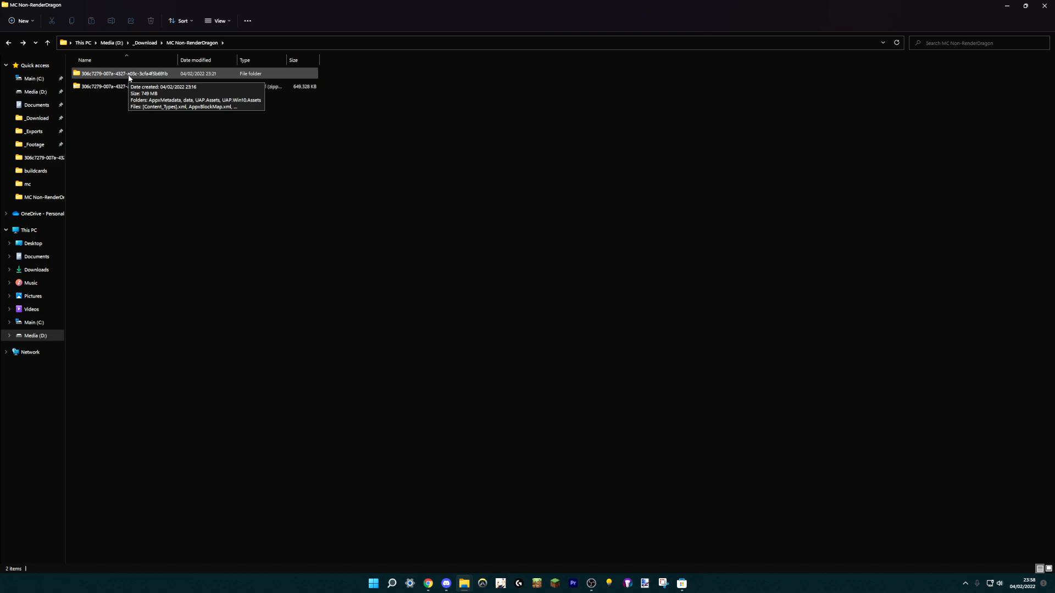
mouse_move(147, 112)
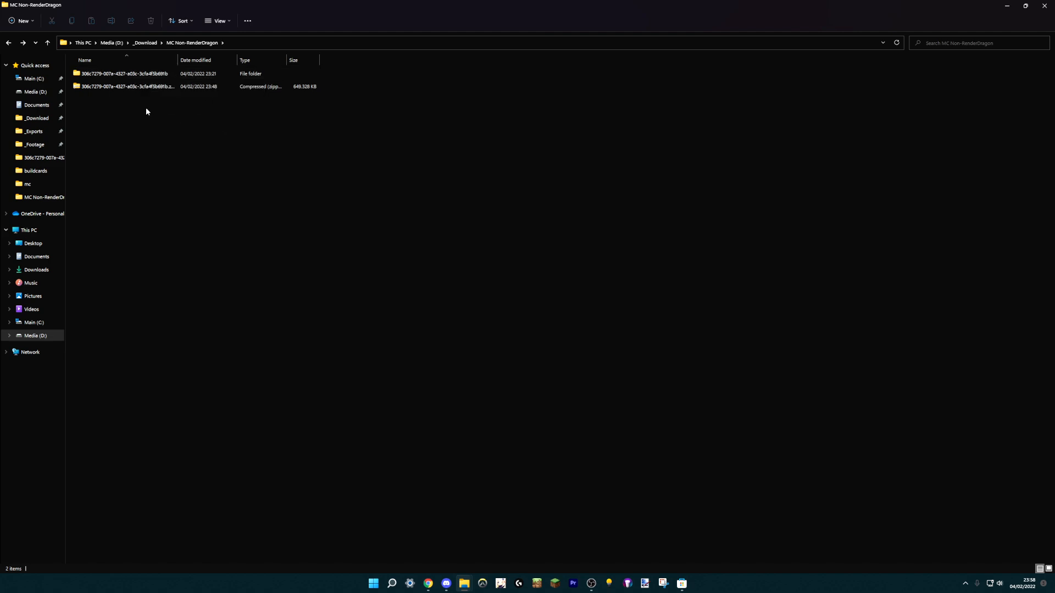
mouse_move(185, 118)
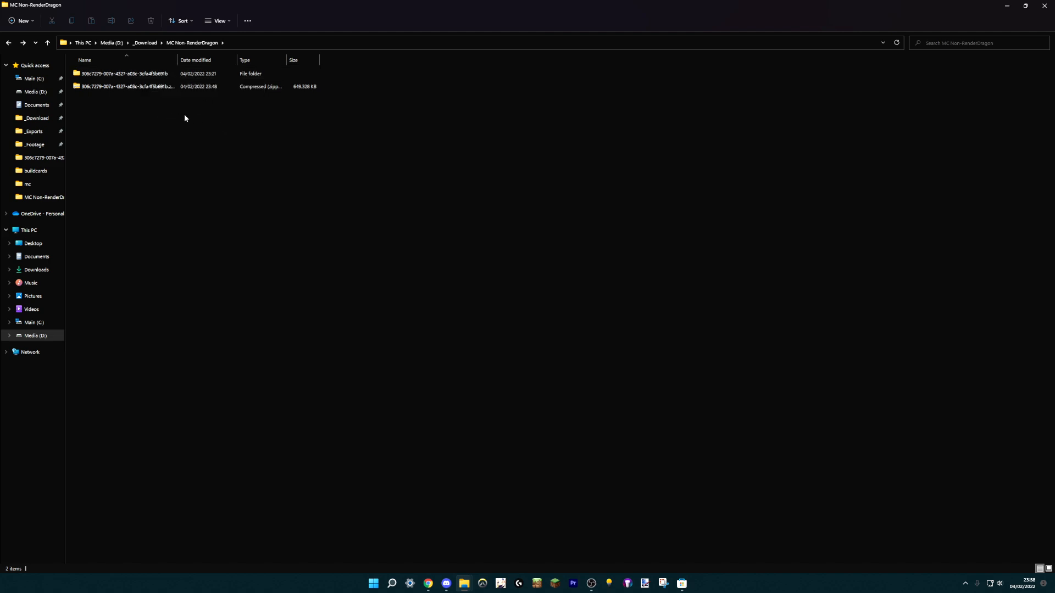
mouse_move(175, 119)
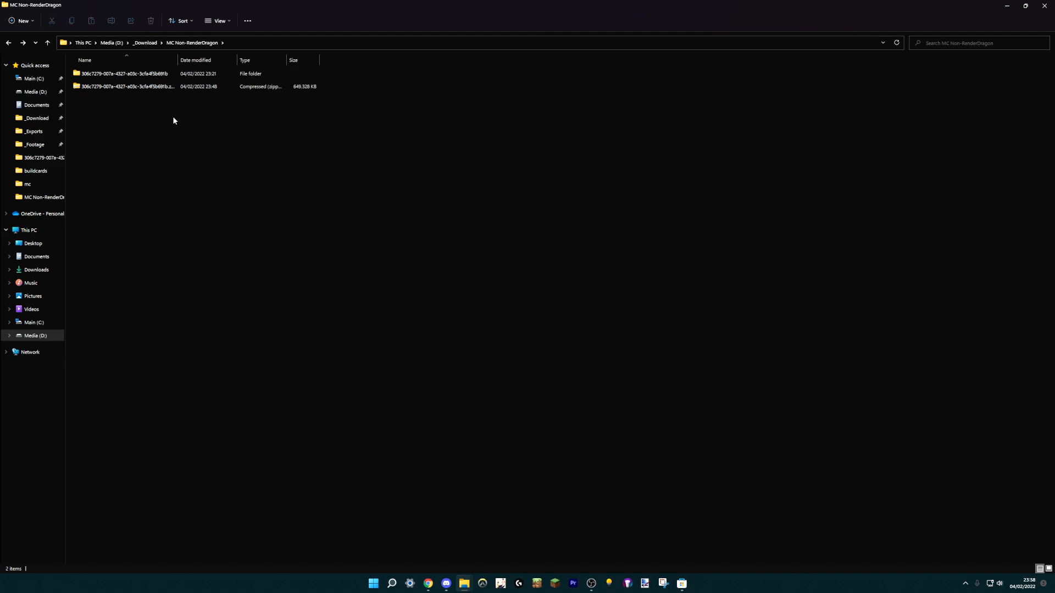
mouse_move(169, 121)
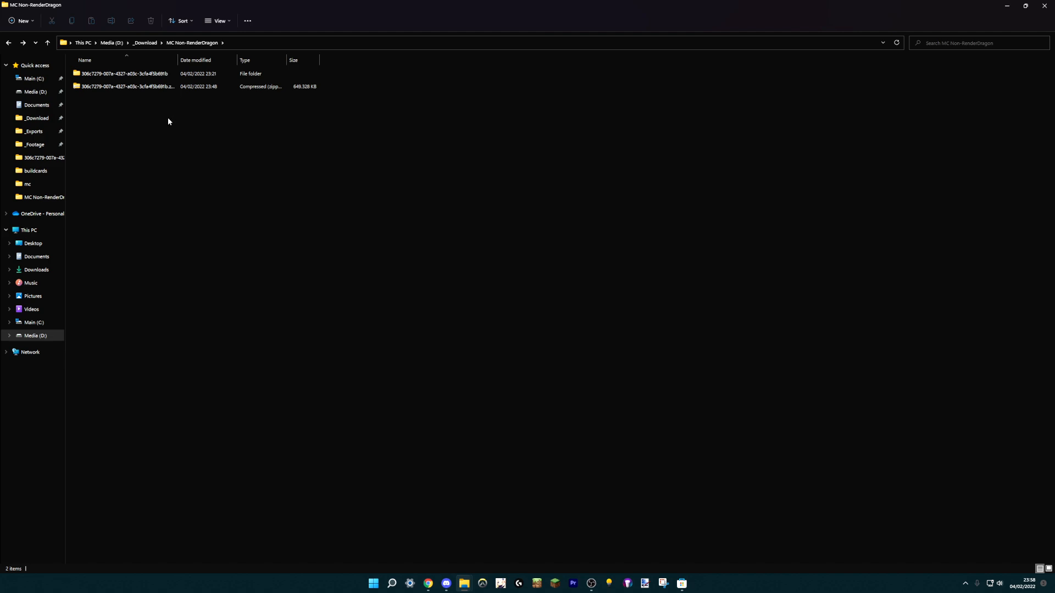
click(137, 86)
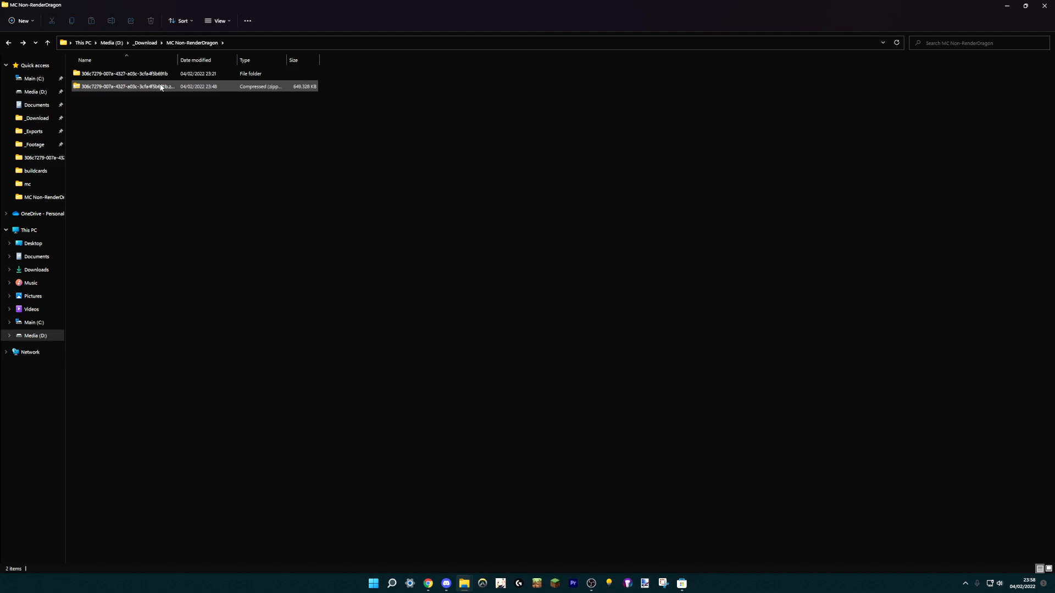
click(144, 74)
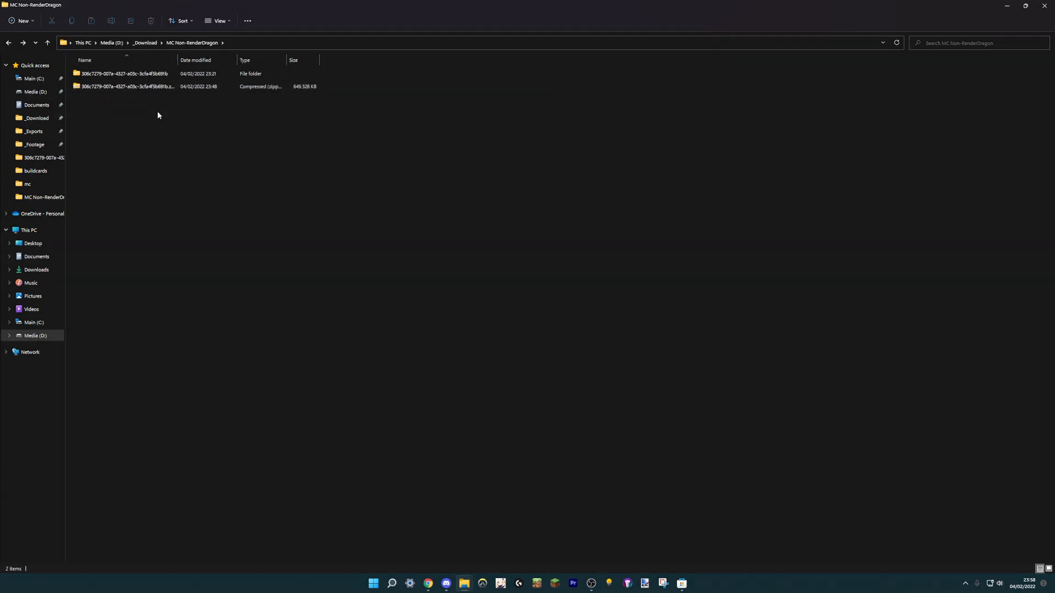
double_click(110, 74)
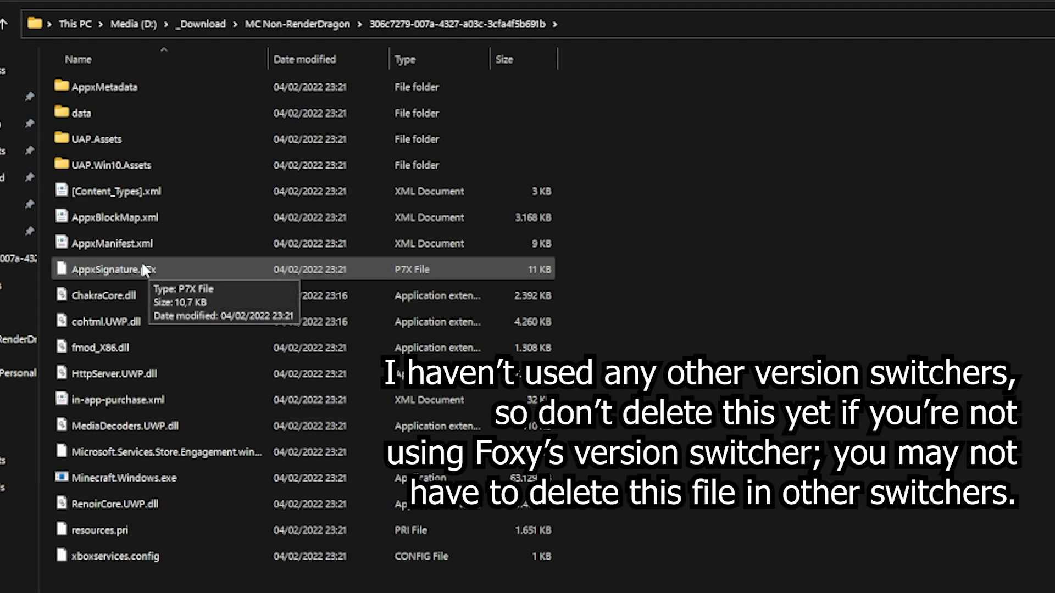
mouse_move(161, 279)
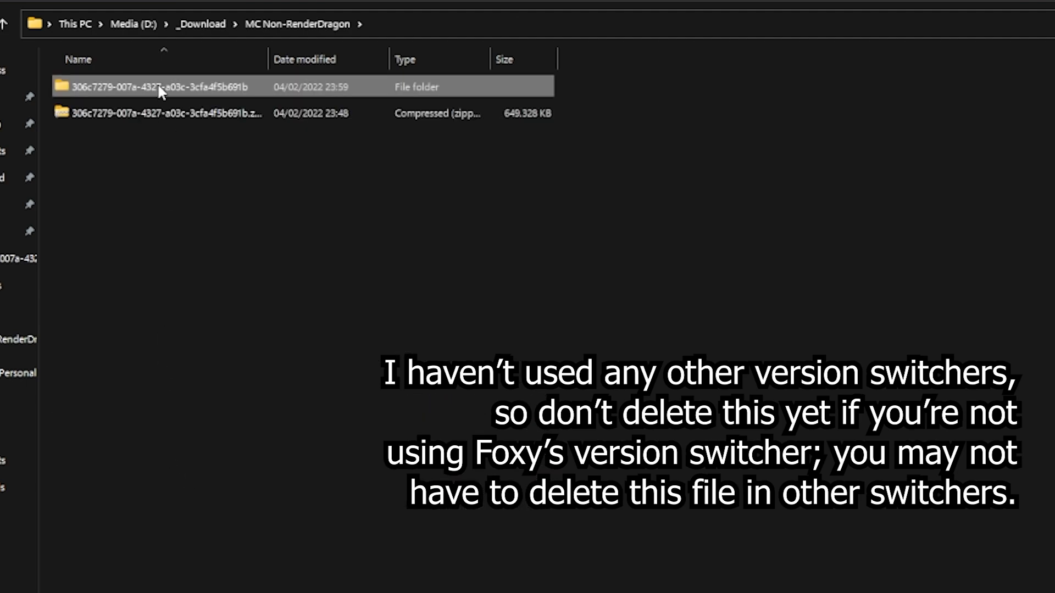
mouse_move(205, 162)
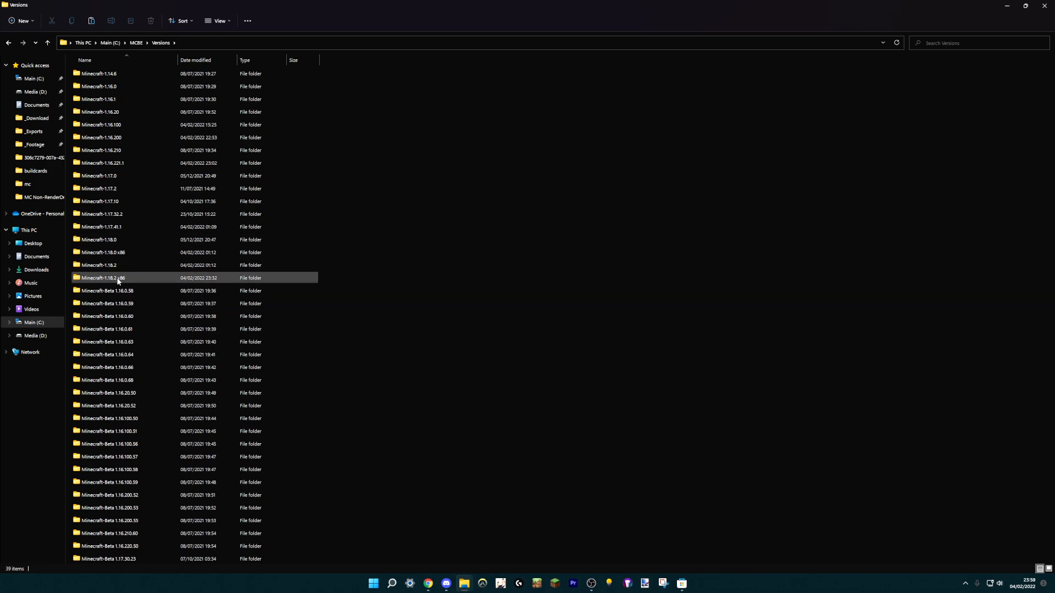
mouse_move(127, 280)
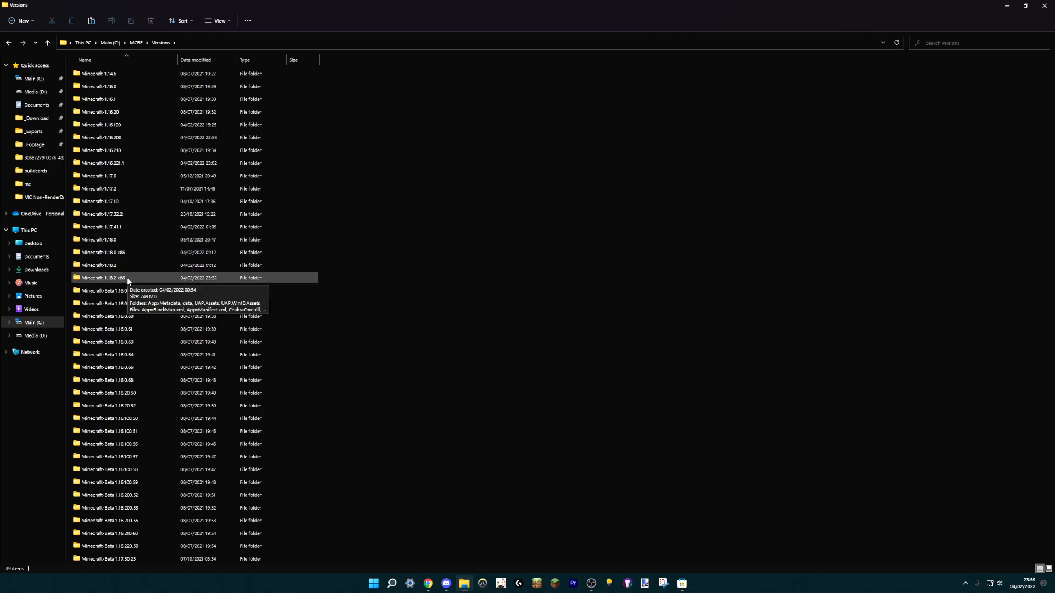
mouse_move(133, 284)
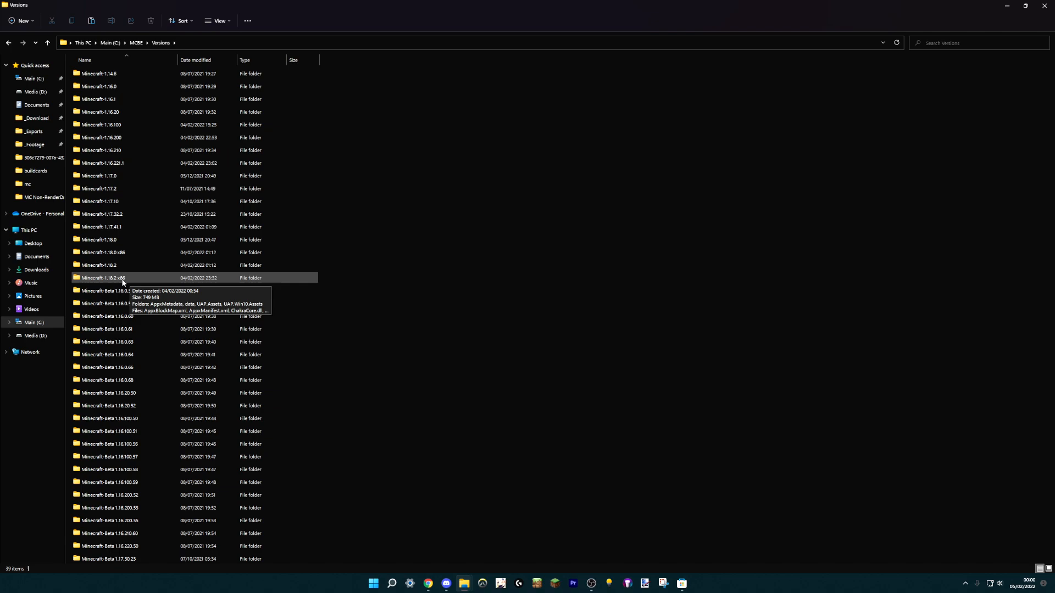
mouse_move(114, 284)
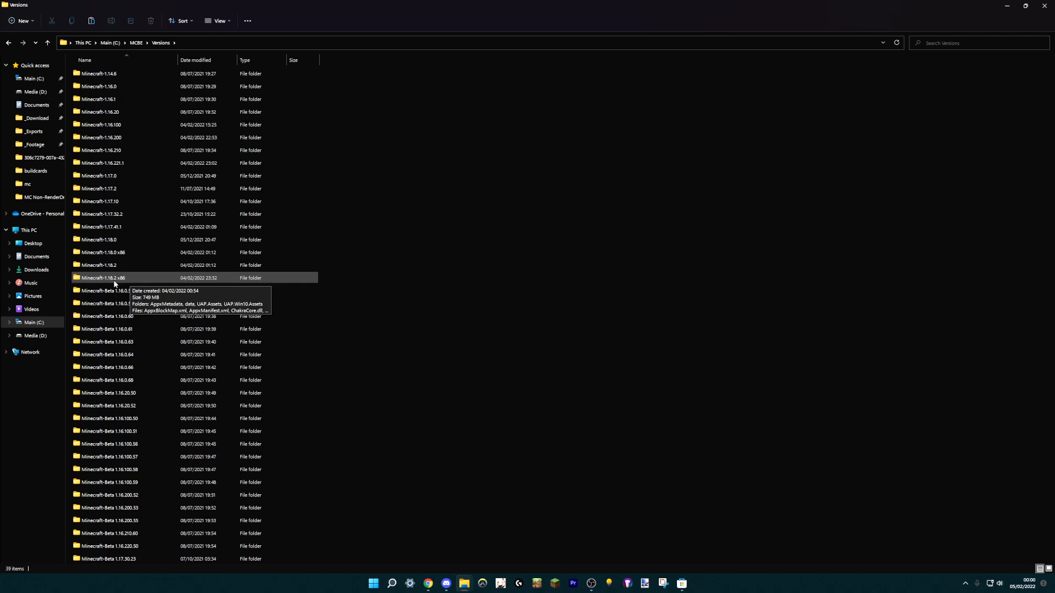
mouse_move(136, 286)
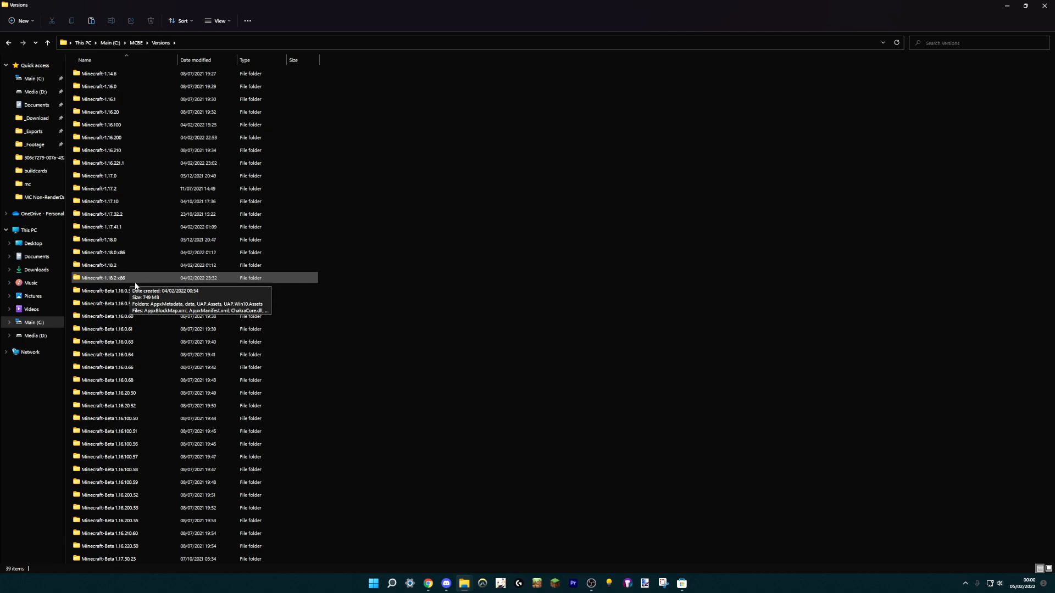
mouse_move(103, 282)
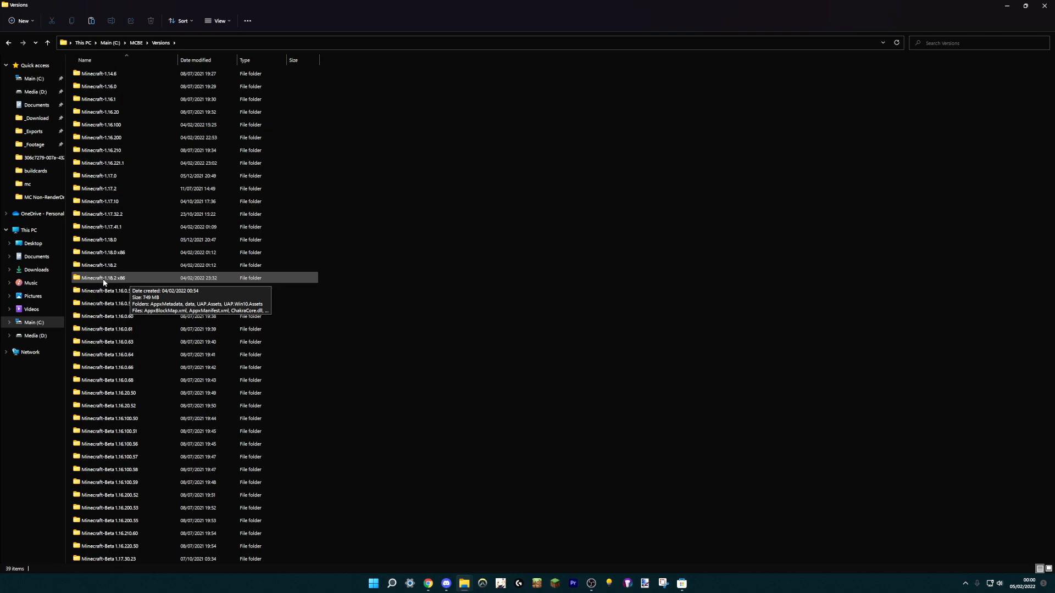
mouse_move(114, 283)
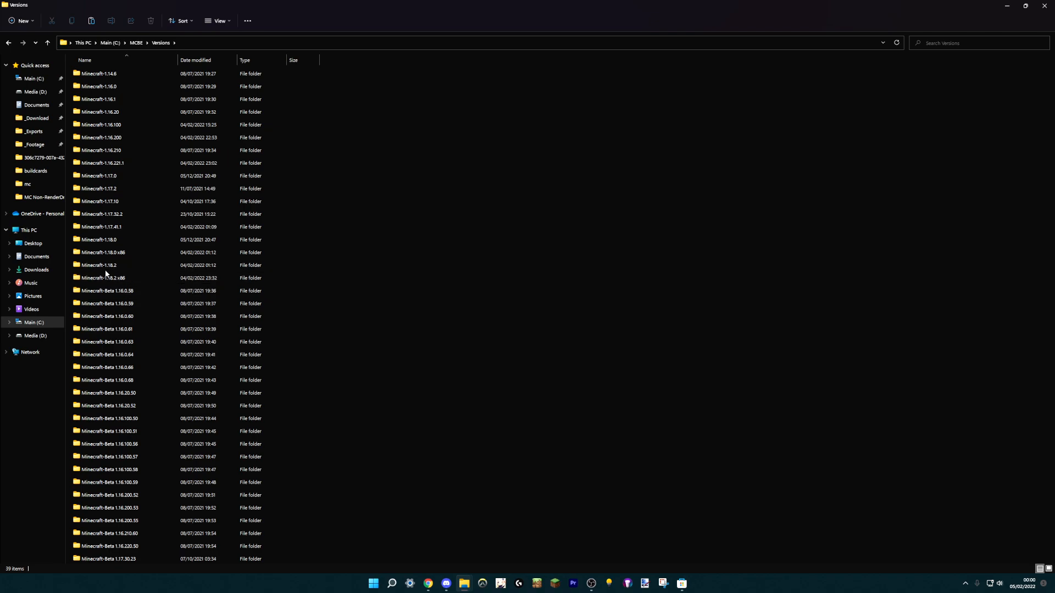
mouse_move(99, 265)
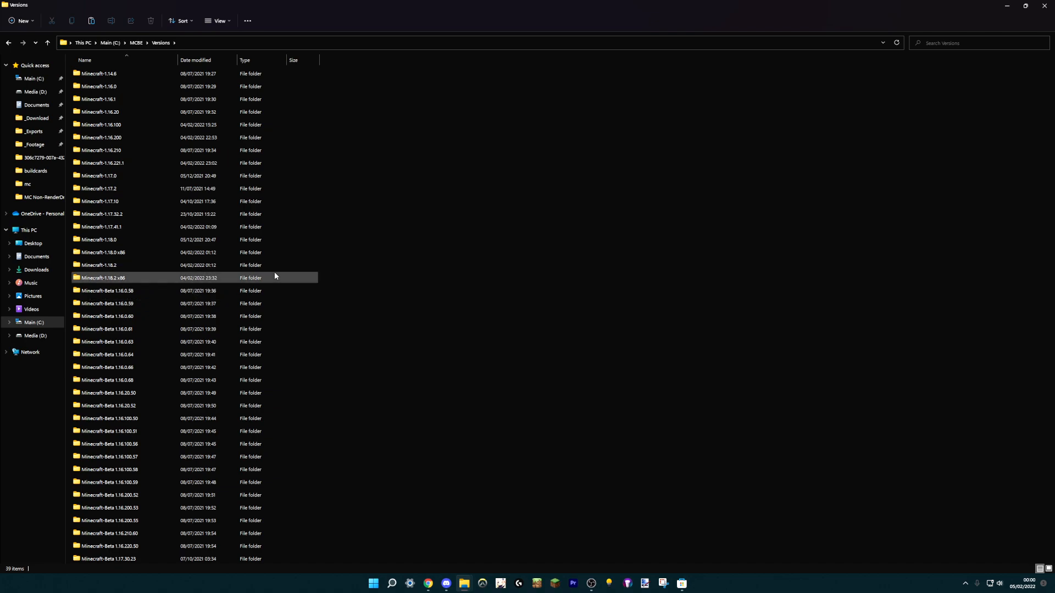
mouse_move(123, 258)
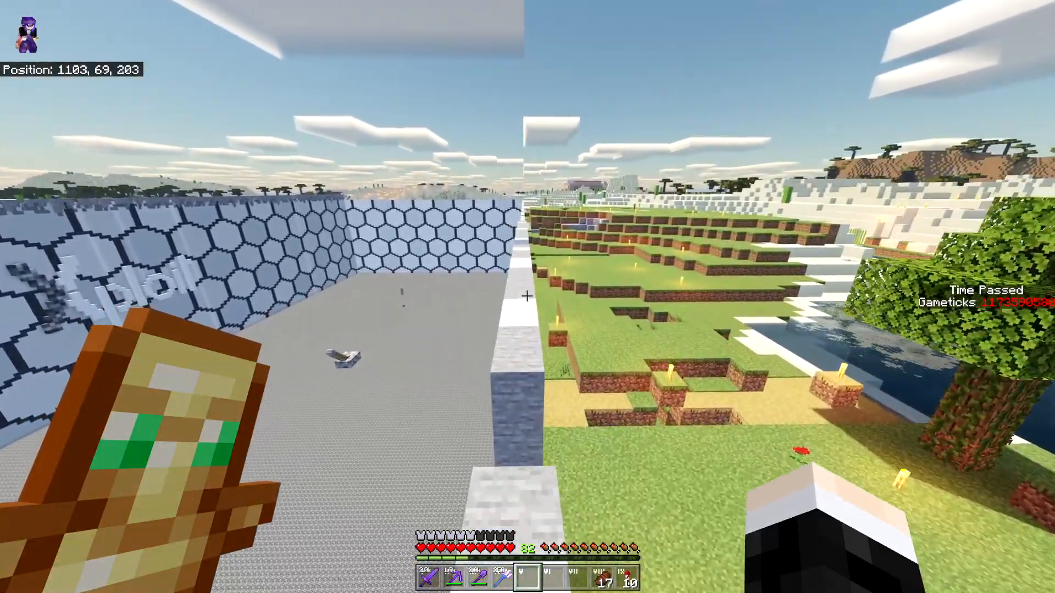
Walk the player forward along the hexagon-patterned wall.
key(w)
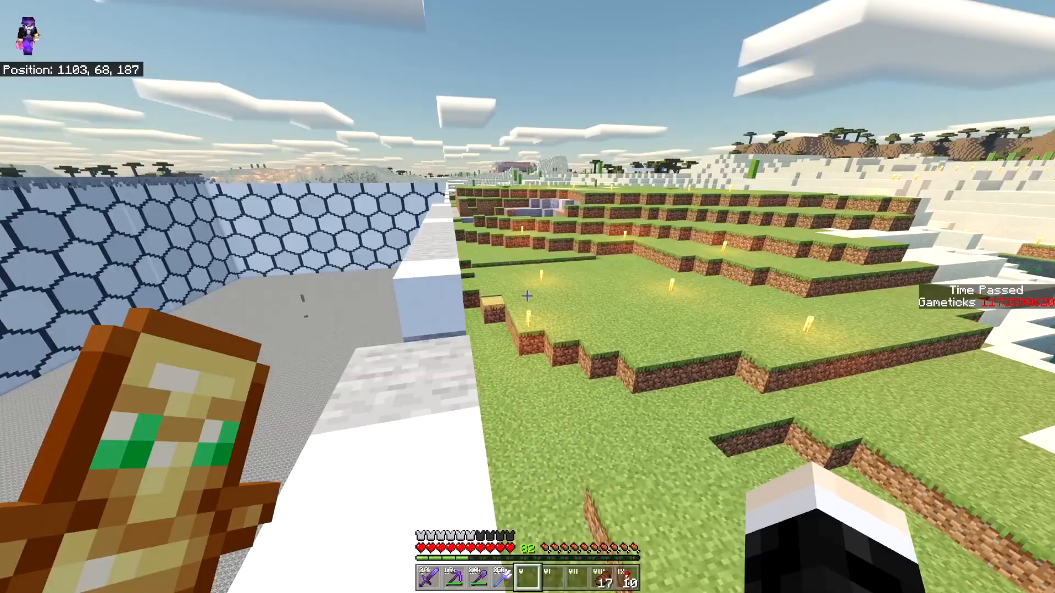